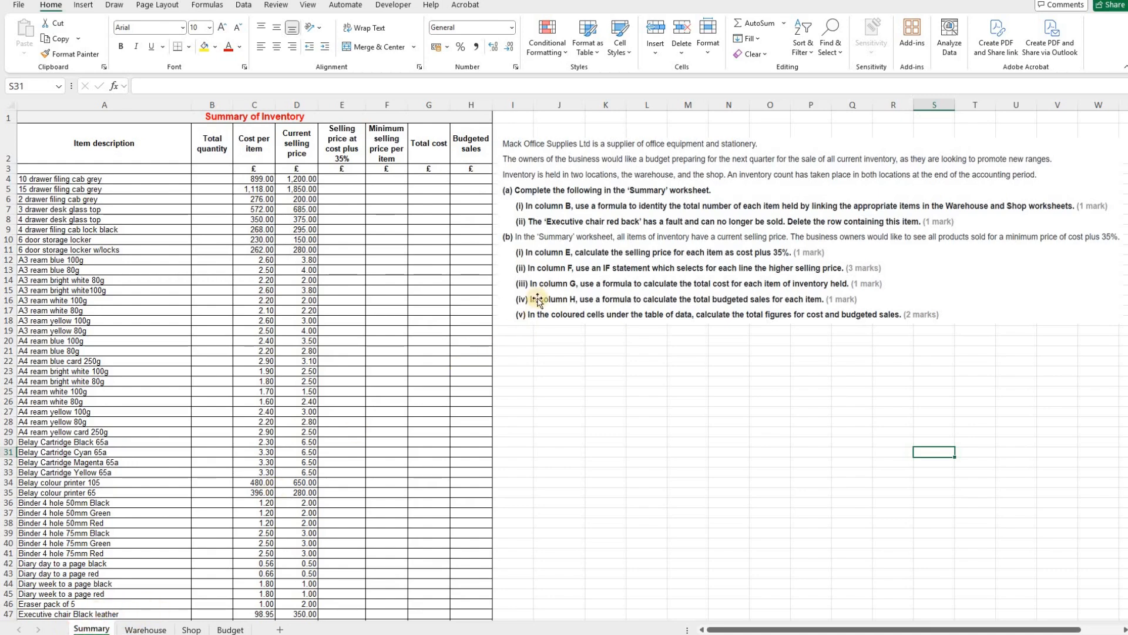
mouse_move(511, 210)
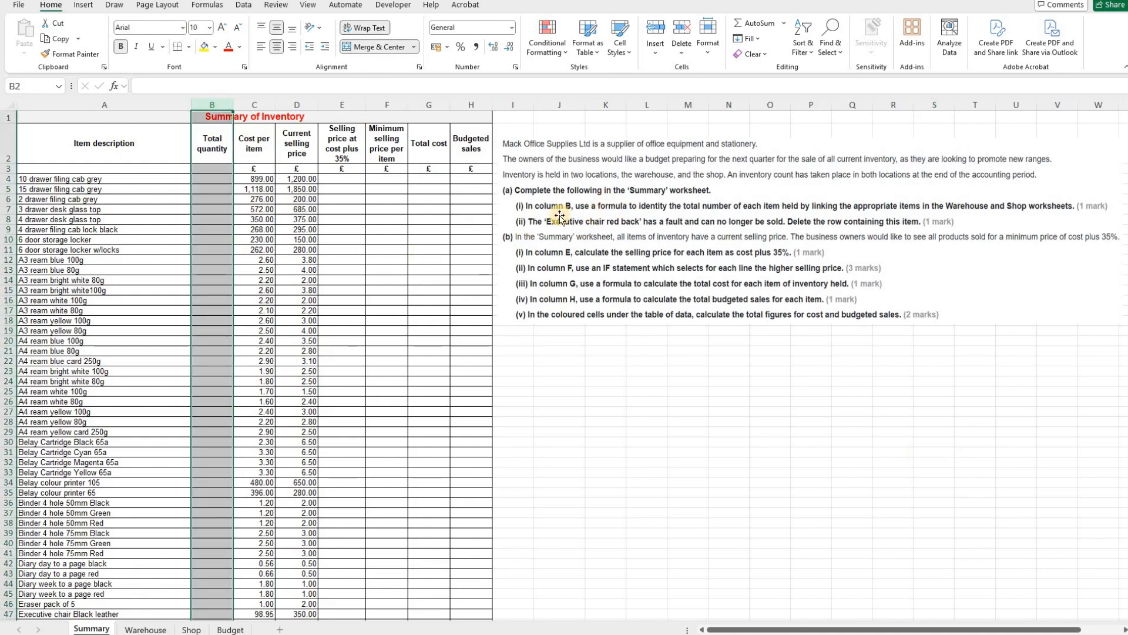
mouse_move(787, 200)
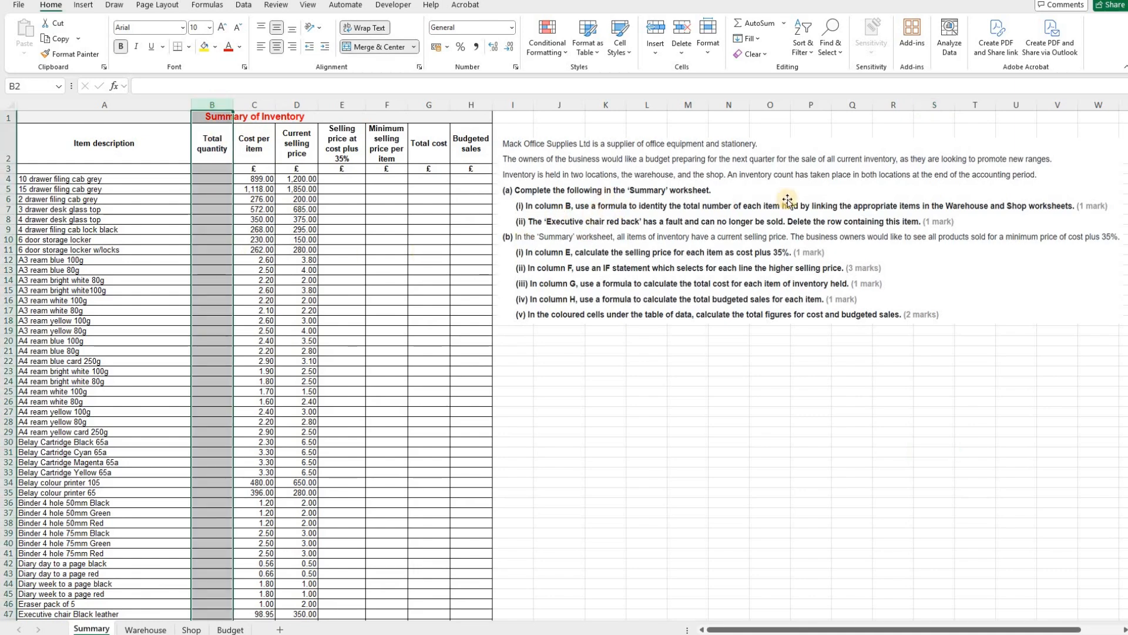
mouse_move(824, 198)
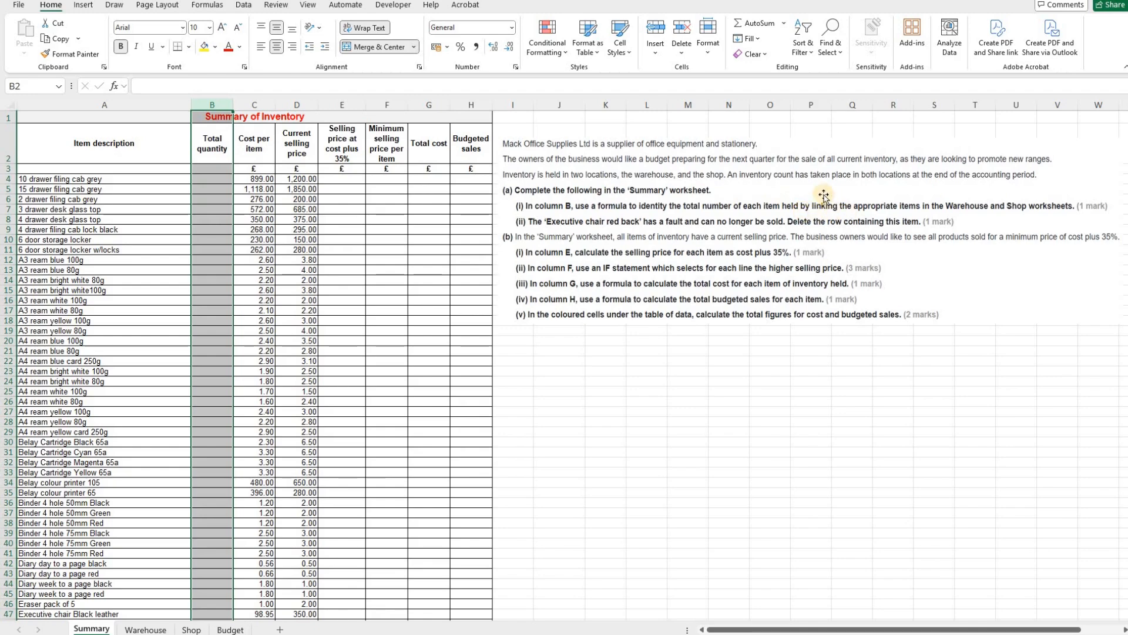
mouse_move(889, 205)
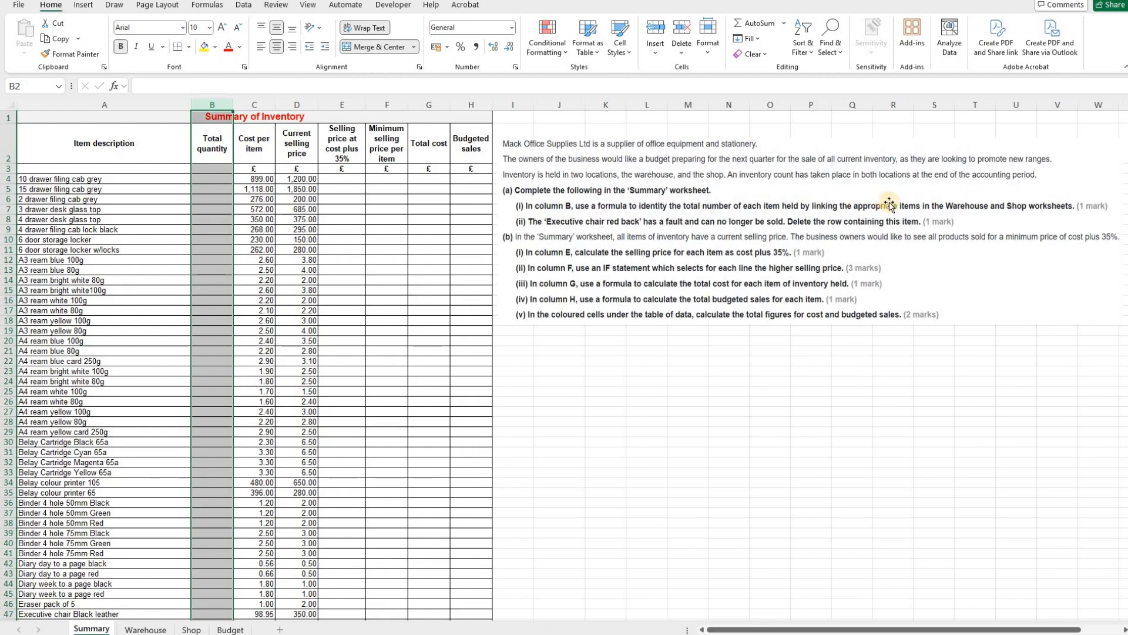
mouse_move(1047, 213)
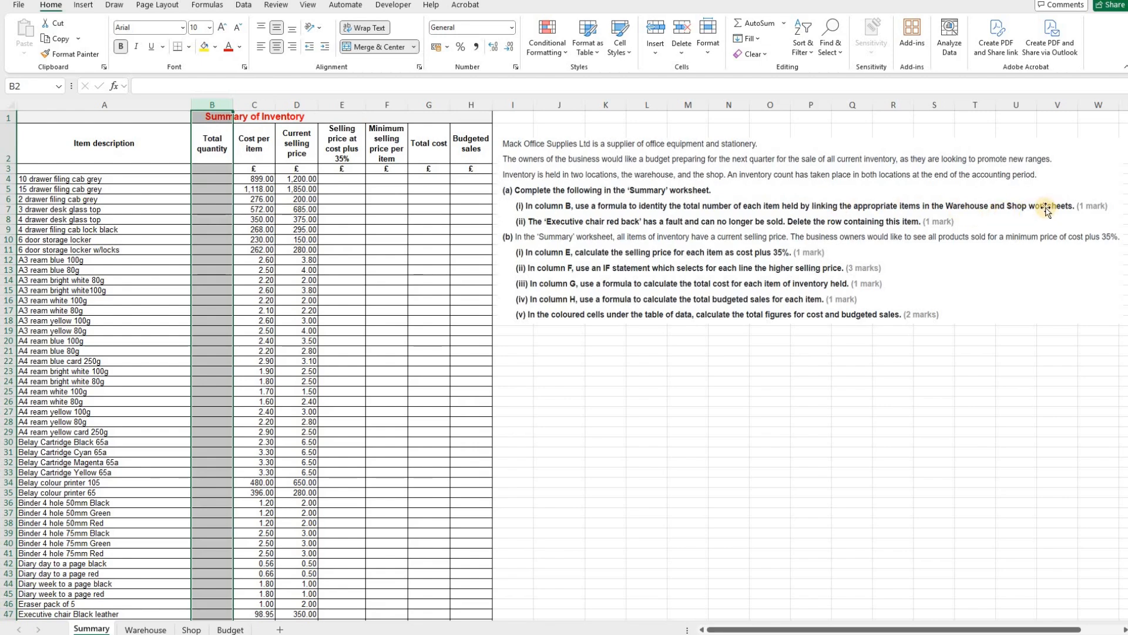
mouse_move(204, 609)
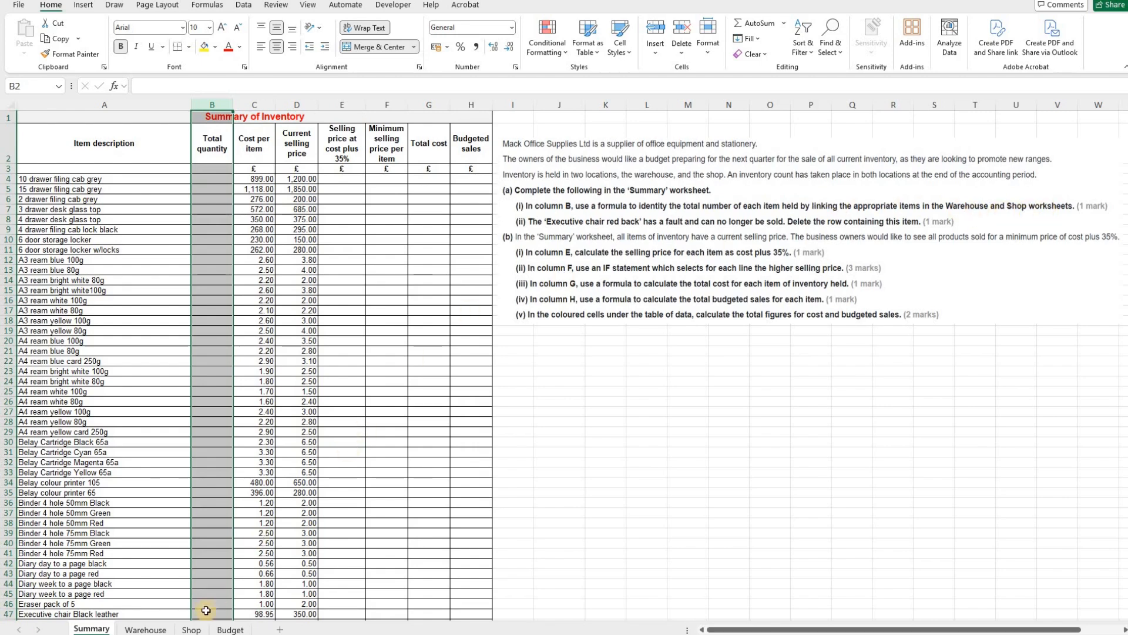
Step: Review the Shop and Warehouse inventory counts, then return to the Summary sheet
click(191, 629)
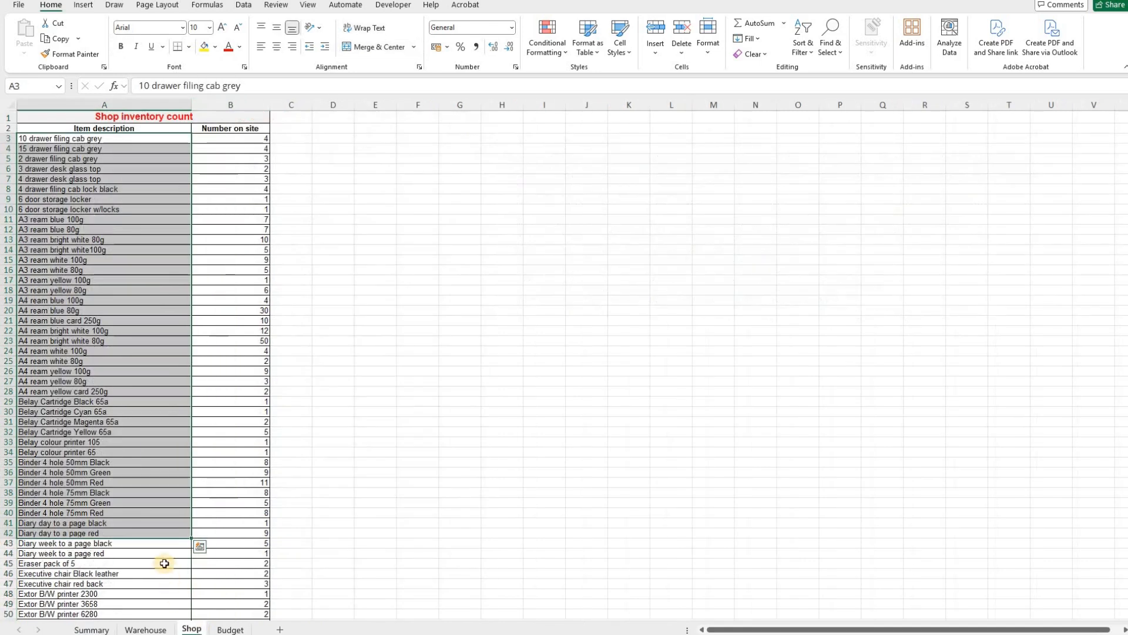
mouse_move(124, 281)
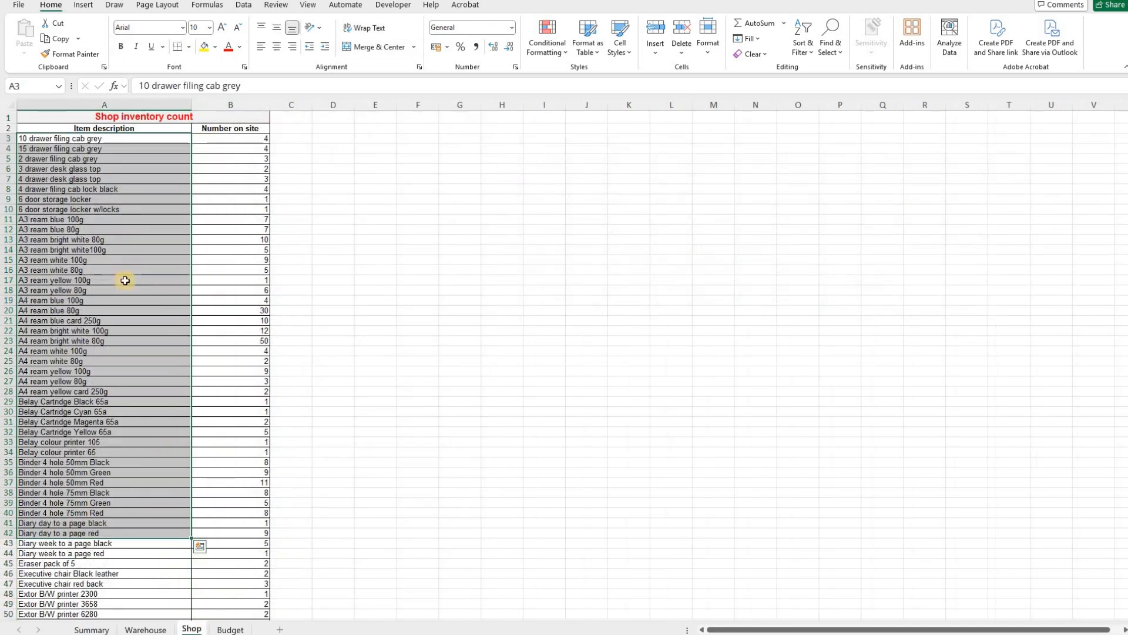
click(146, 628)
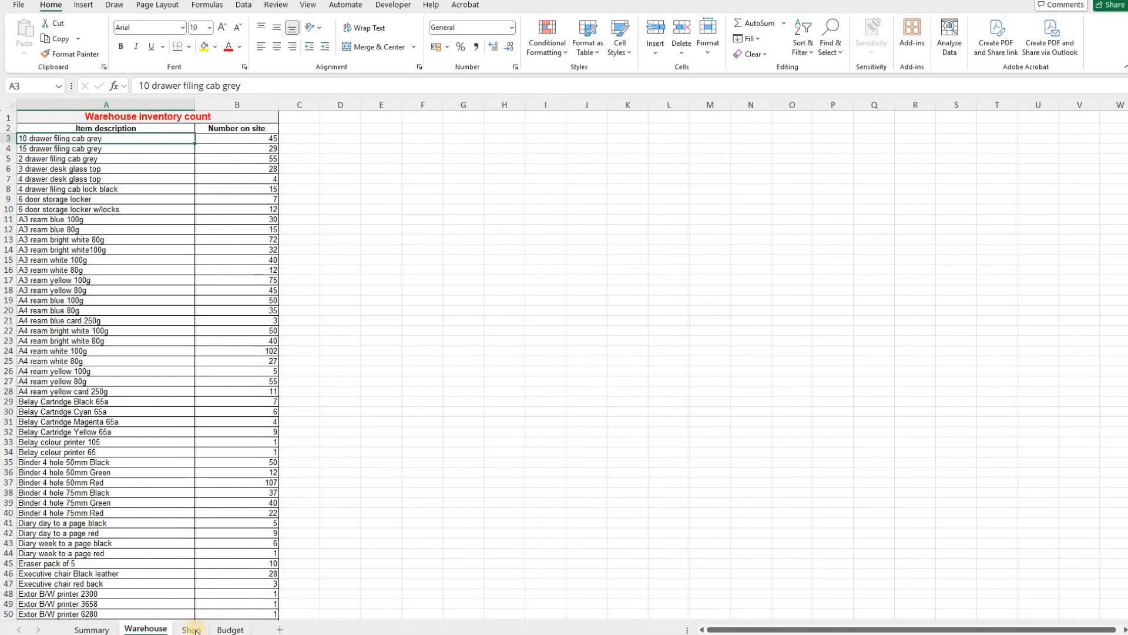
click(191, 627)
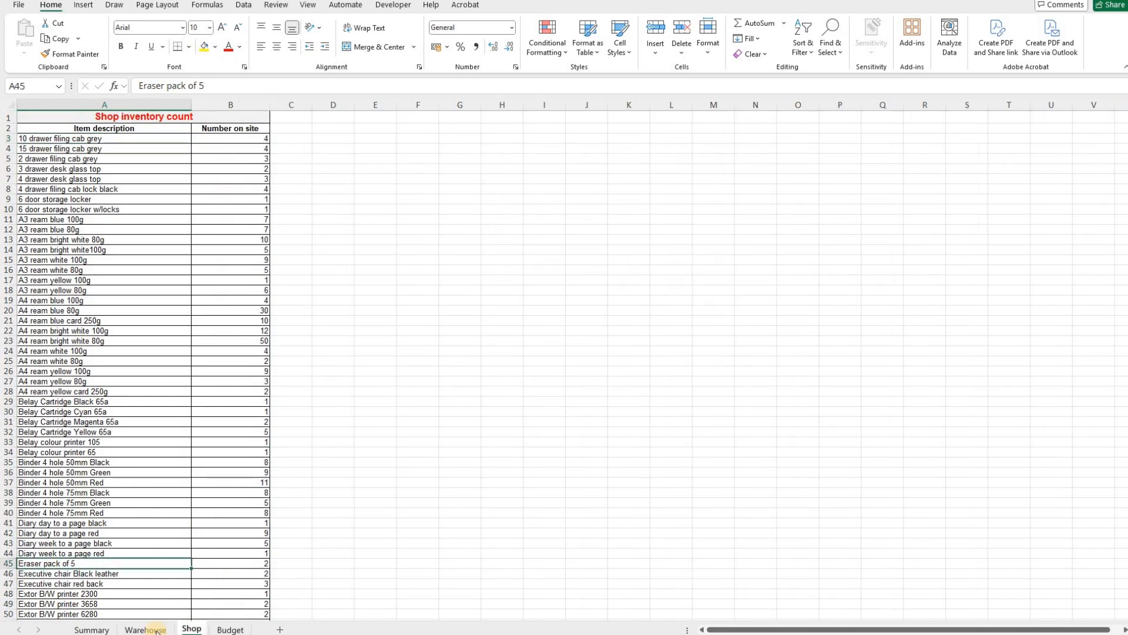
click(144, 628)
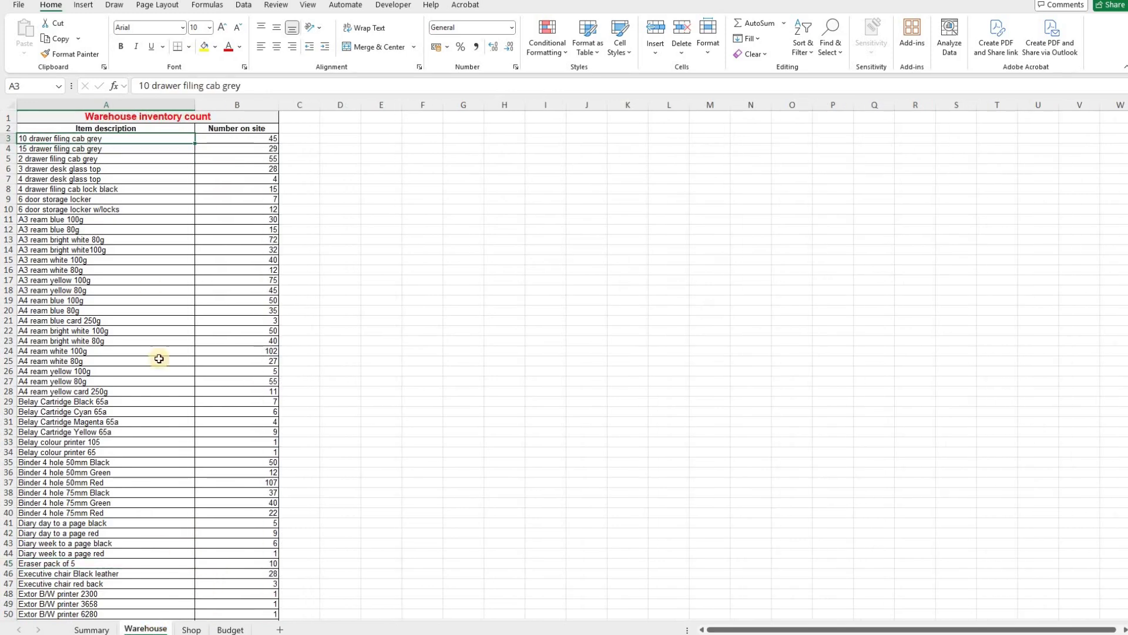
mouse_move(140, 389)
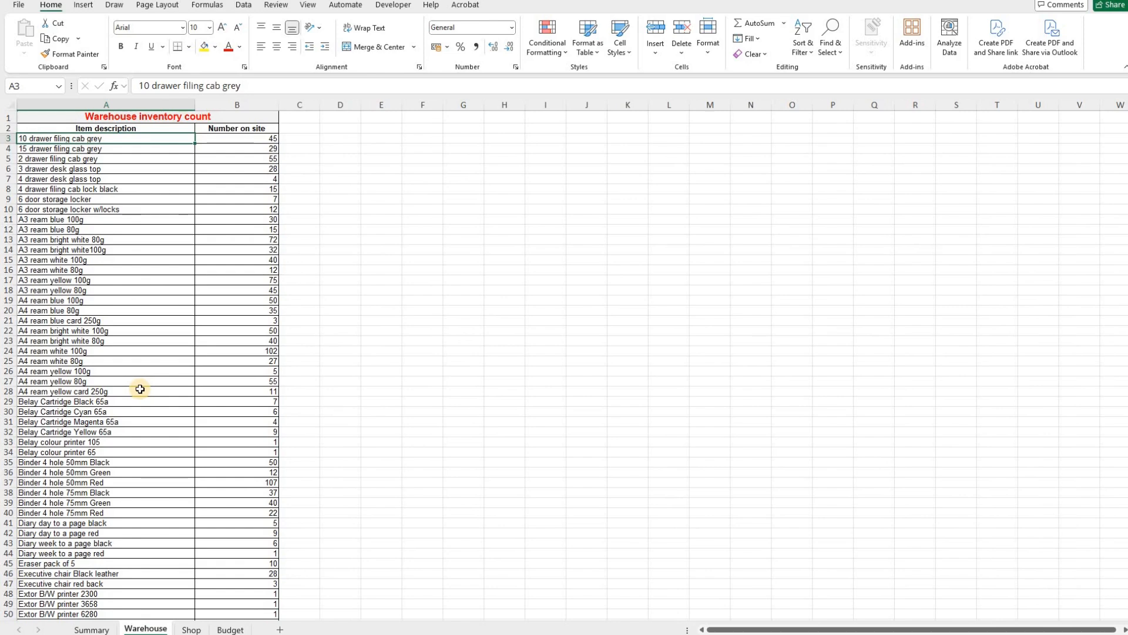
mouse_move(149, 407)
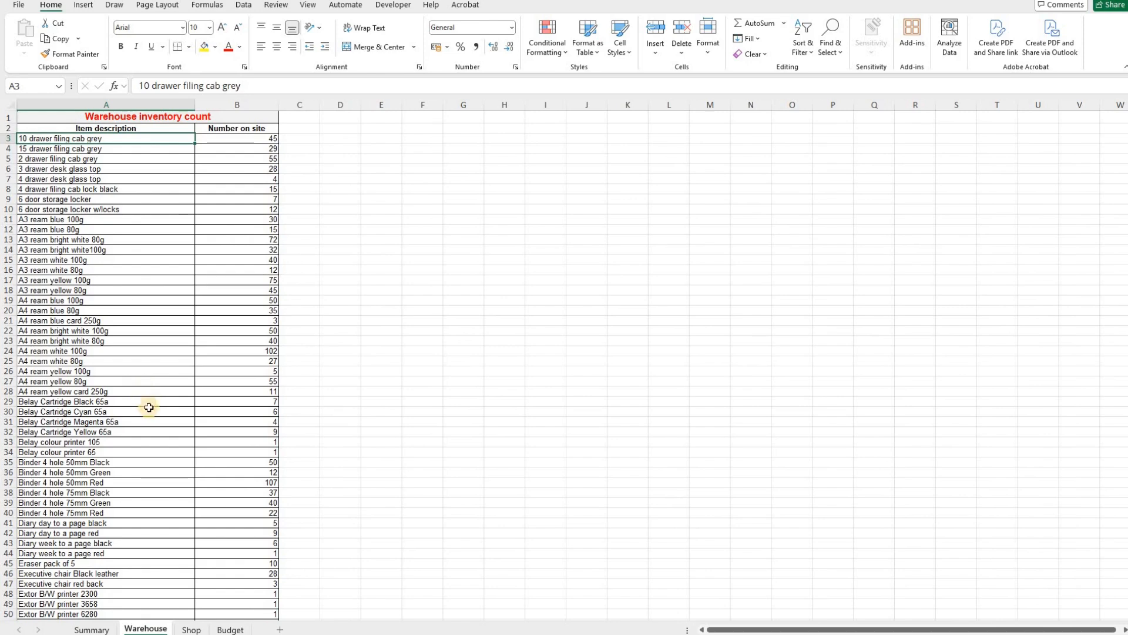
mouse_move(110, 580)
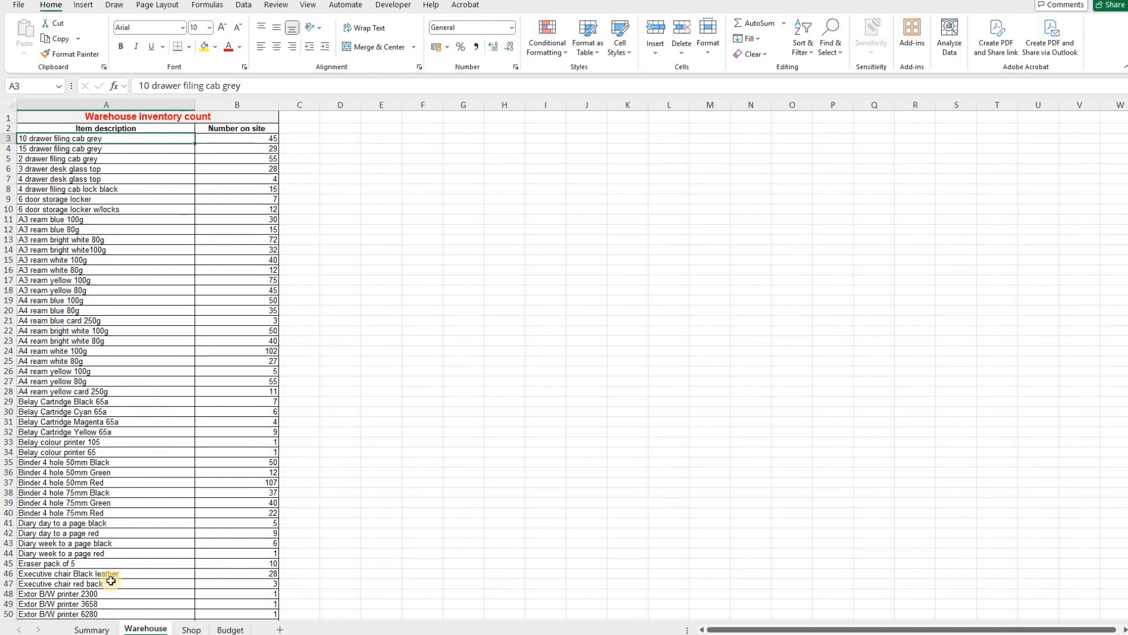
click(91, 628)
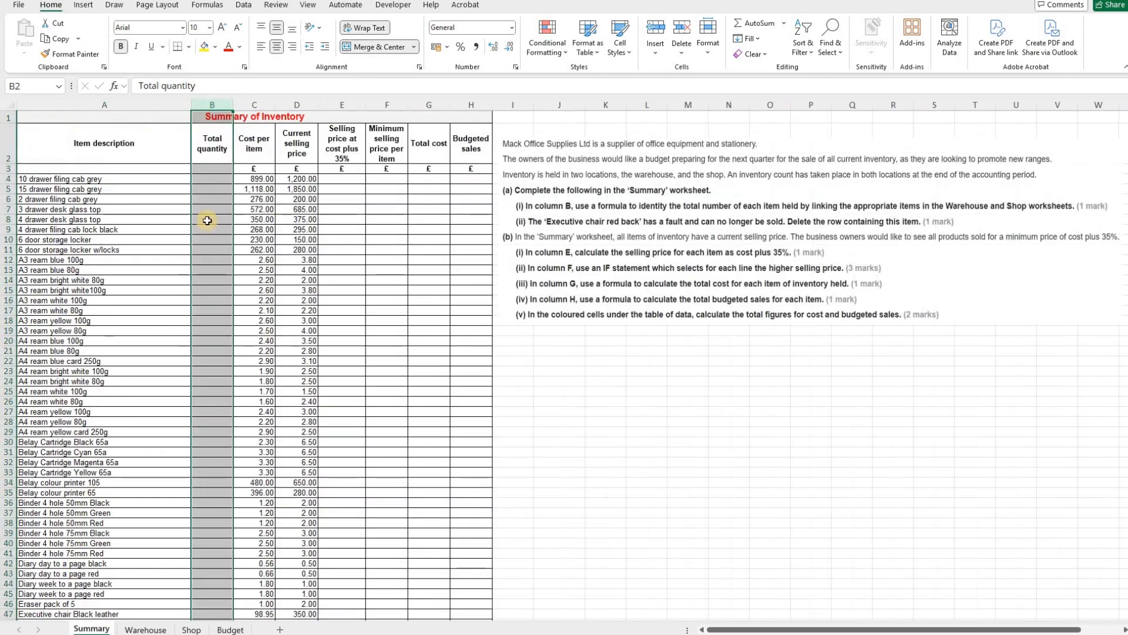
Step: Build B4 as =Warehouse!B3+Shop!B3 by picking each sheet's first item count
click(211, 178)
text(=)
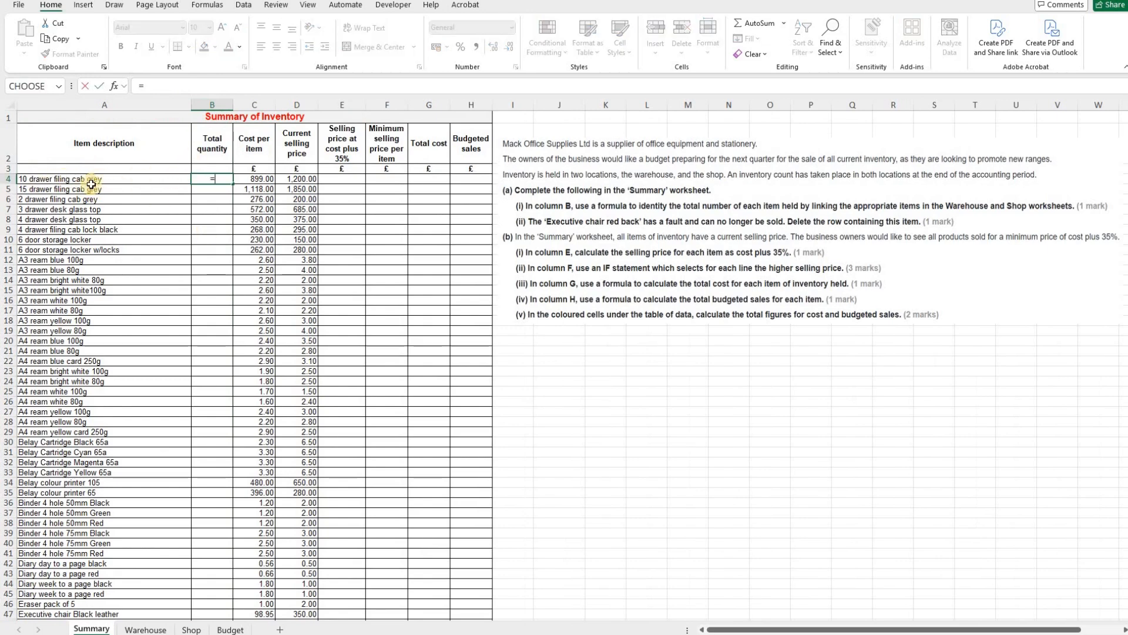
mouse_move(176, 538)
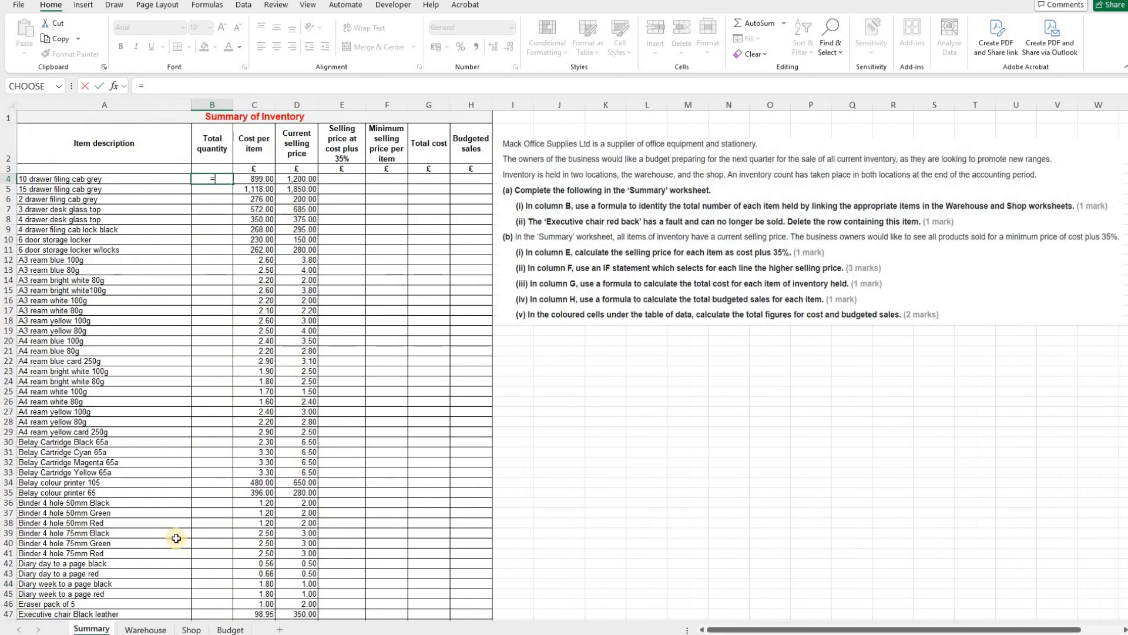
click(144, 628)
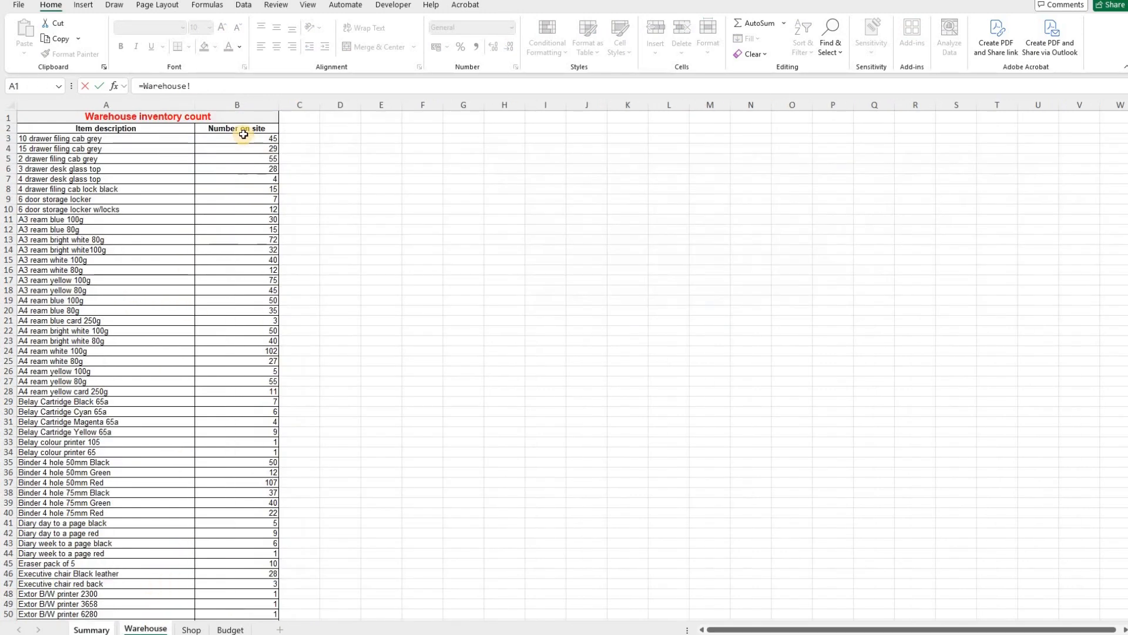
click(236, 139)
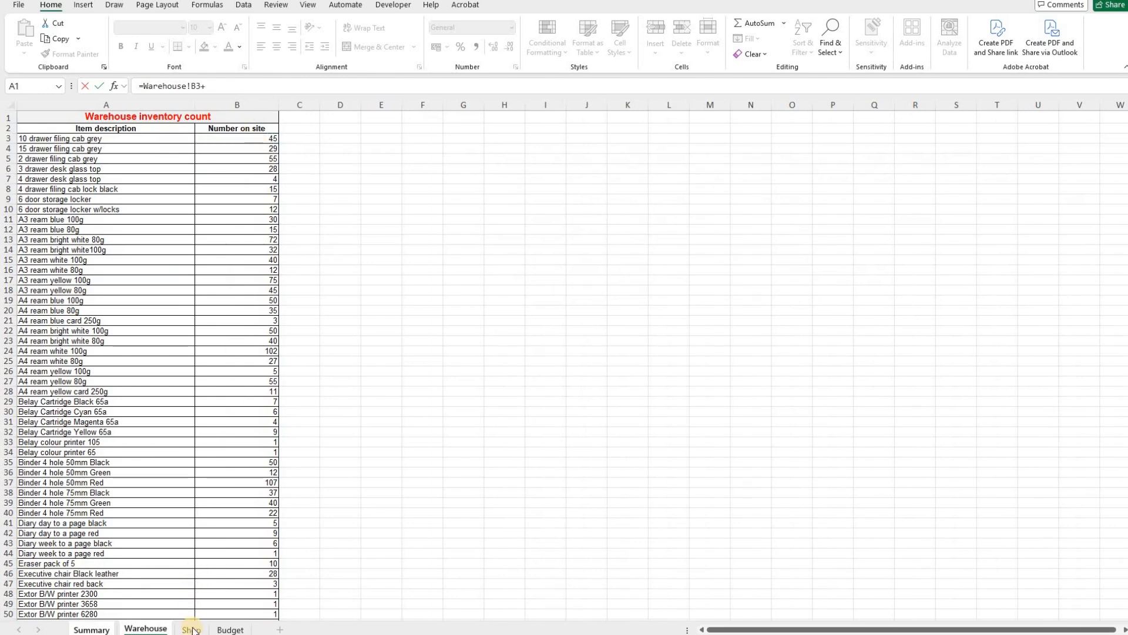
click(191, 627)
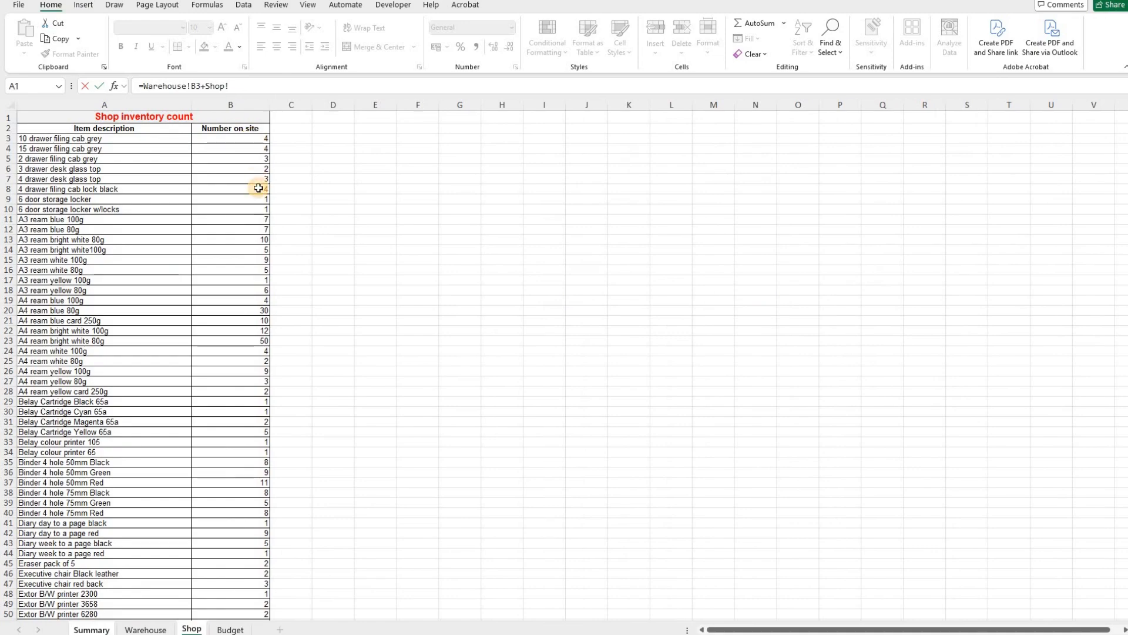
click(90, 631)
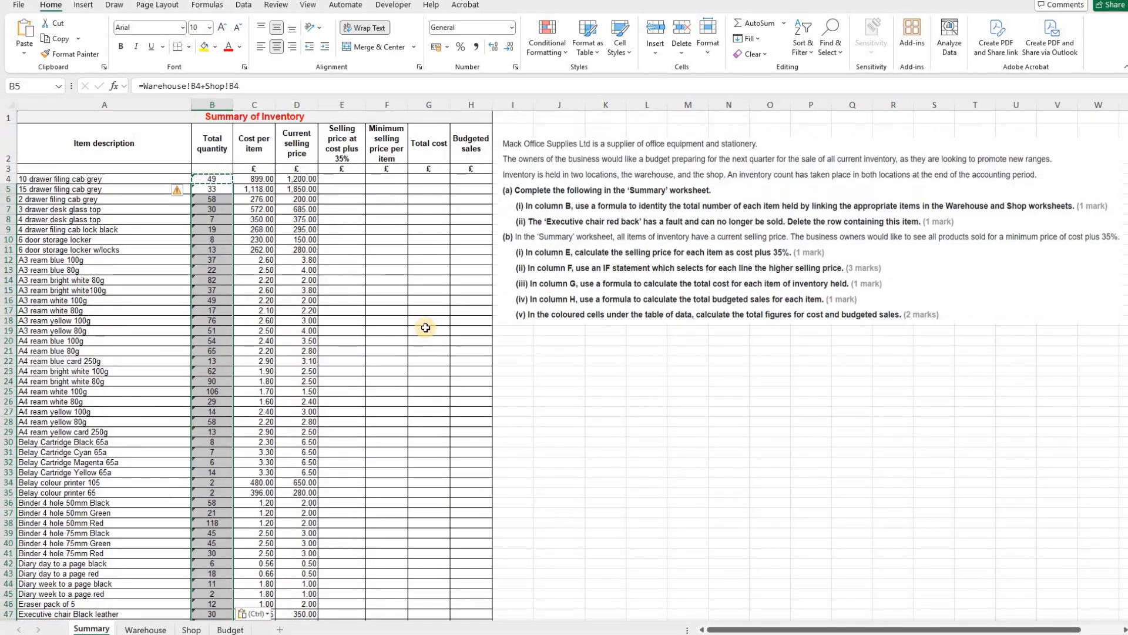
click(428, 331)
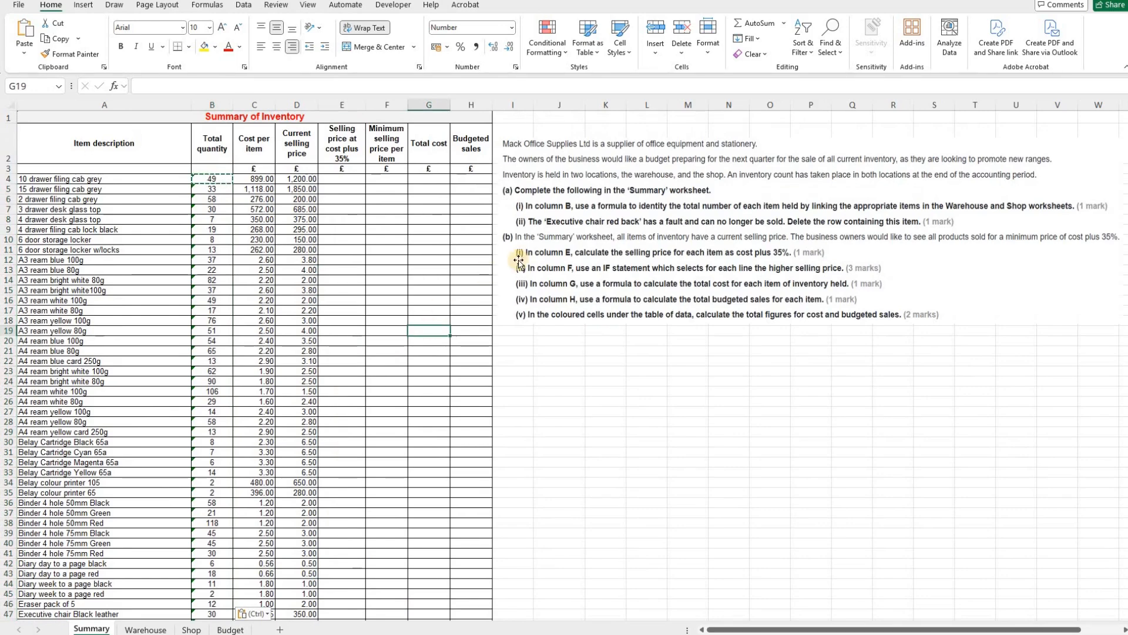
mouse_move(532, 229)
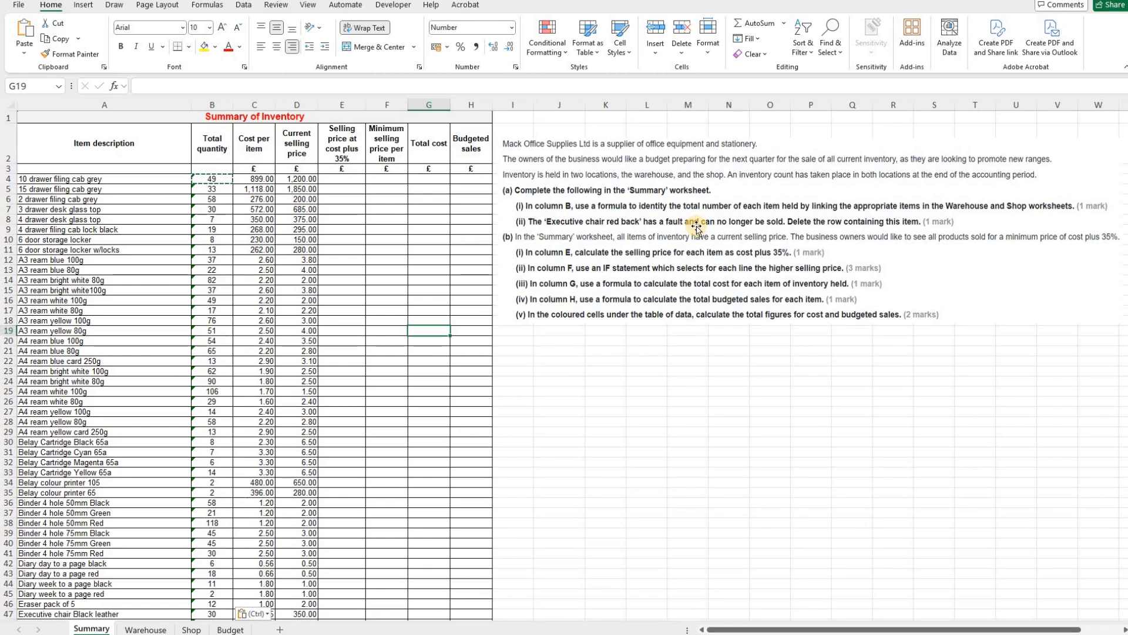
mouse_move(804, 229)
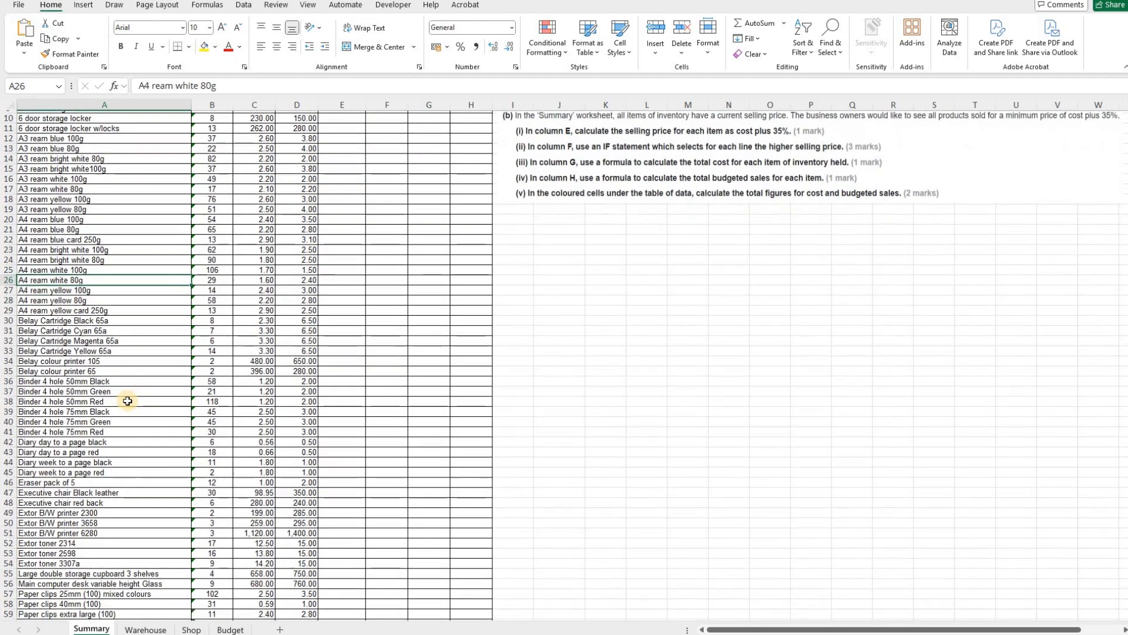
scroll(down, 3)
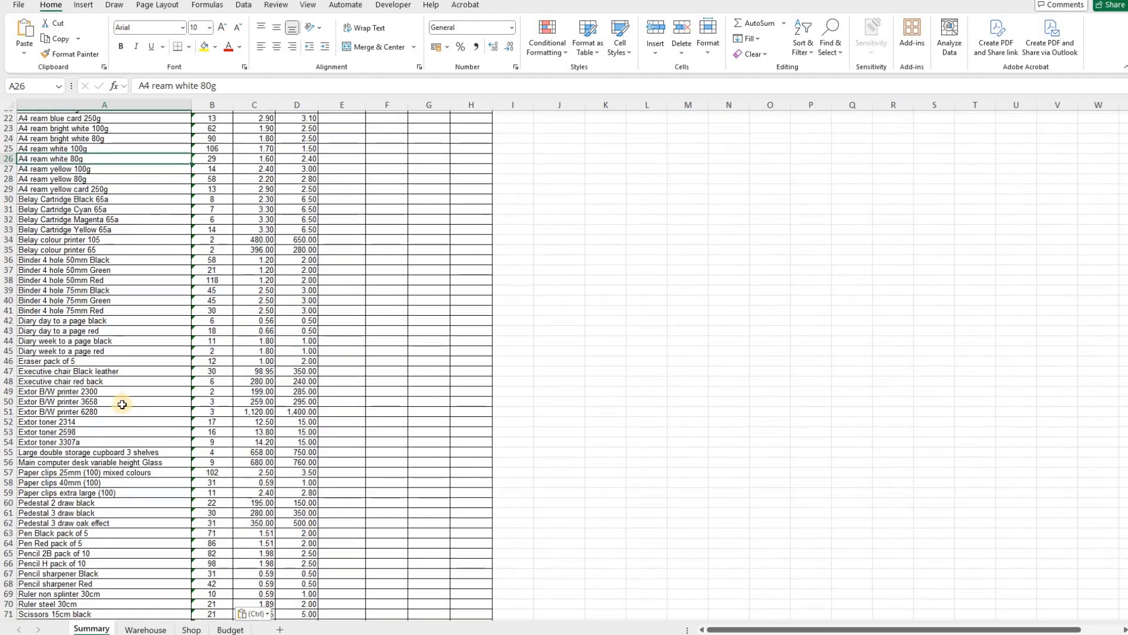
scroll(down, 3)
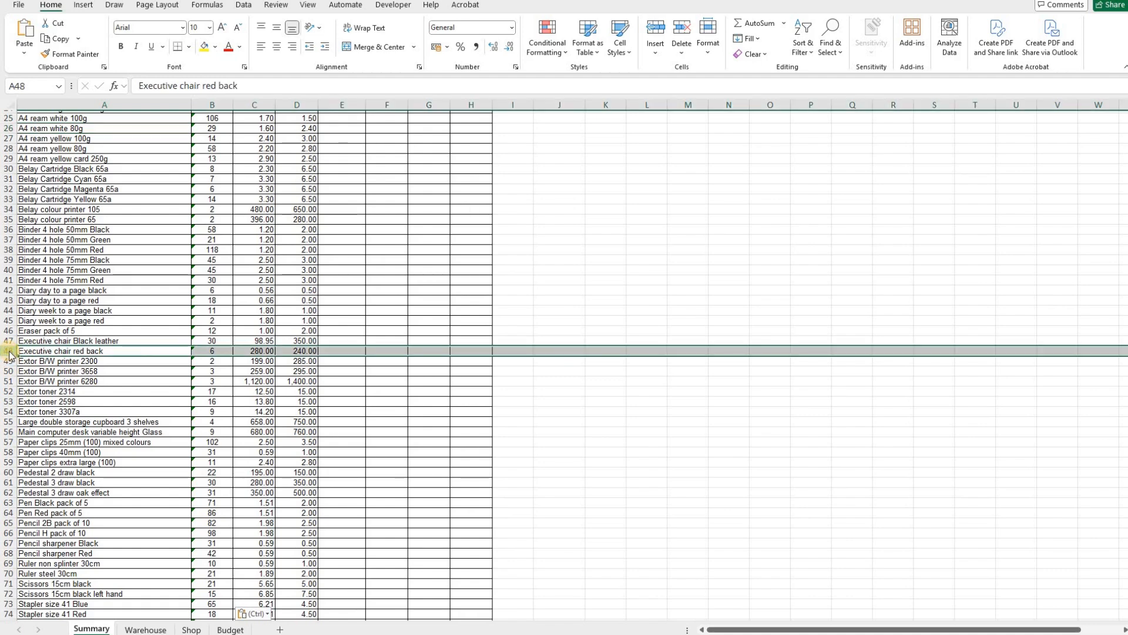
right_click(10, 352)
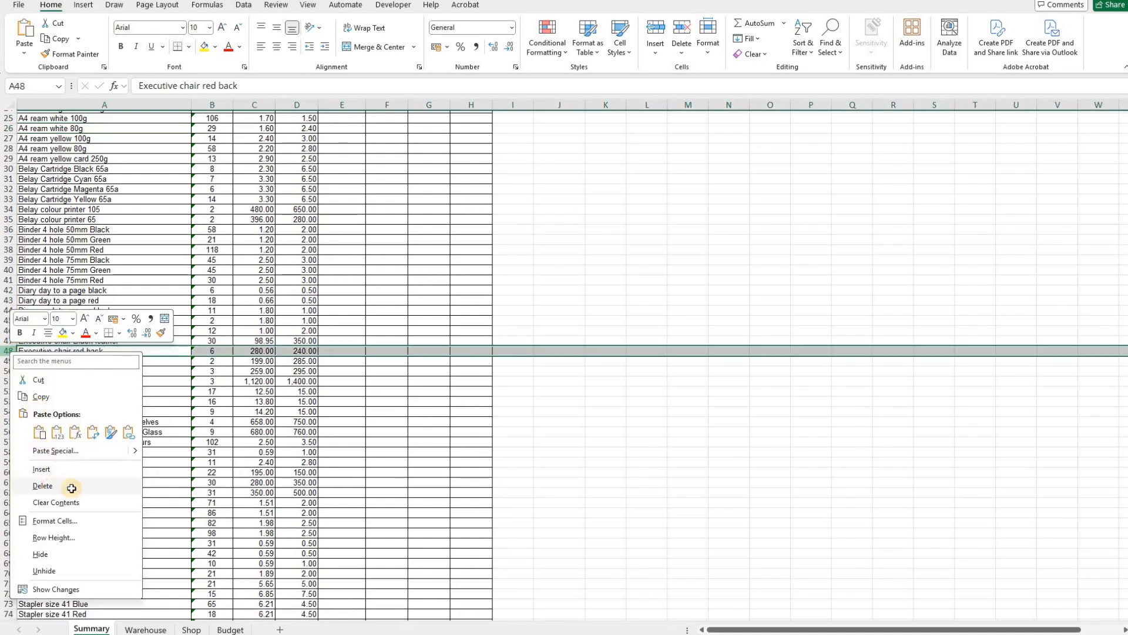
click(43, 485)
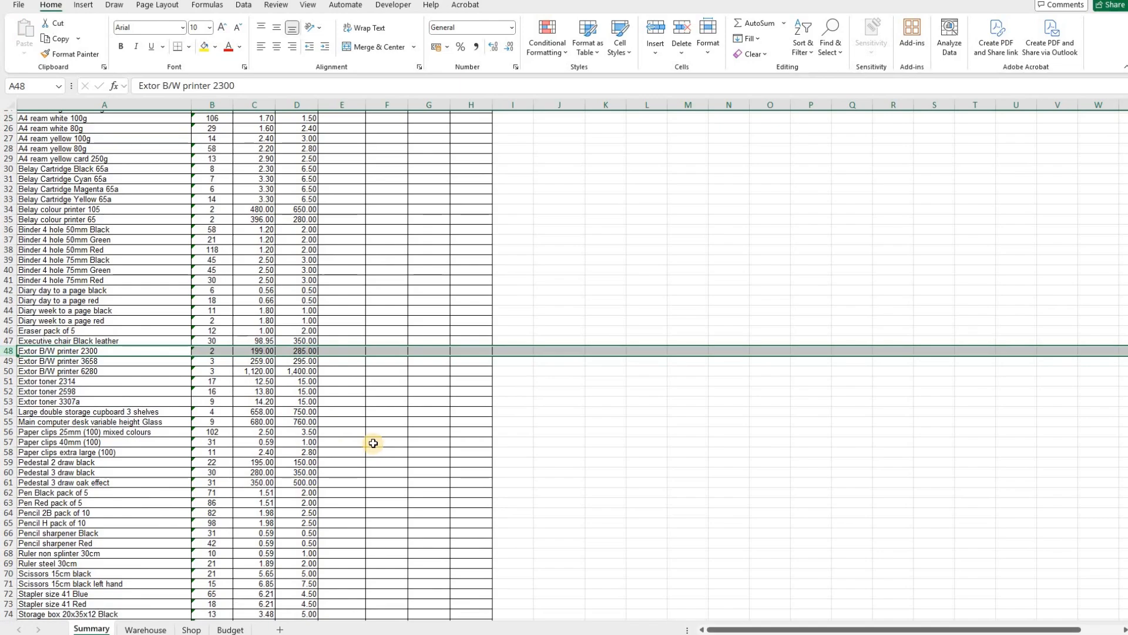
scroll(up, 3)
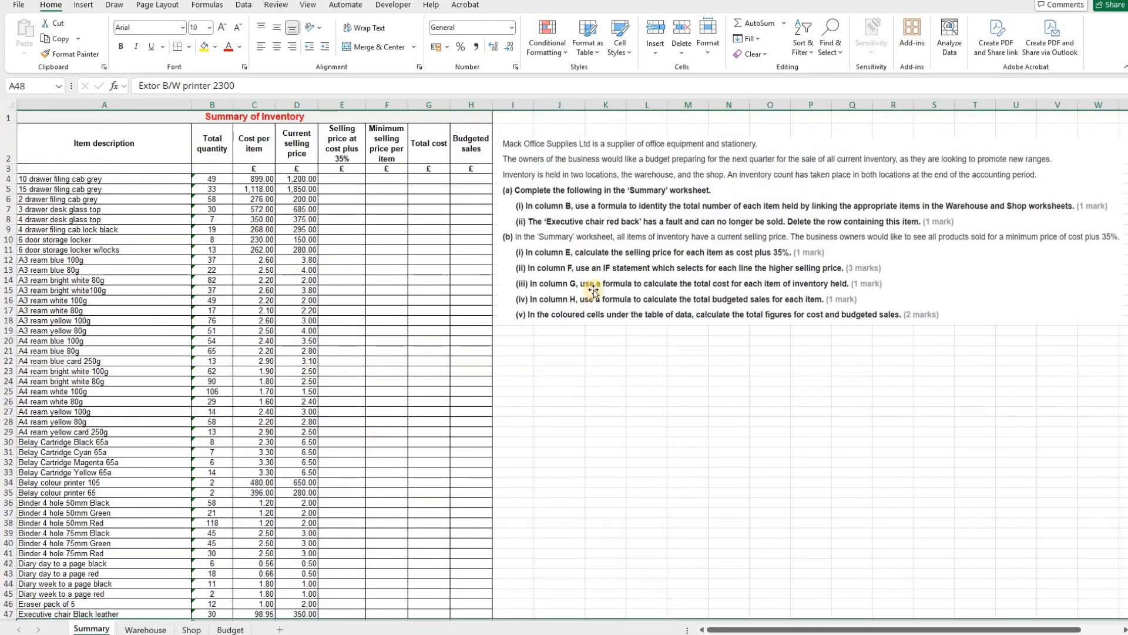
mouse_move(540, 252)
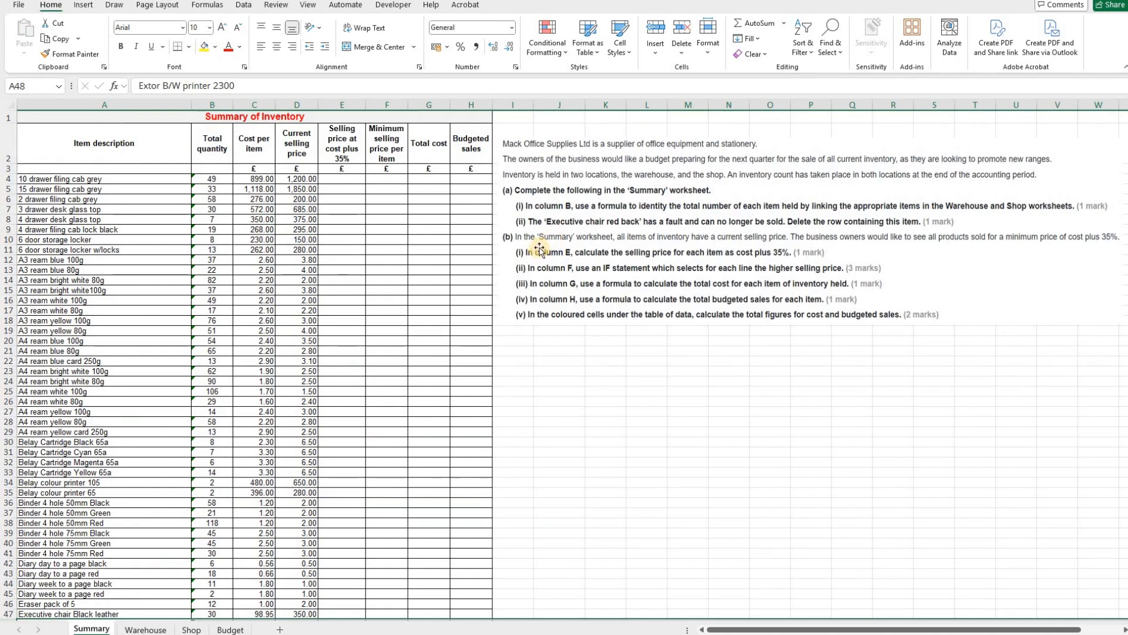
mouse_move(573, 251)
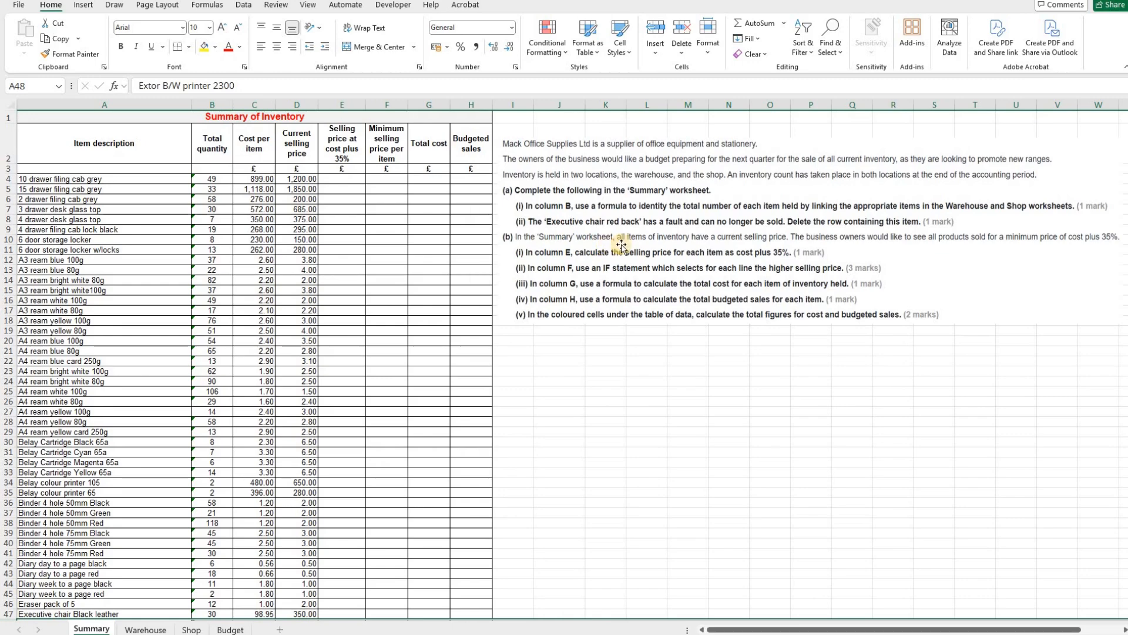
mouse_move(753, 252)
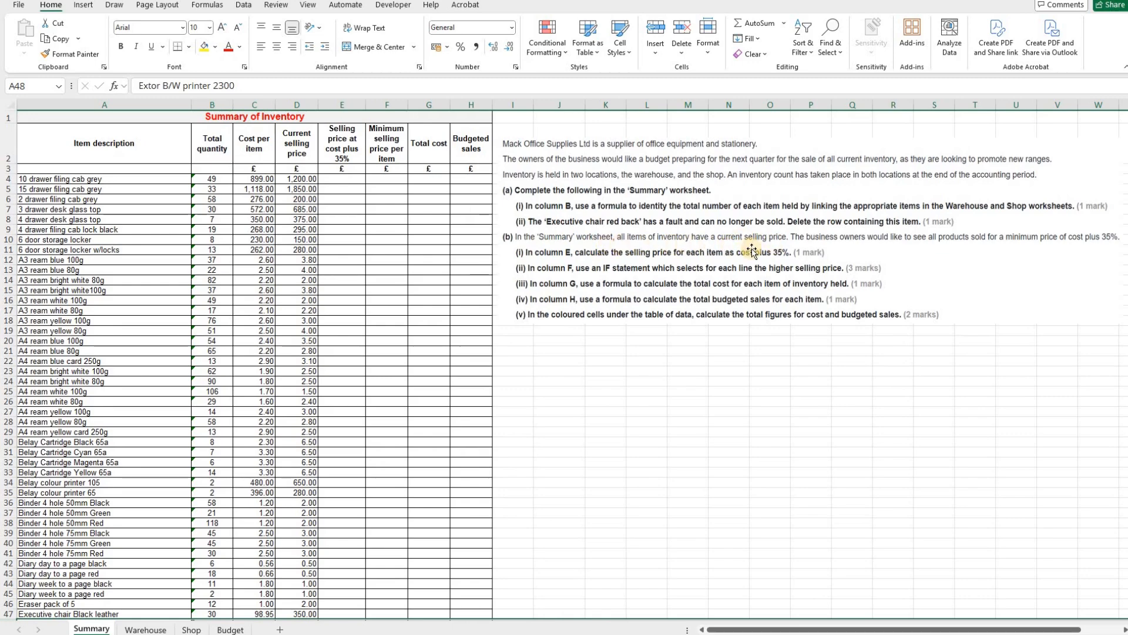
mouse_move(904, 254)
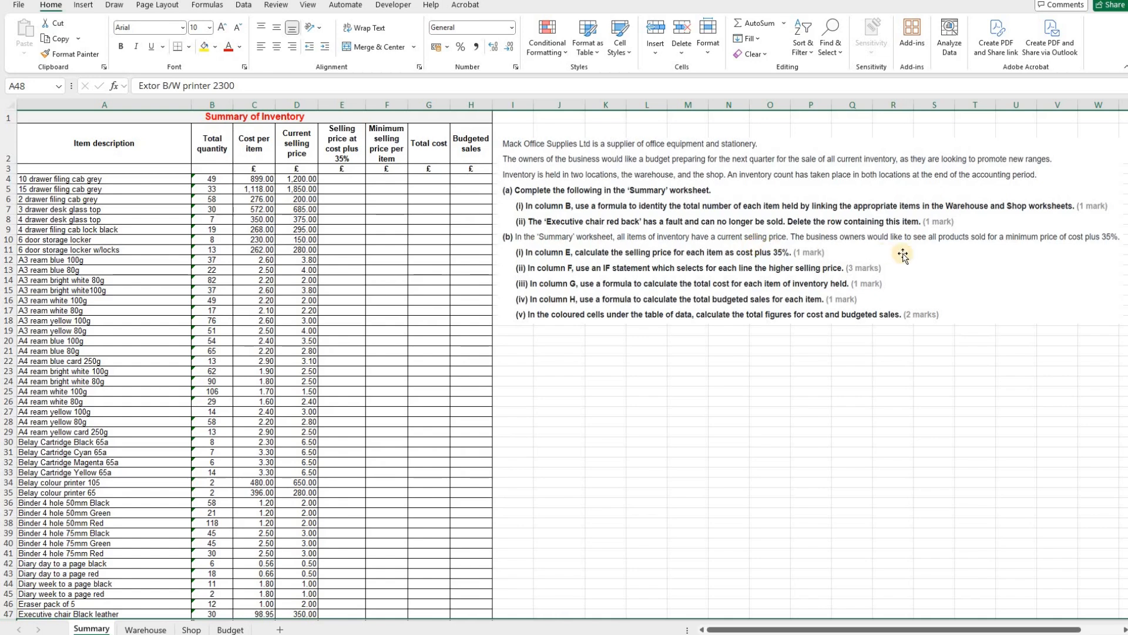
mouse_move(1017, 244)
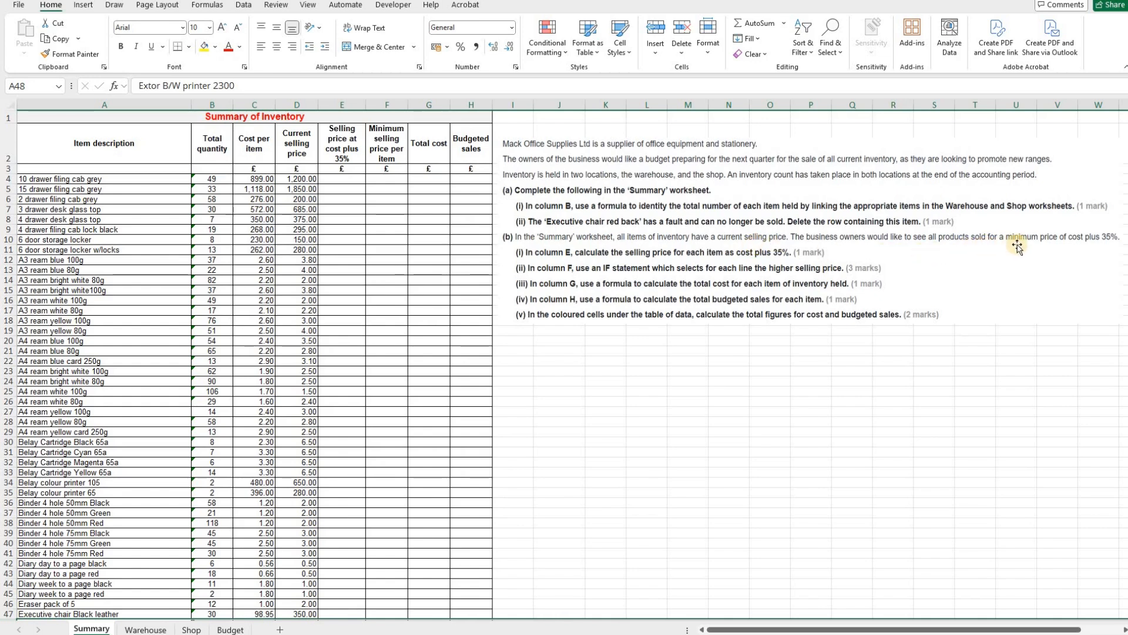
mouse_move(1098, 244)
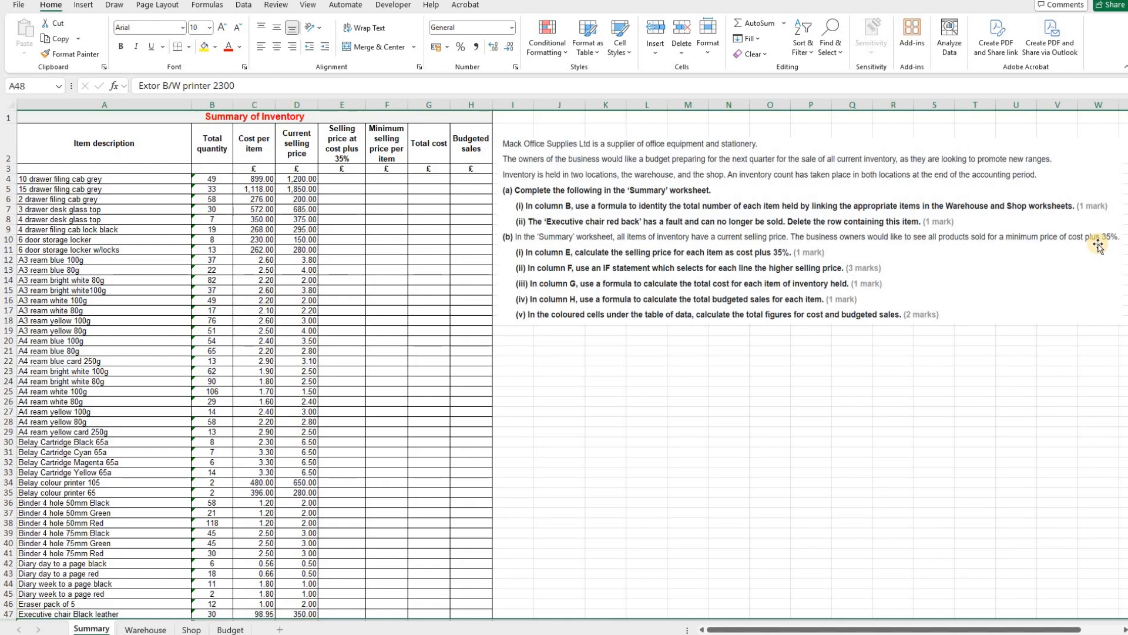
mouse_move(423, 247)
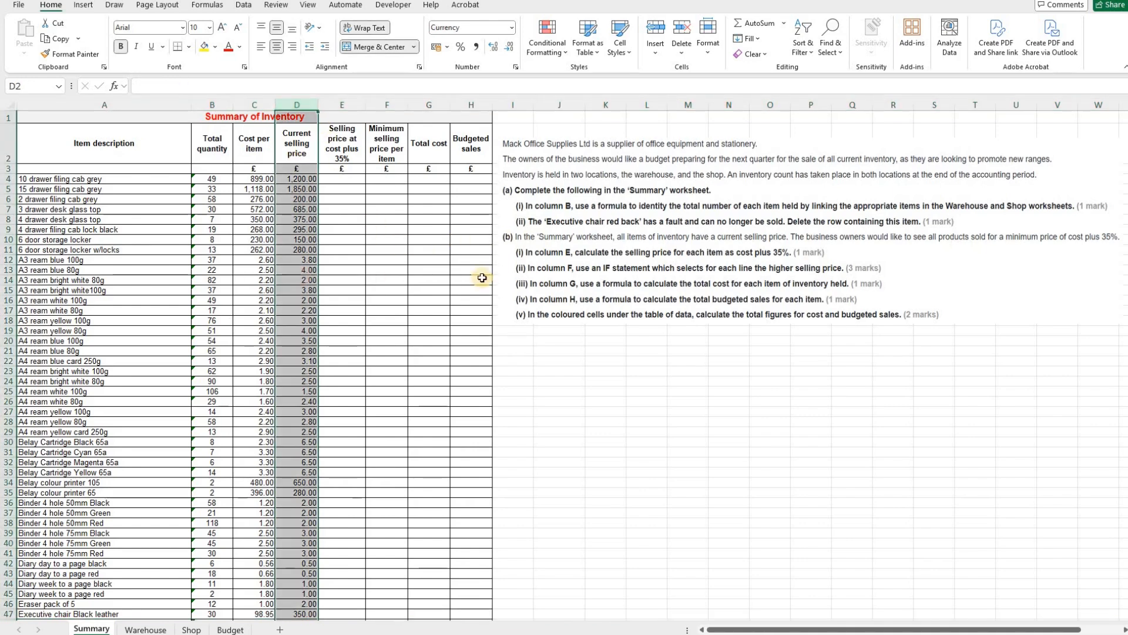
mouse_move(588, 259)
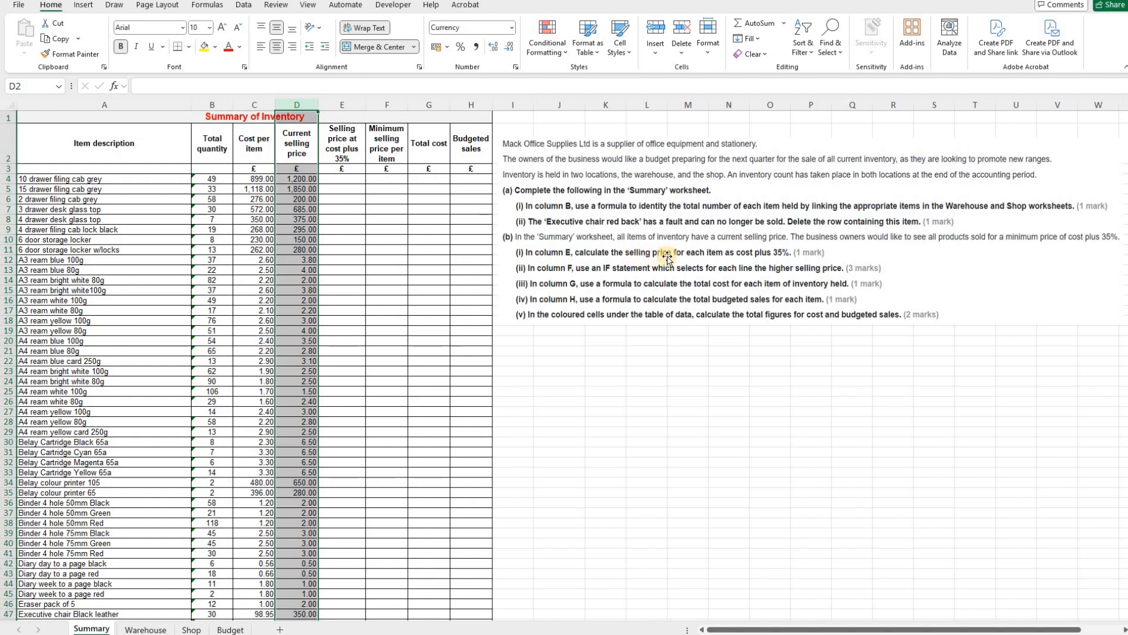
mouse_move(743, 257)
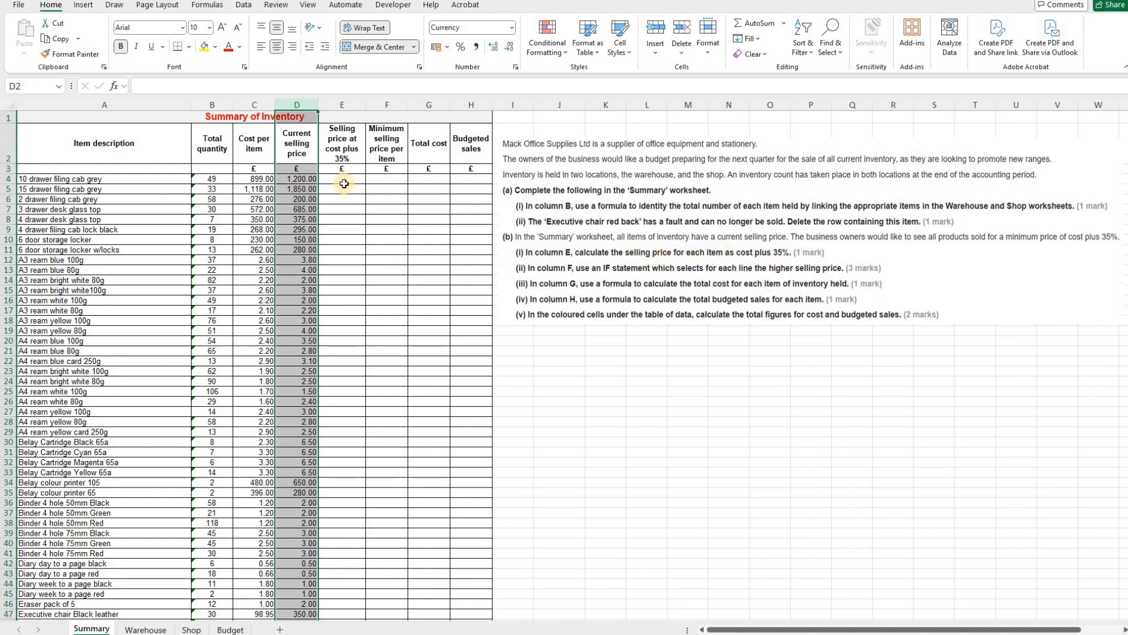
click(341, 179)
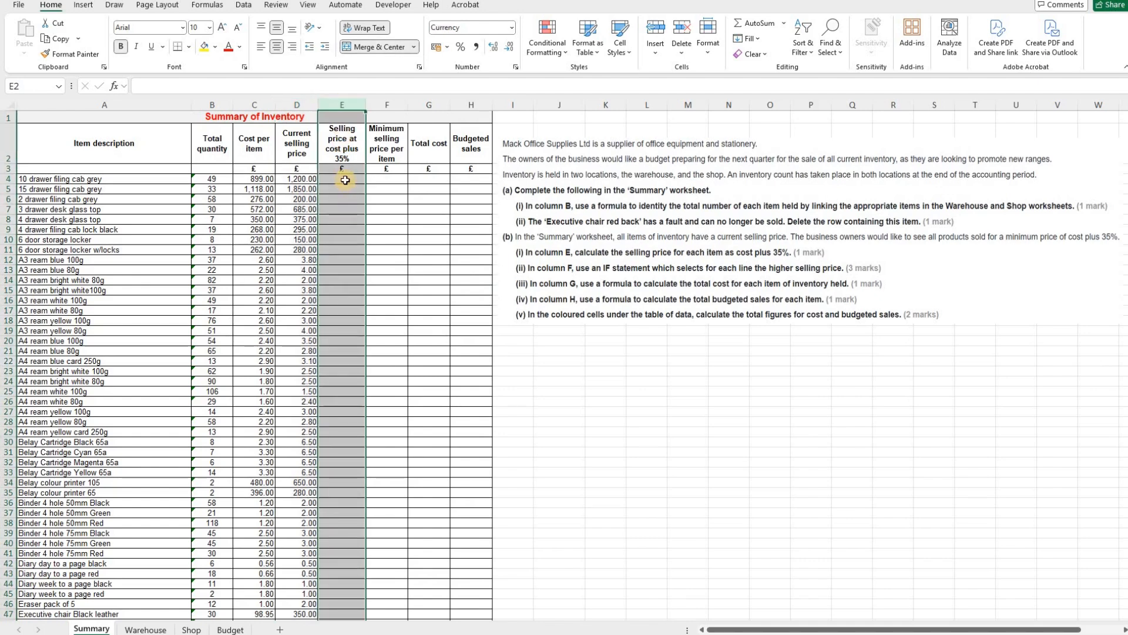
Step: Enter =C4*1.35 in E4 so the first selling price is cost plus 35%, 1,213.65
click(342, 178)
text(=)
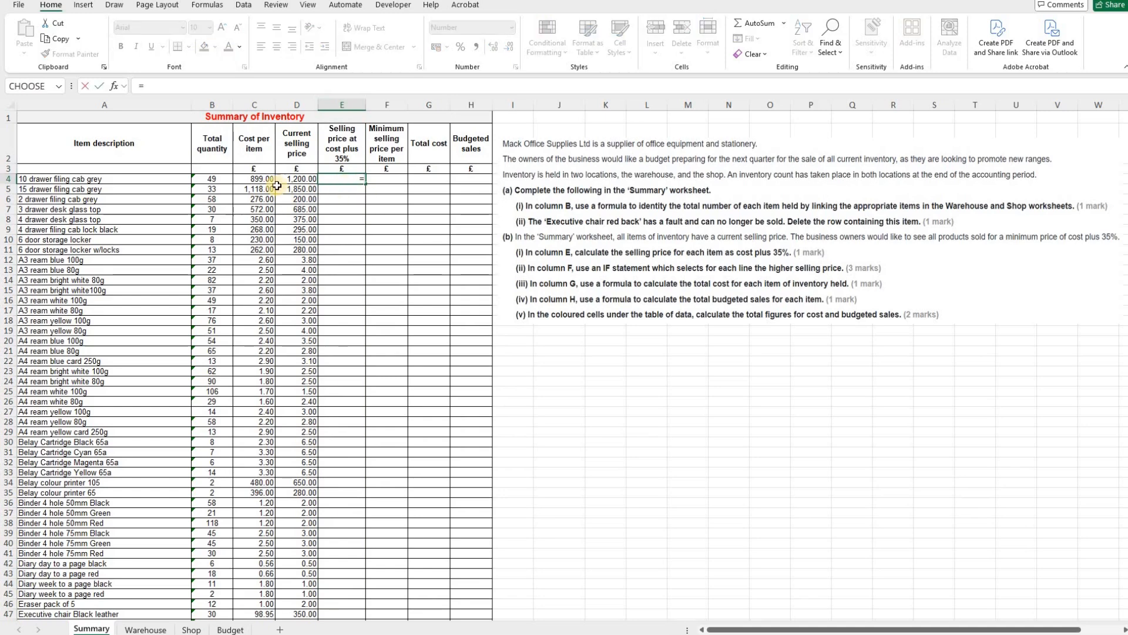
click(254, 179)
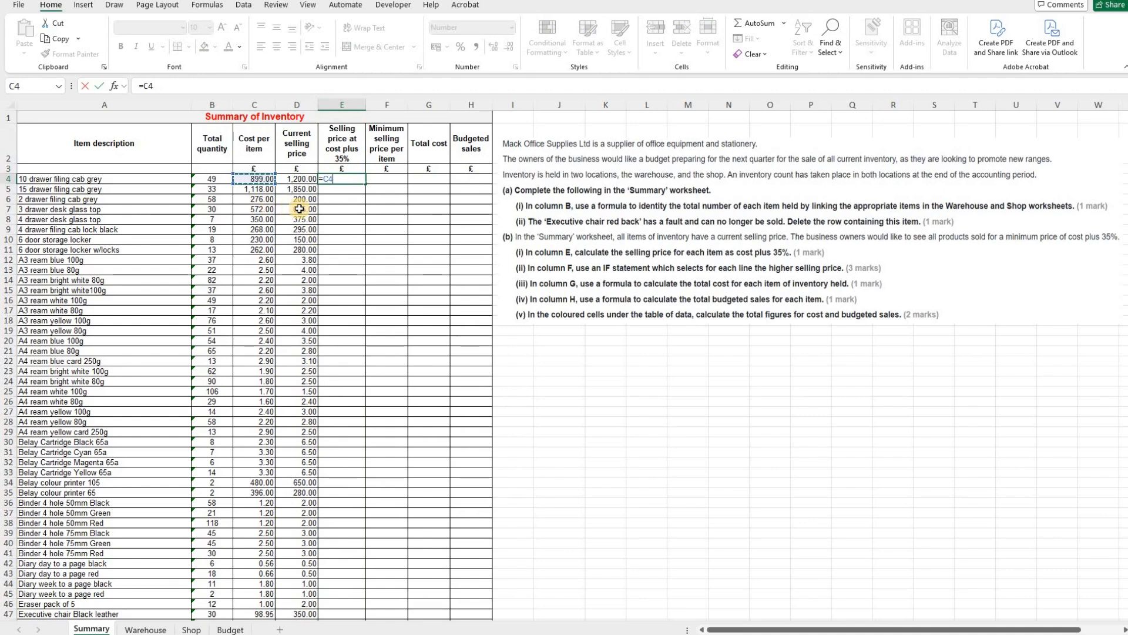
text(*1.)
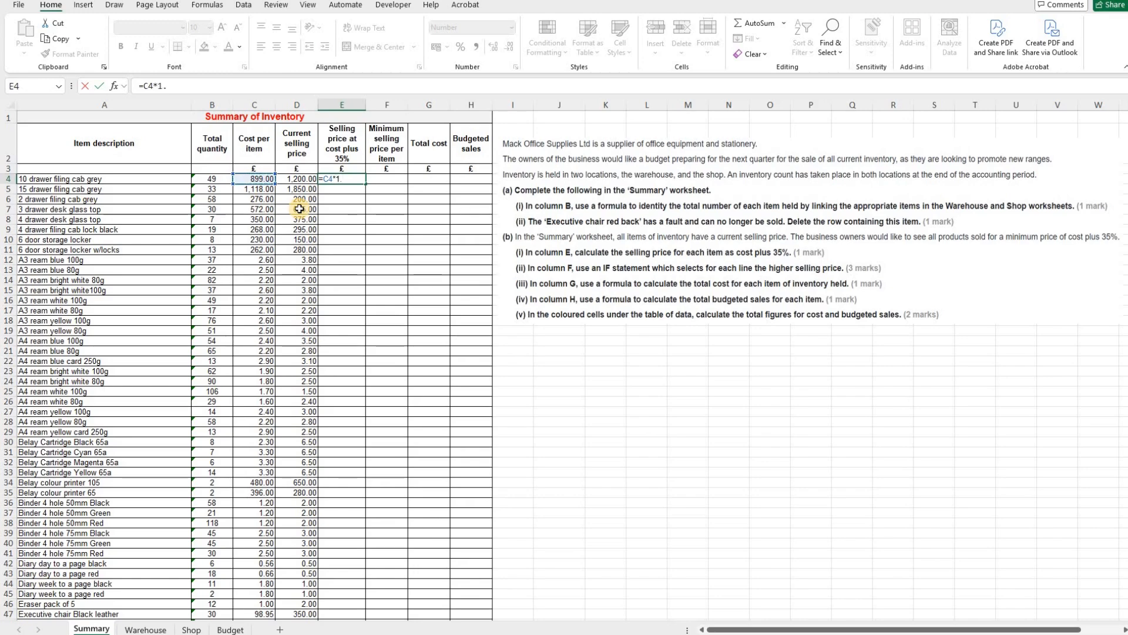
text(35)
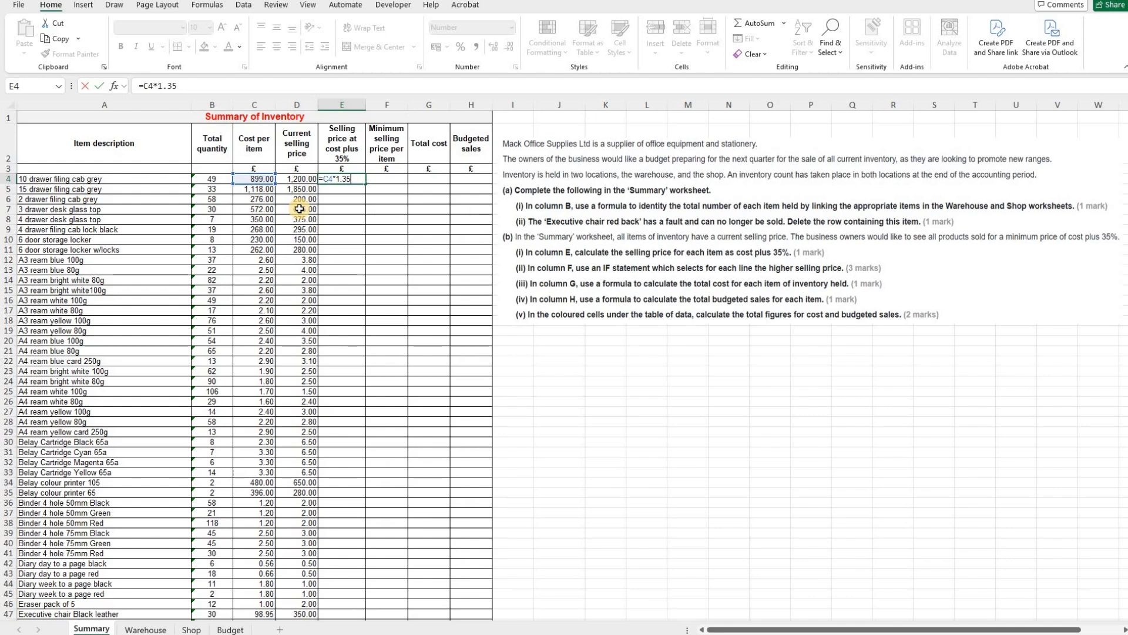
key(Return)
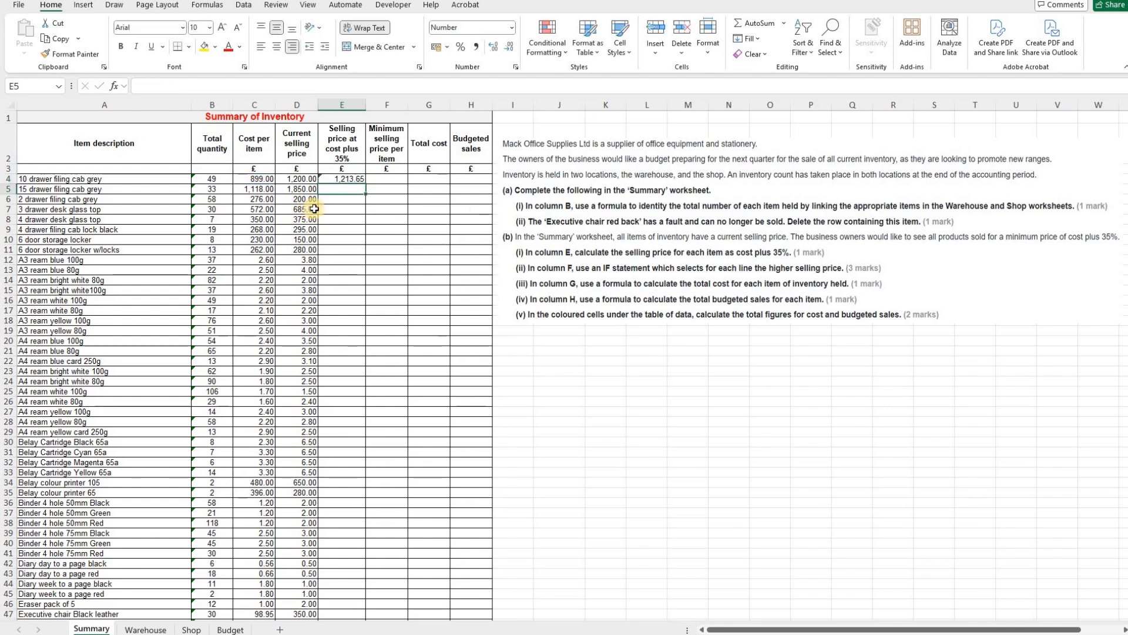
click(341, 179)
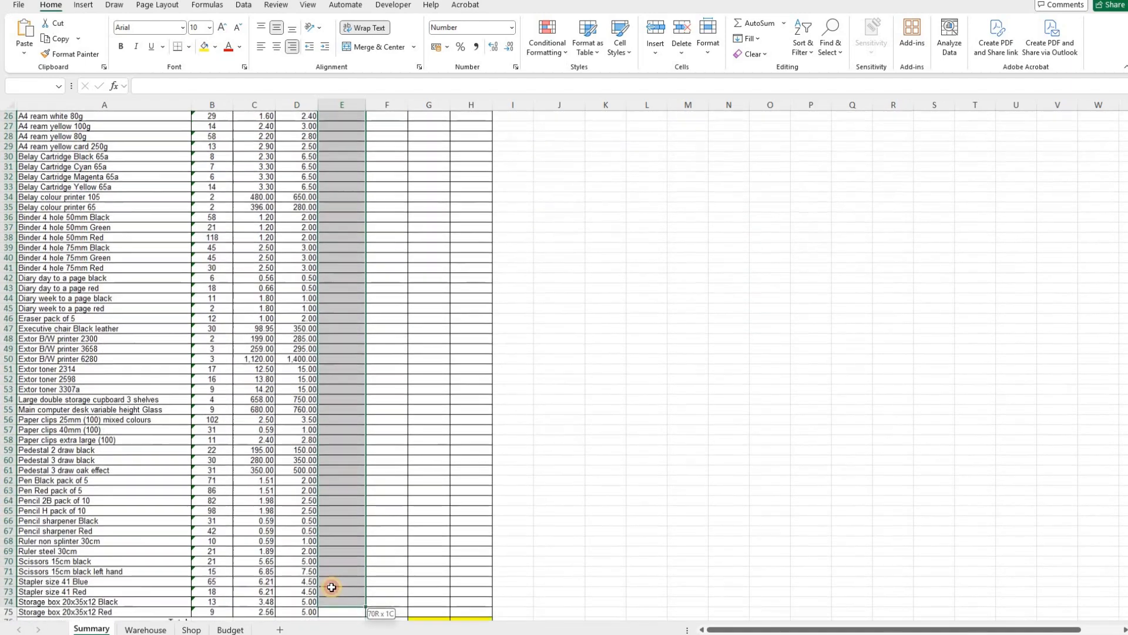
Step: Paste the cost-plus-35% formula into E5:E75, e.g. 1,509.30 for the second item
right_click(332, 587)
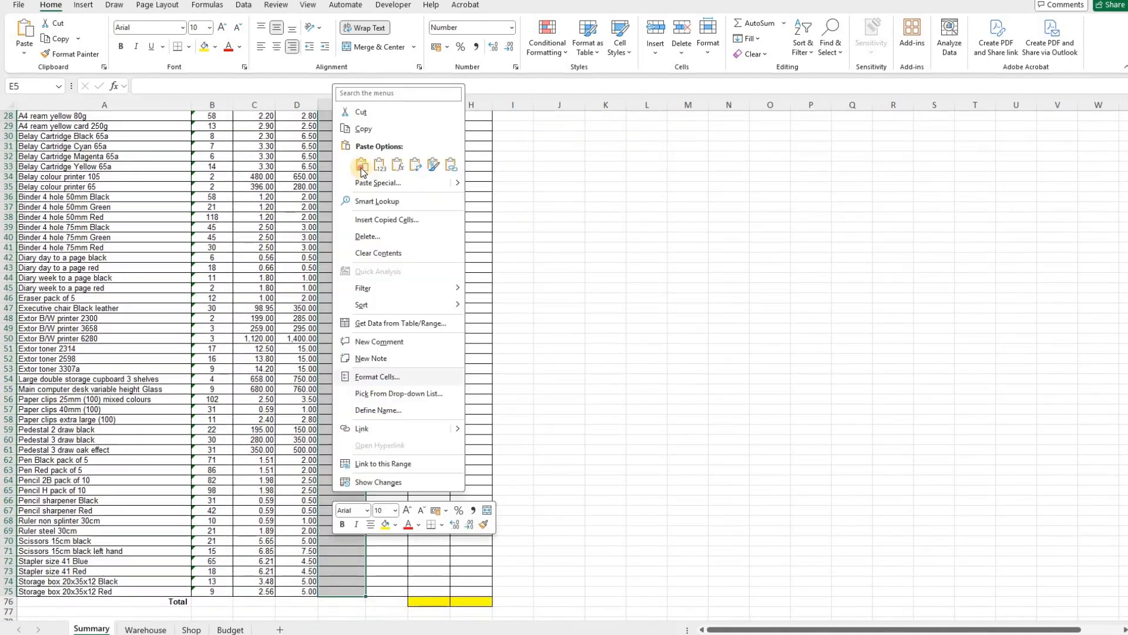
click(362, 165)
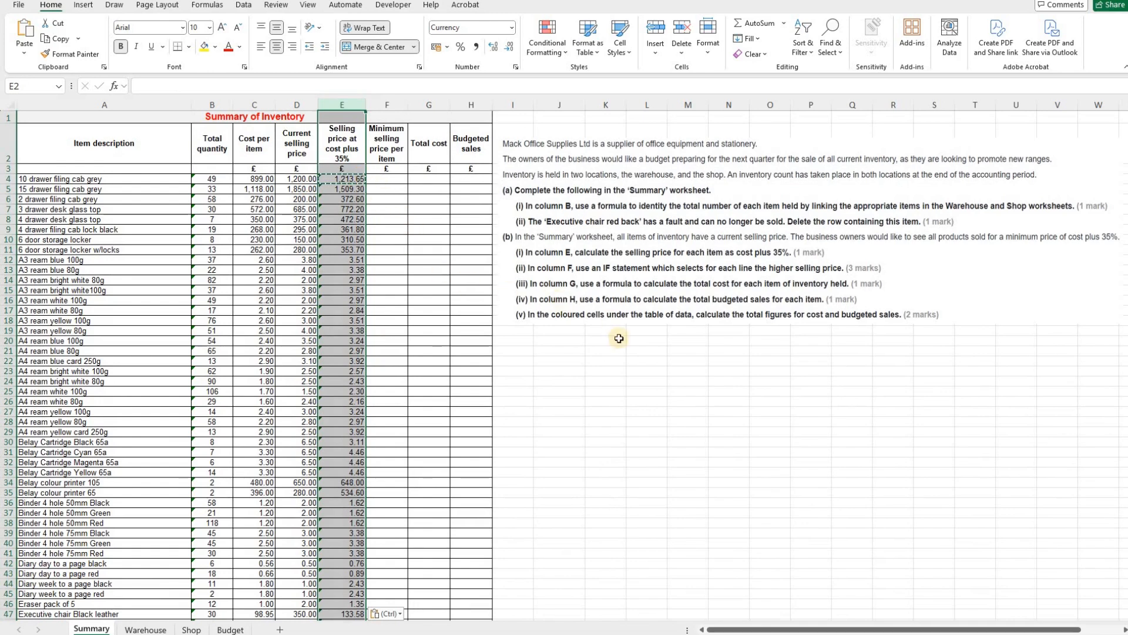
click(605, 341)
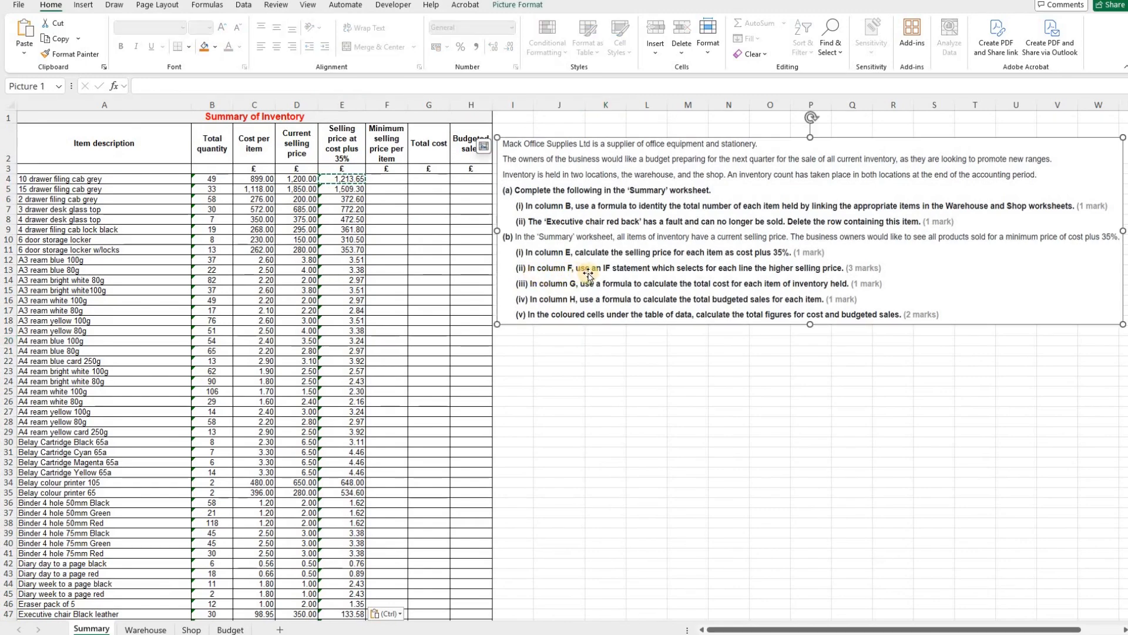
mouse_move(684, 275)
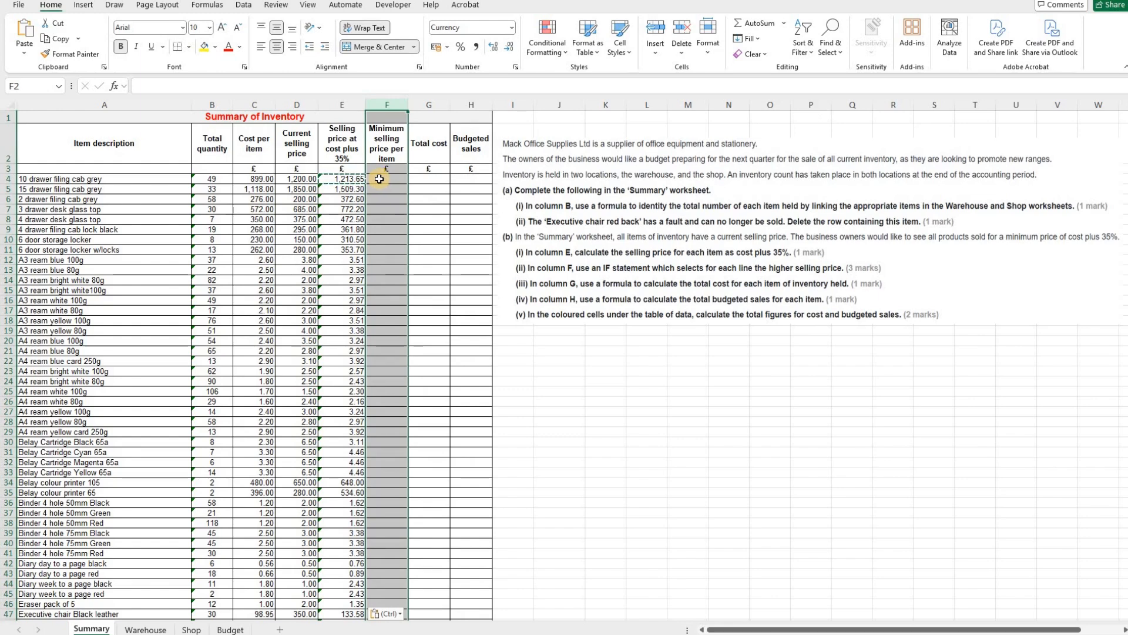
click(341, 179)
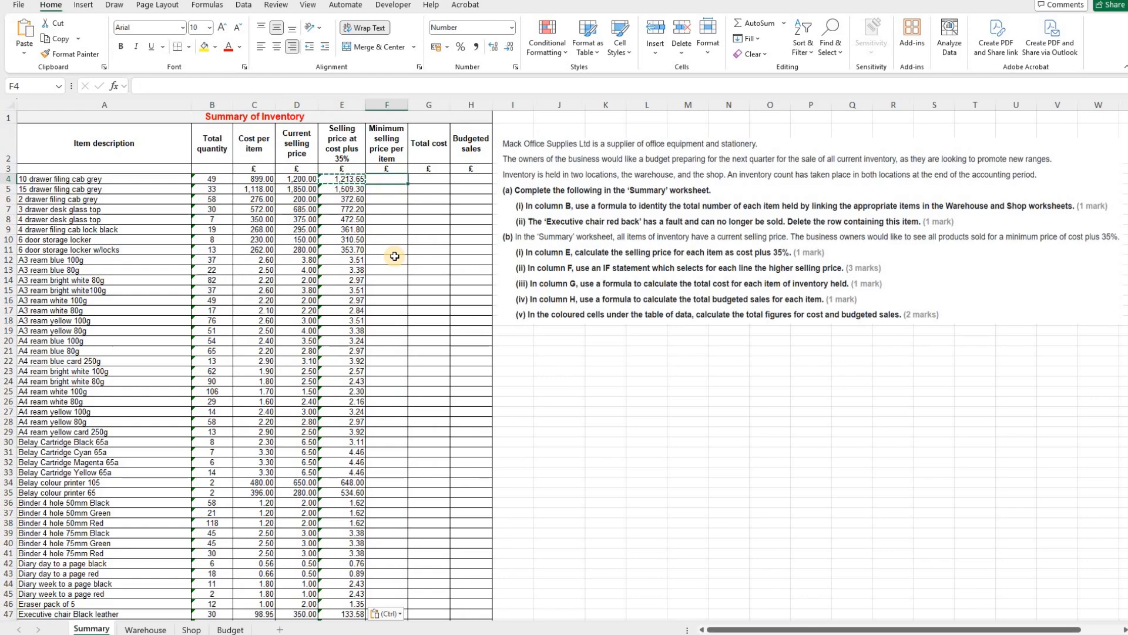
Step: Enter =IF(E4>D4,E4,D4) in F4 and fill it down so each row shows the higher price
text(=if()
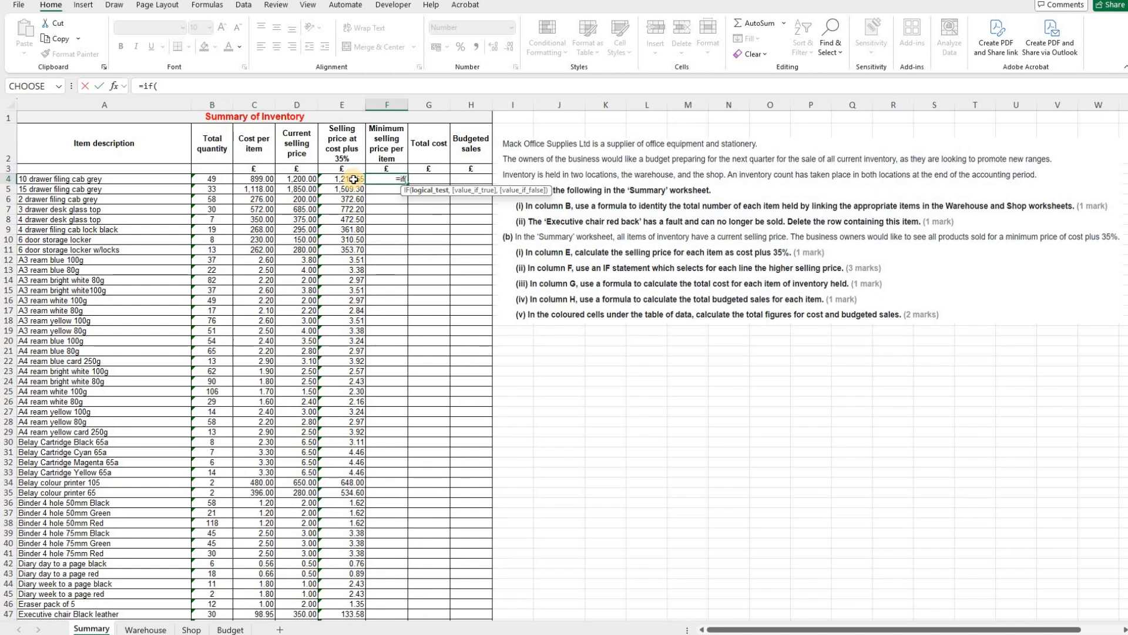
text(E4>)
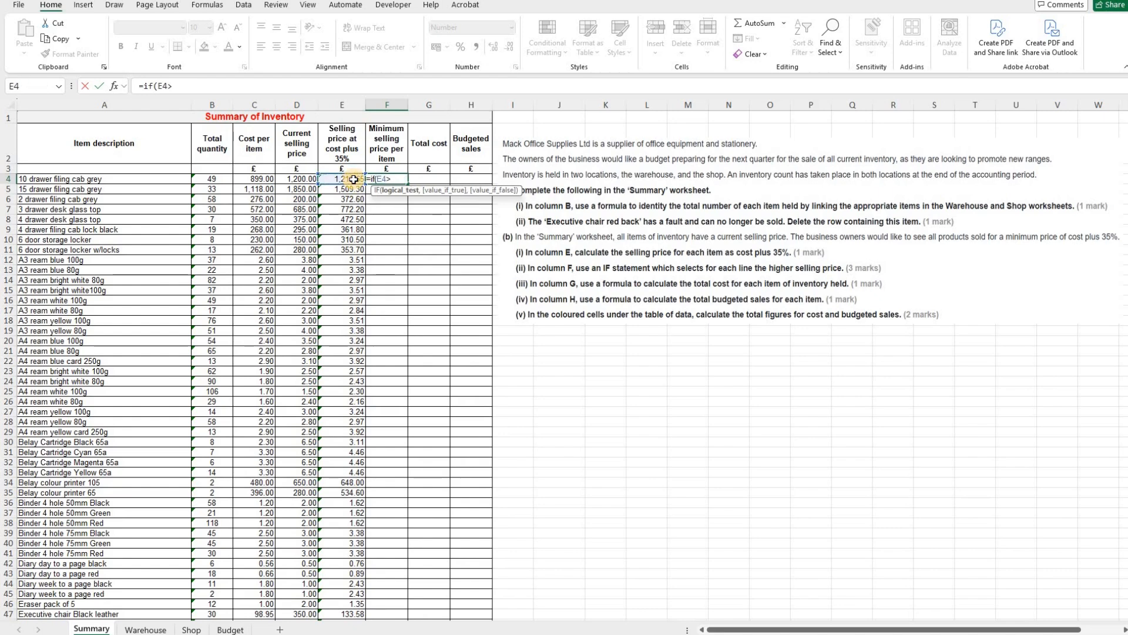
click(296, 179)
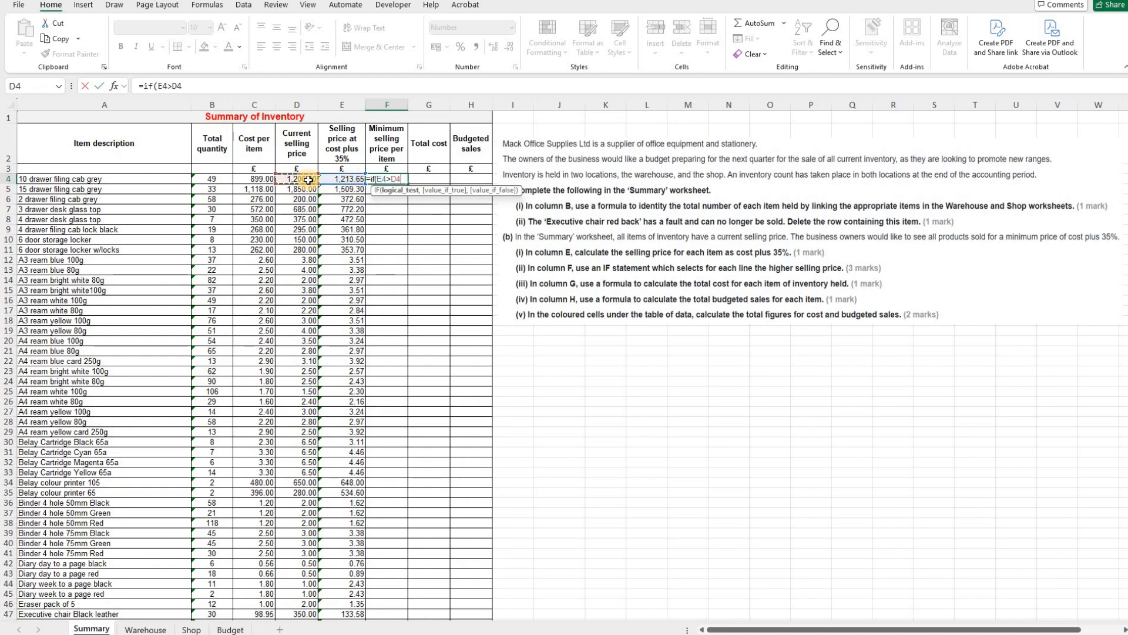
text(,)
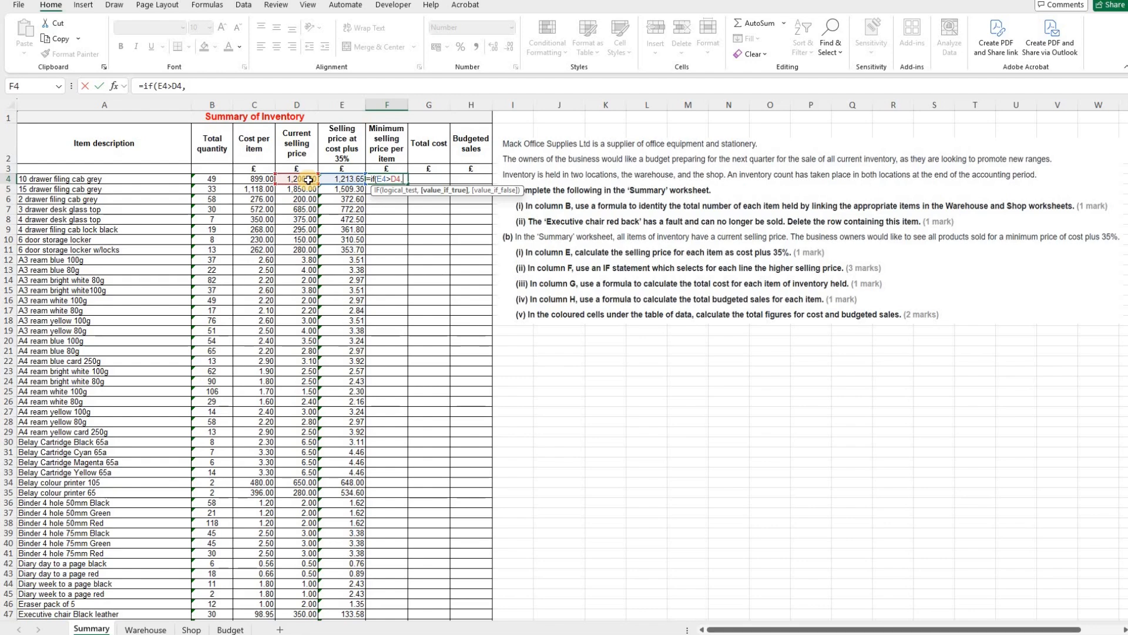
text(E4)
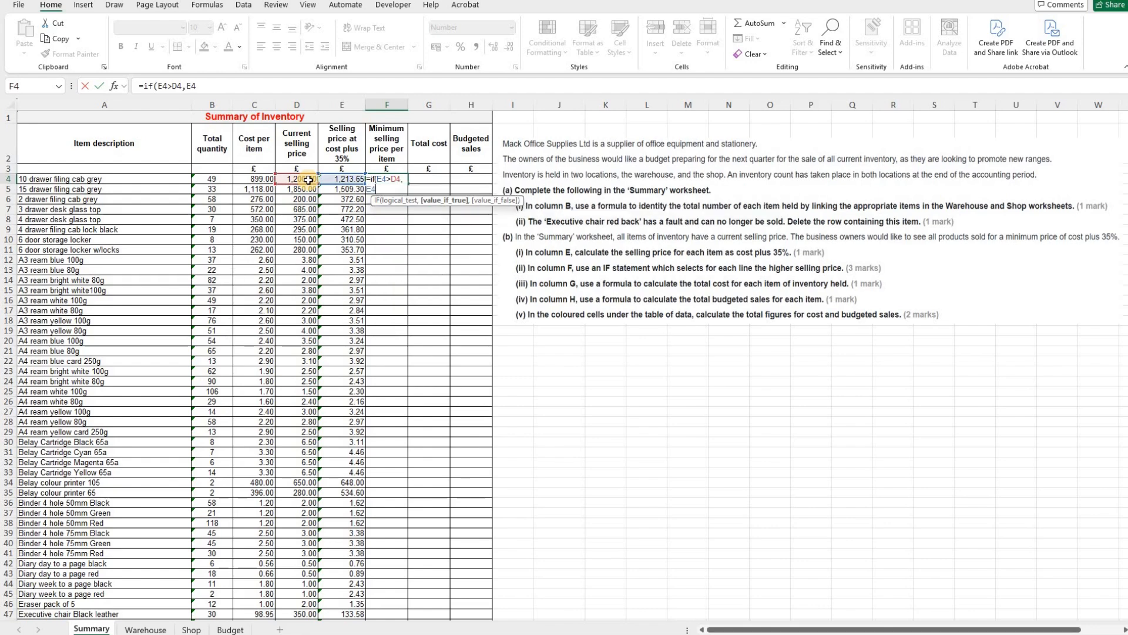
text(,)
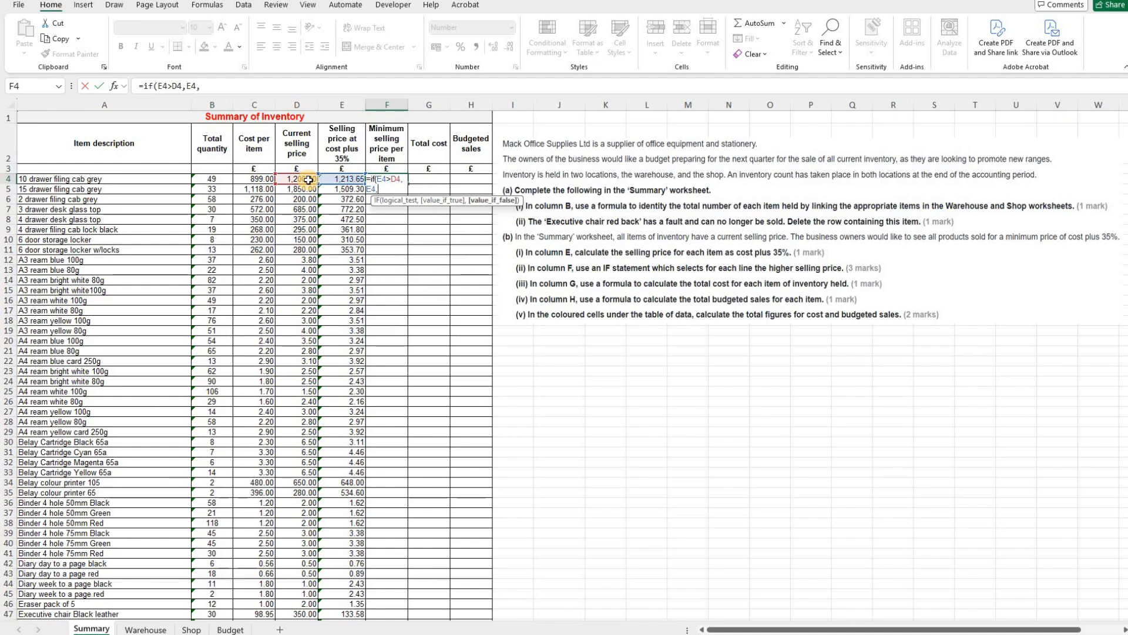
text(D4)
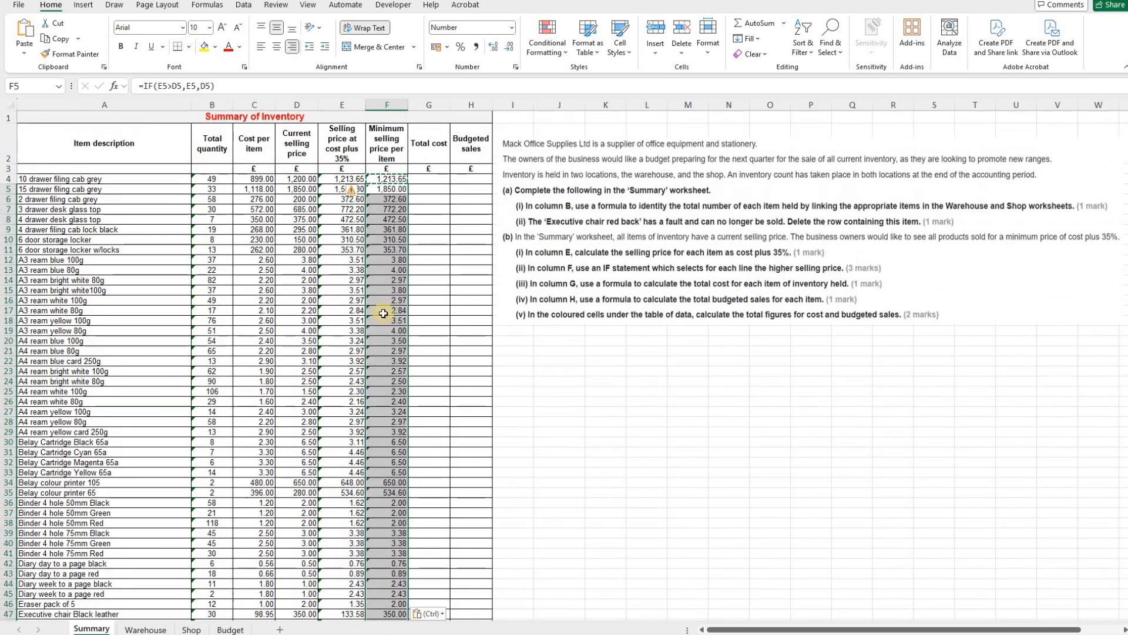
mouse_move(296, 151)
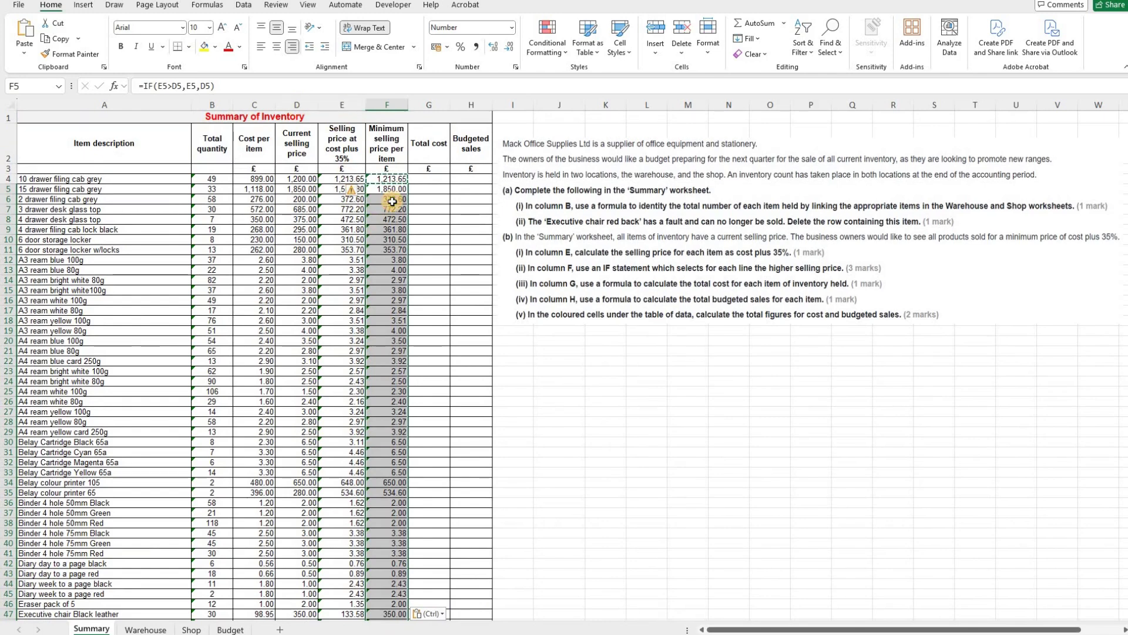
click(386, 199)
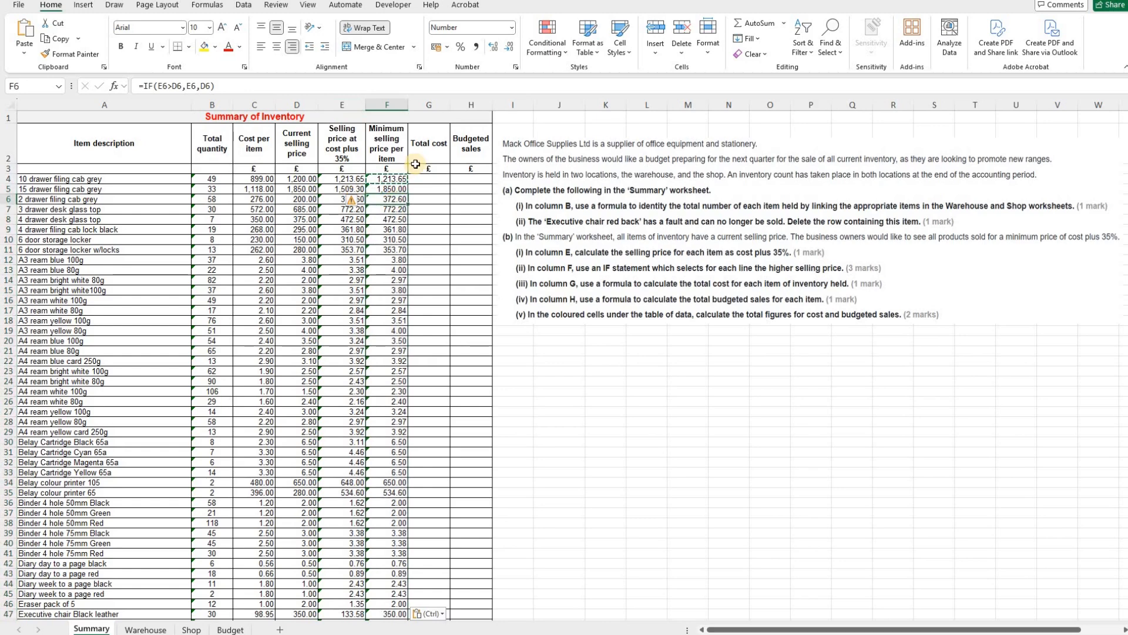
Step: Enter =B4*C4 in G4 for total cost, 44,051.00 for the first item, and fill it down
click(428, 104)
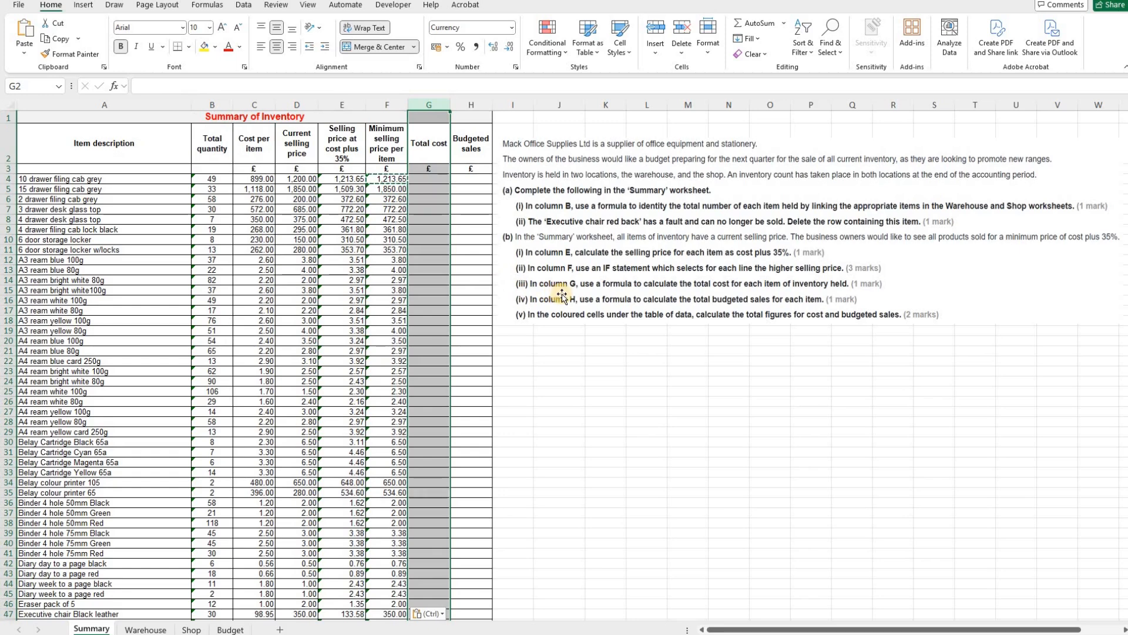
mouse_move(712, 292)
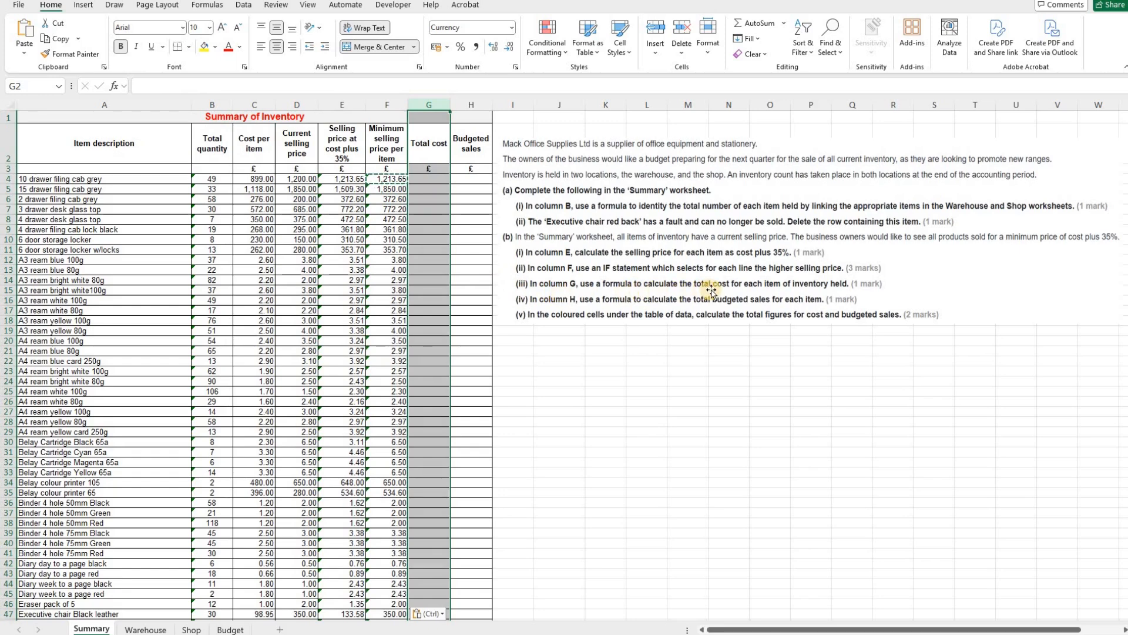
mouse_move(791, 291)
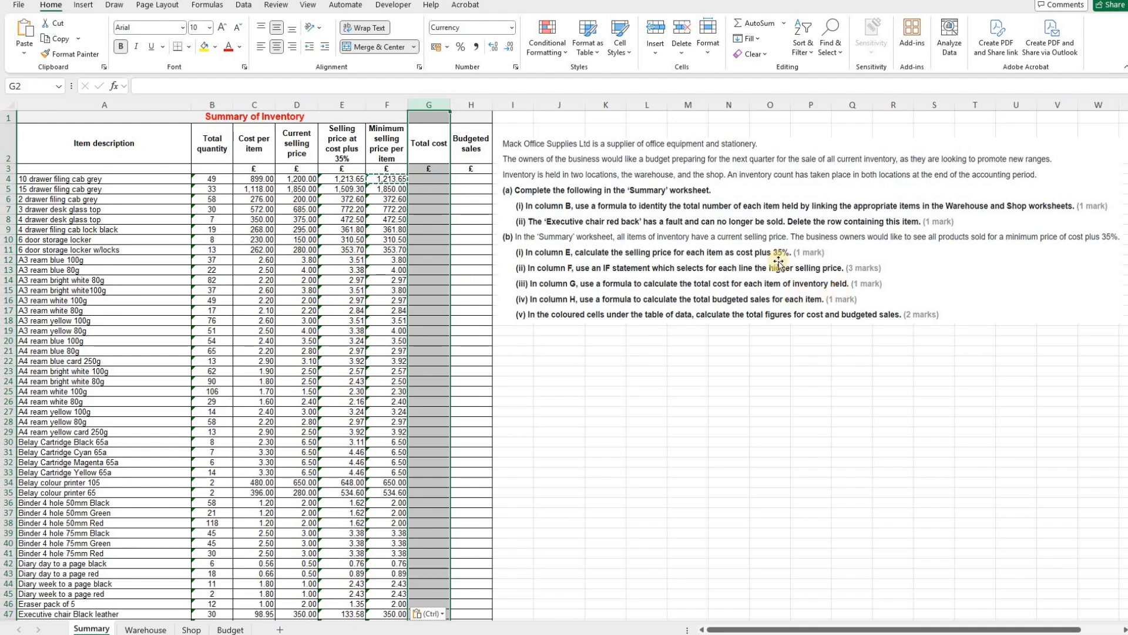
click(428, 189)
text(=)
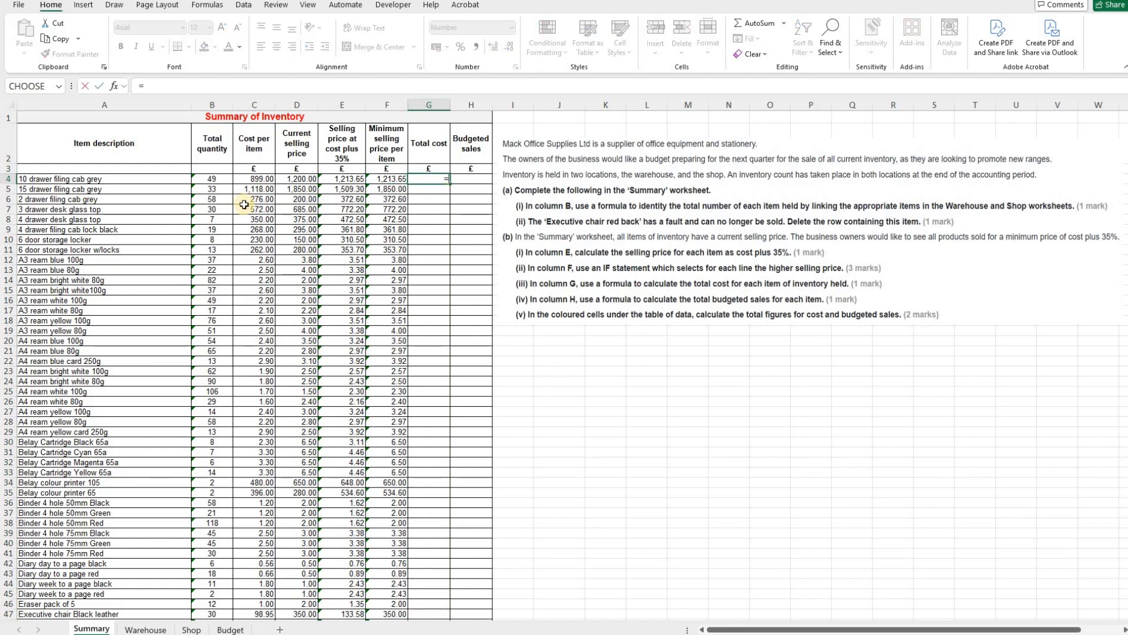
click(212, 179)
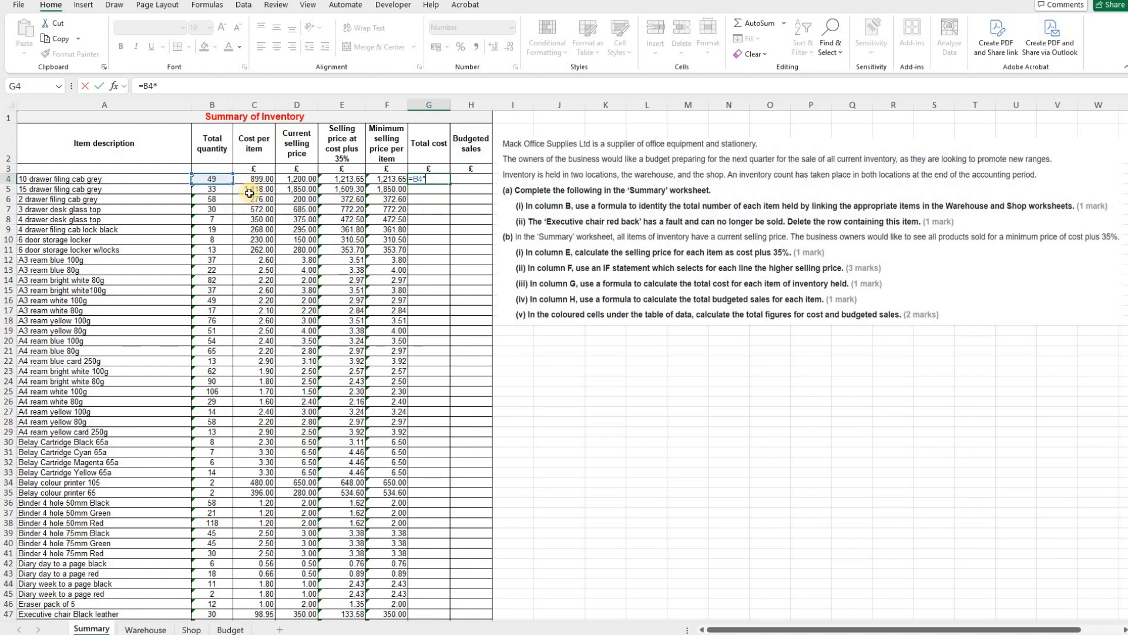
key(Return)
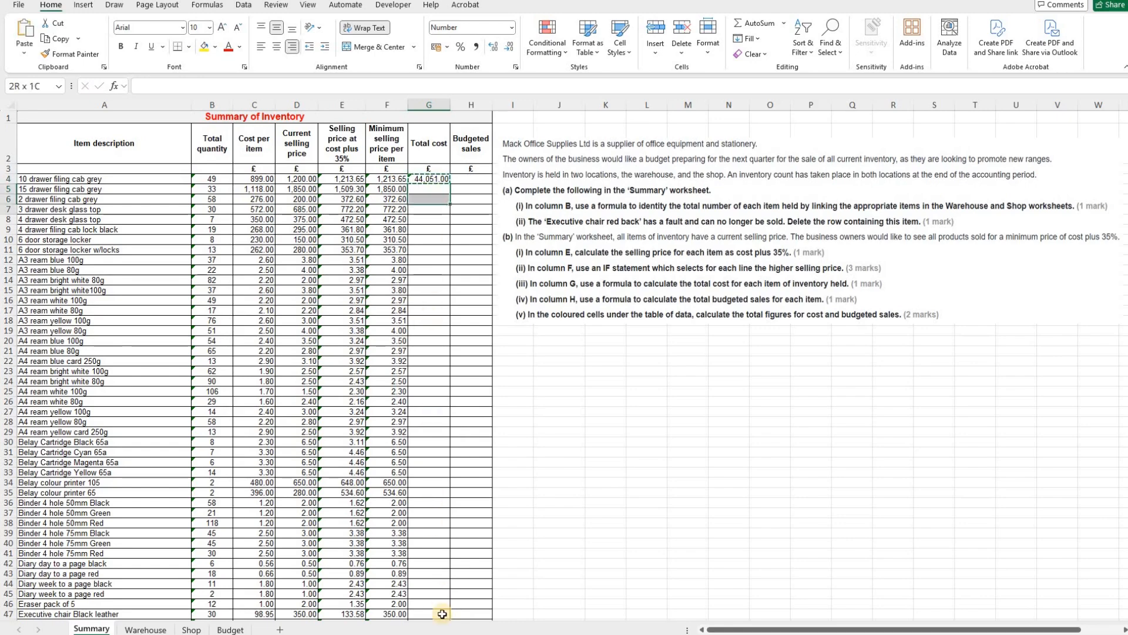
scroll(down, 3)
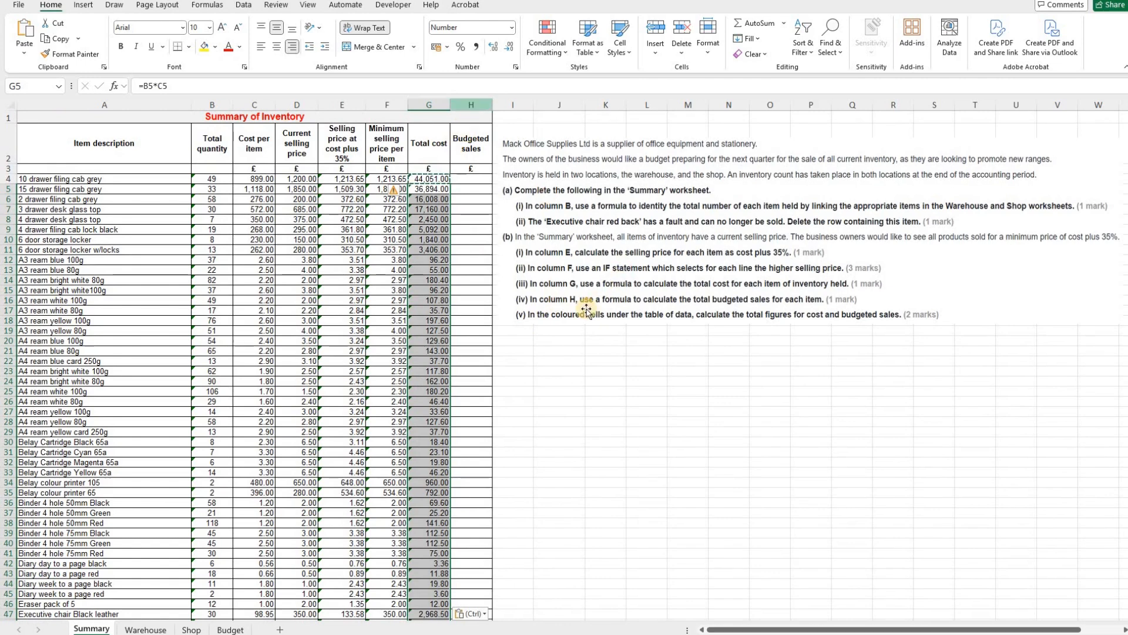
Step: Enter the budgeted sales formula in H4 (59,468.86), copy it and select H5:H75 to paste
click(470, 104)
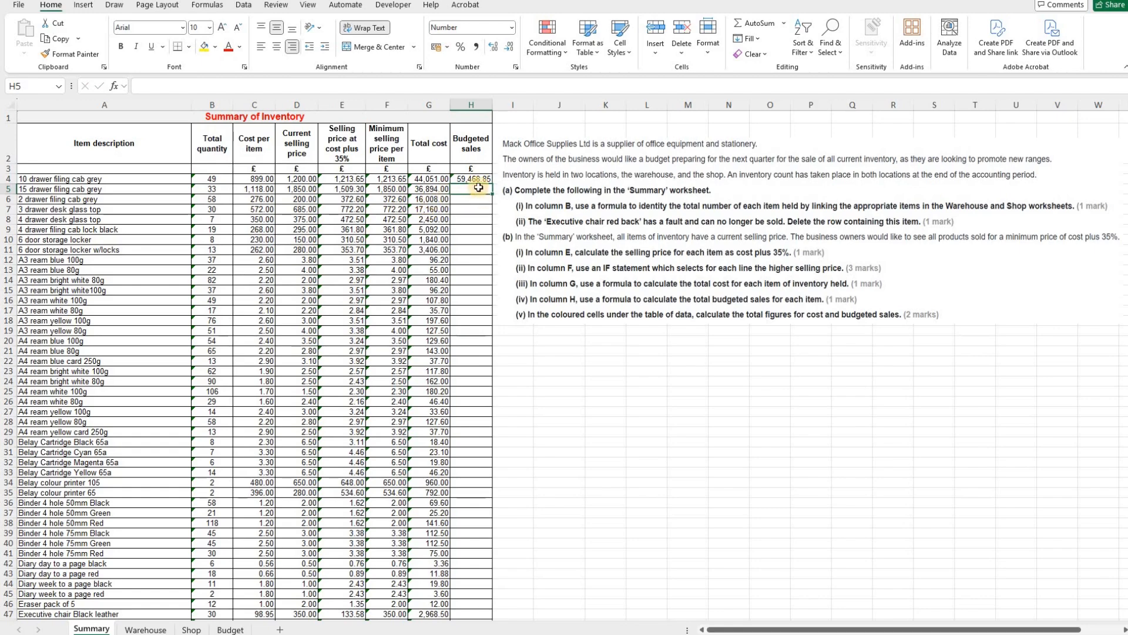
click(471, 179)
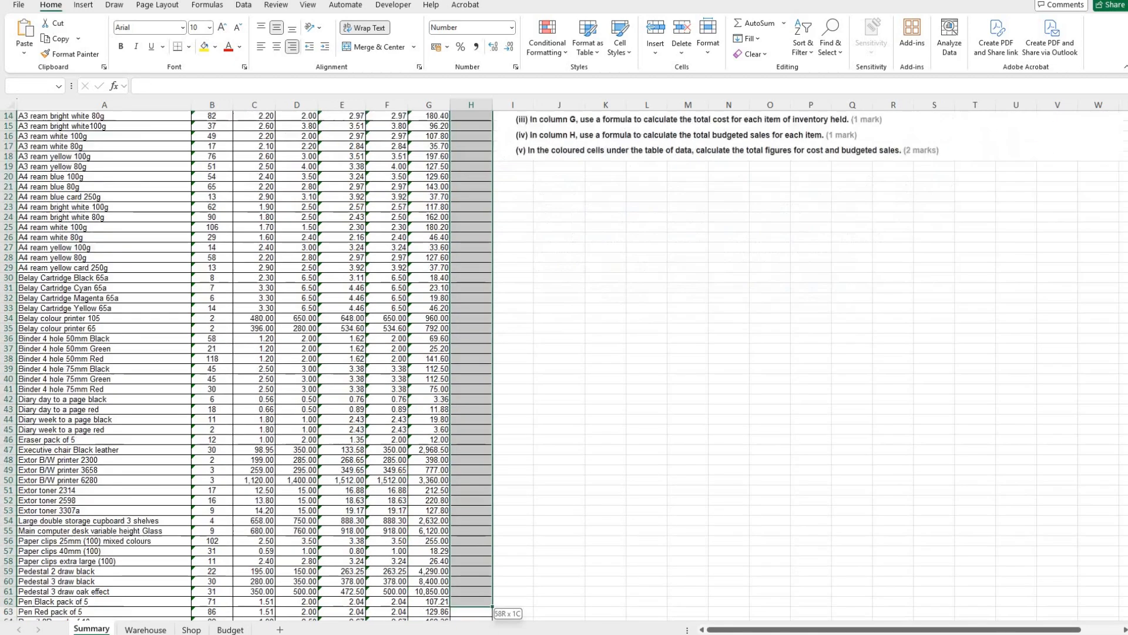
scroll(down, 3)
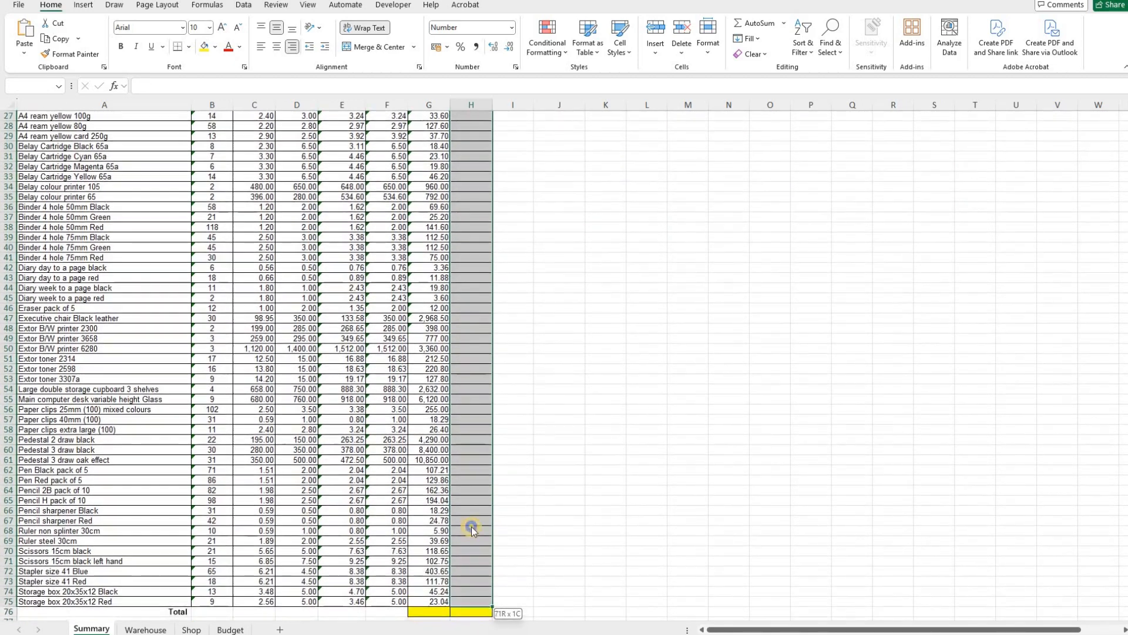
right_click(471, 529)
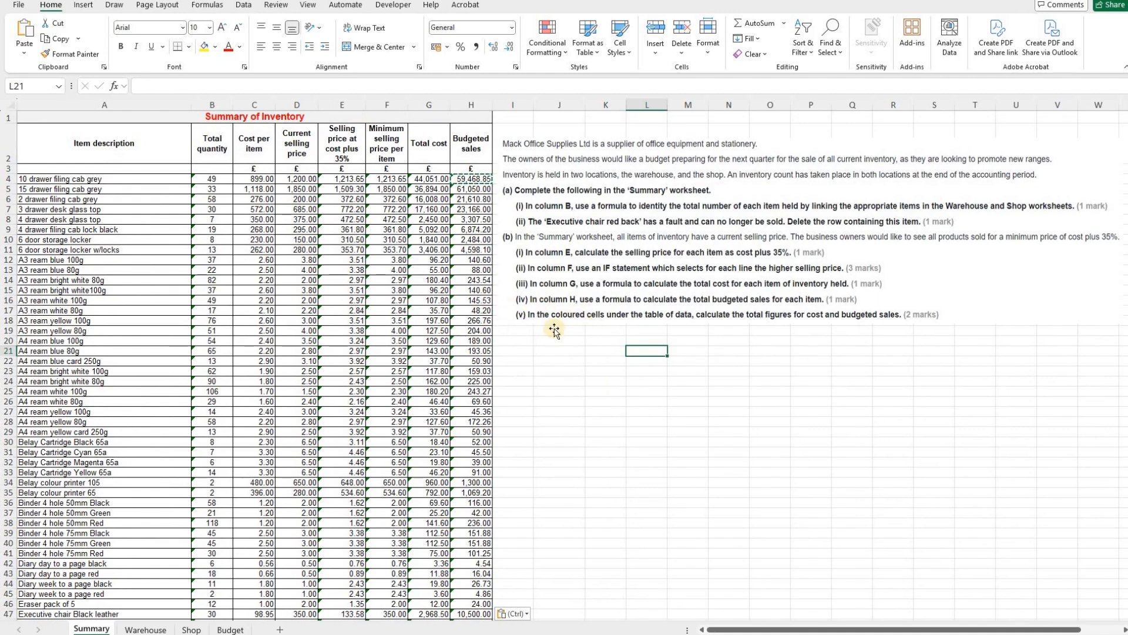
mouse_move(593, 324)
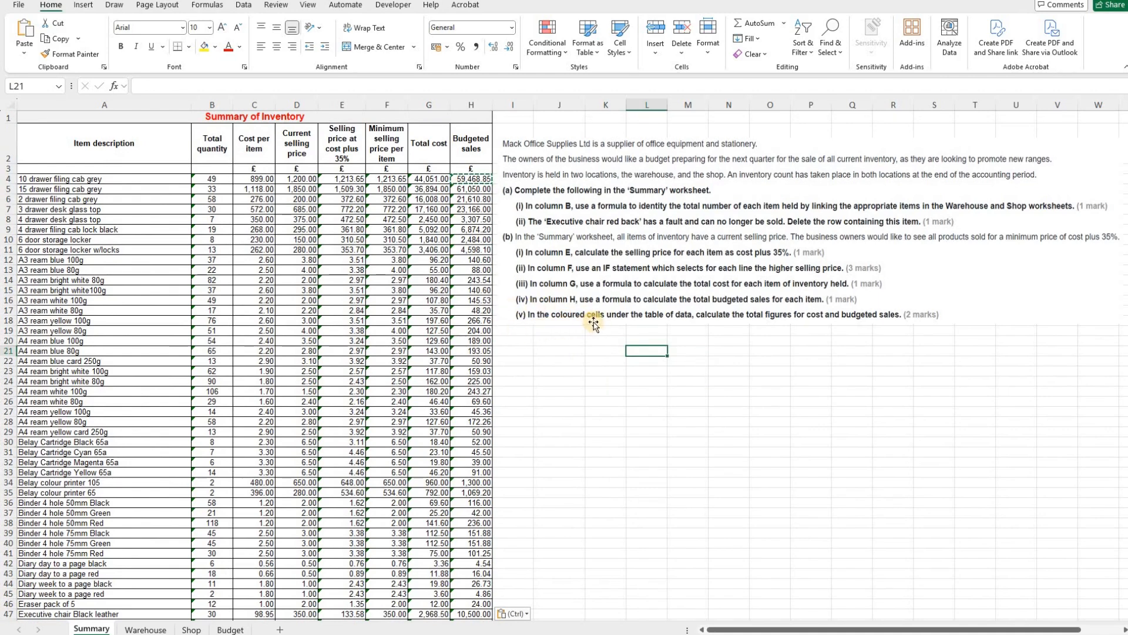
mouse_move(767, 359)
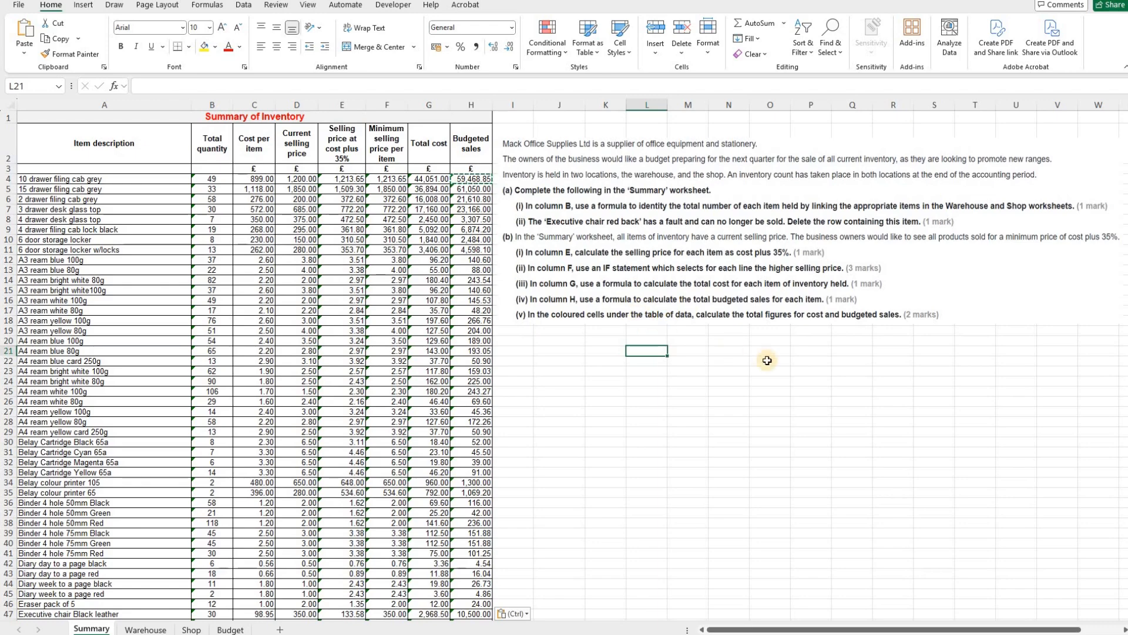
mouse_move(800, 331)
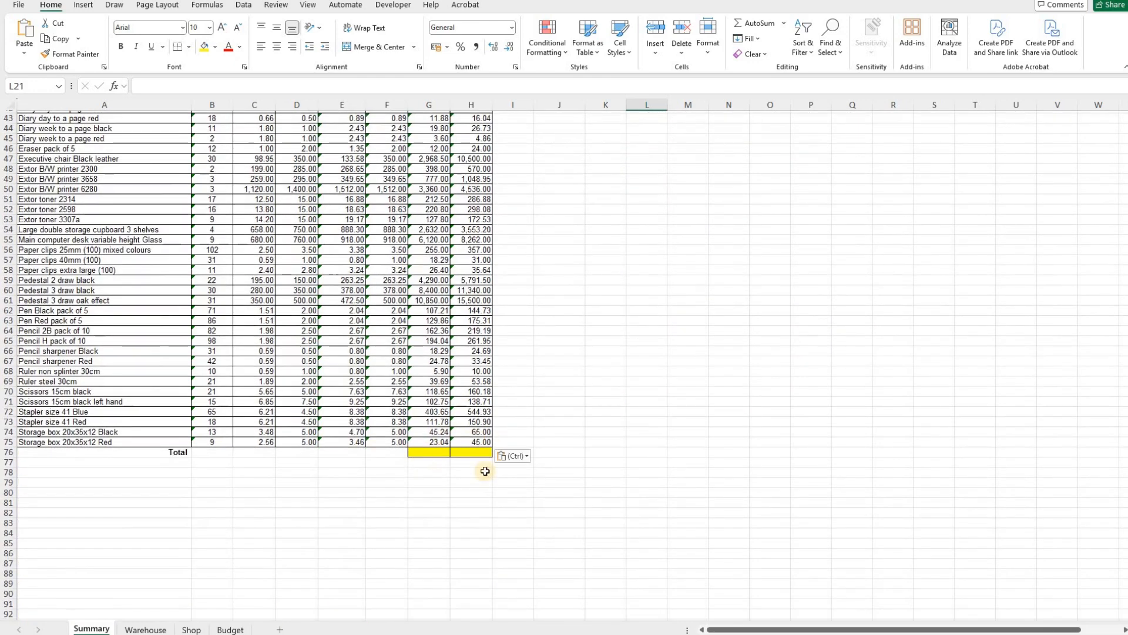
mouse_move(431, 502)
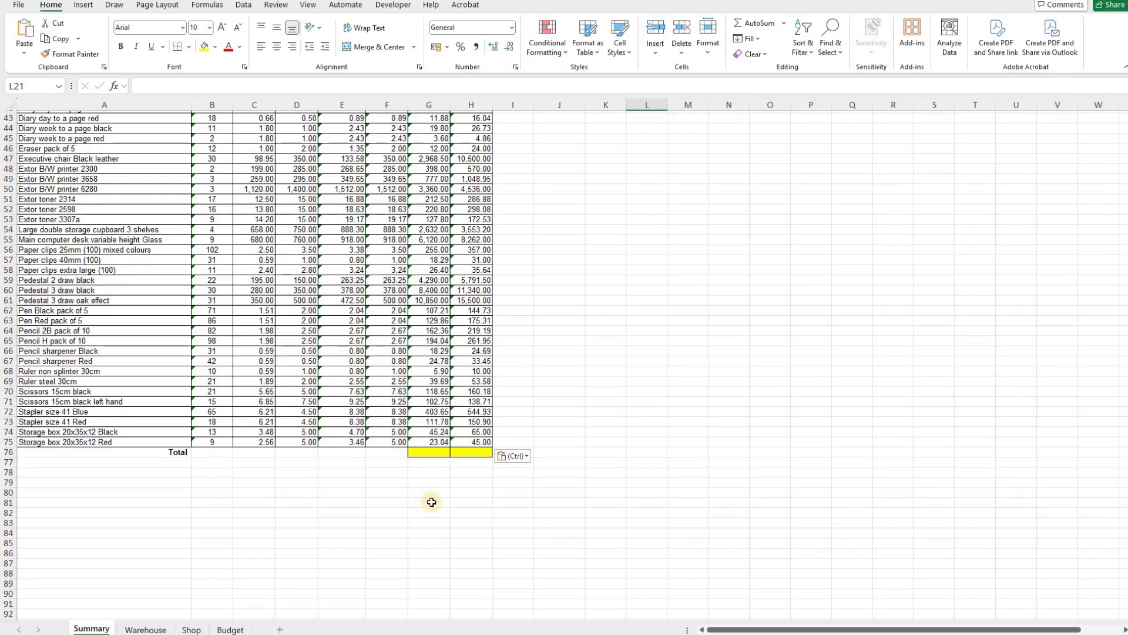
Step: Total columns G and H in row 76 with =SUM(G4:G75), giving 173,403.07 and 253,017.31
scroll(up, 3)
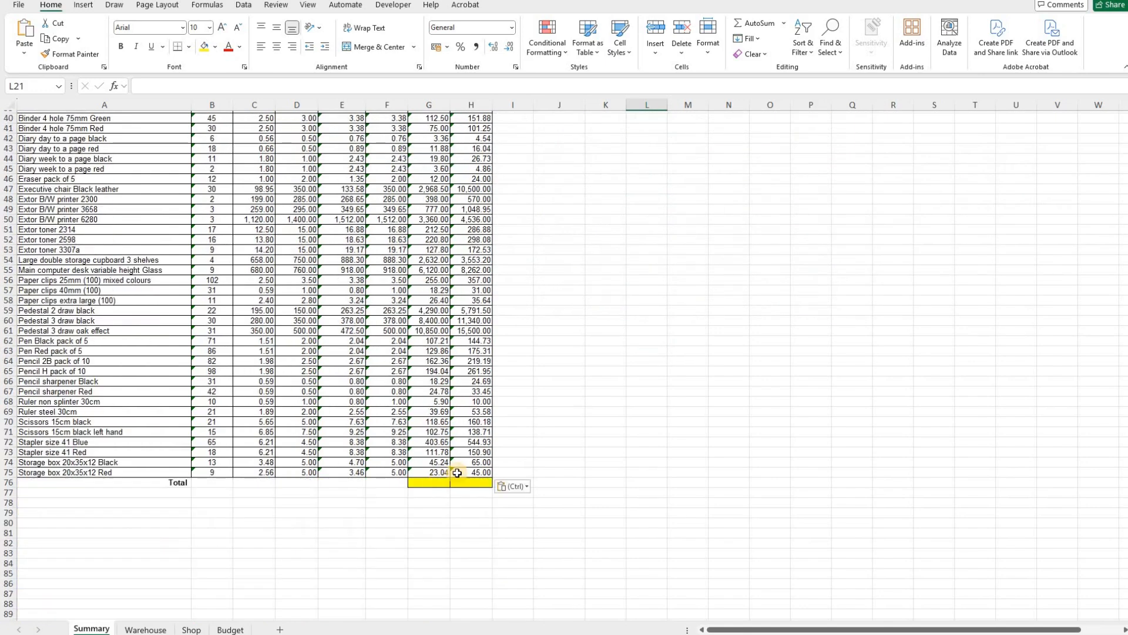
text(=sum)
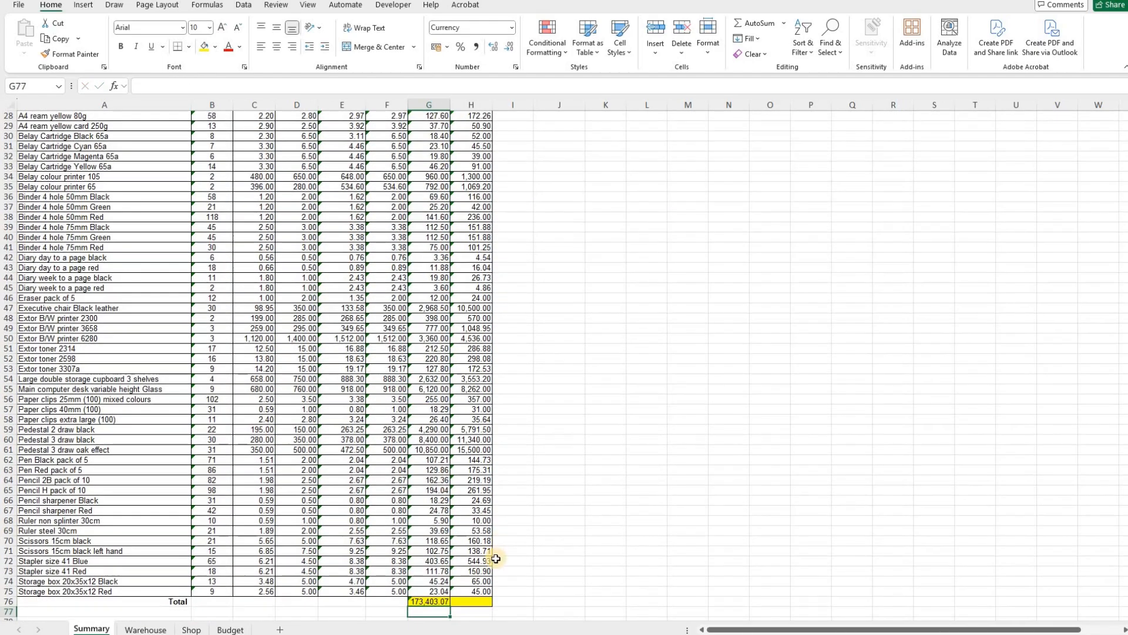
click(429, 600)
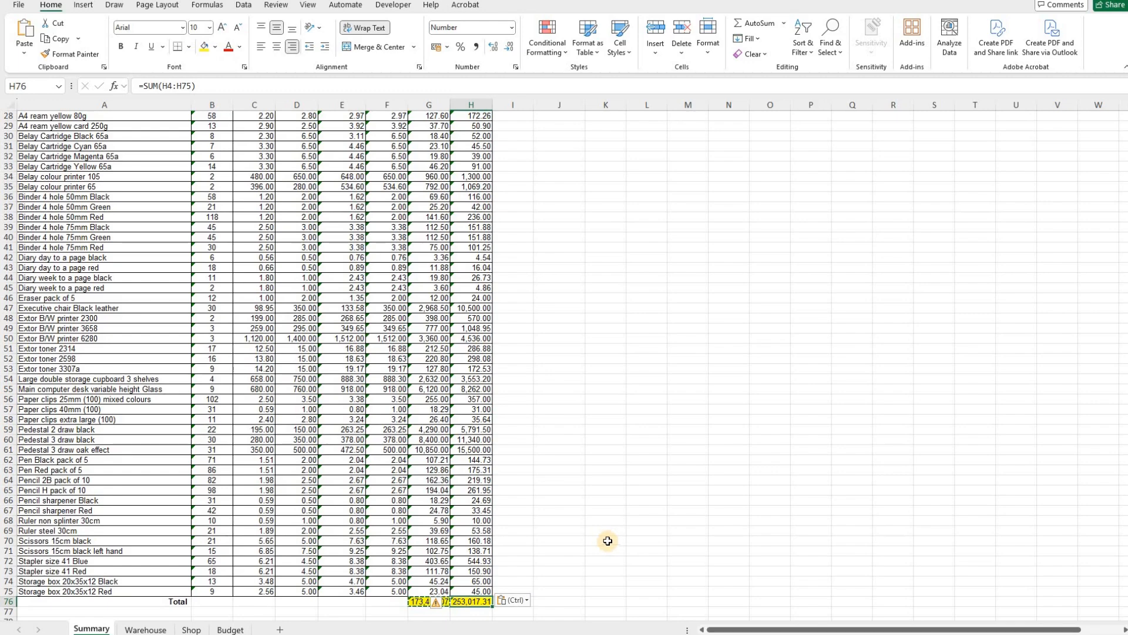
scroll(up, 3)
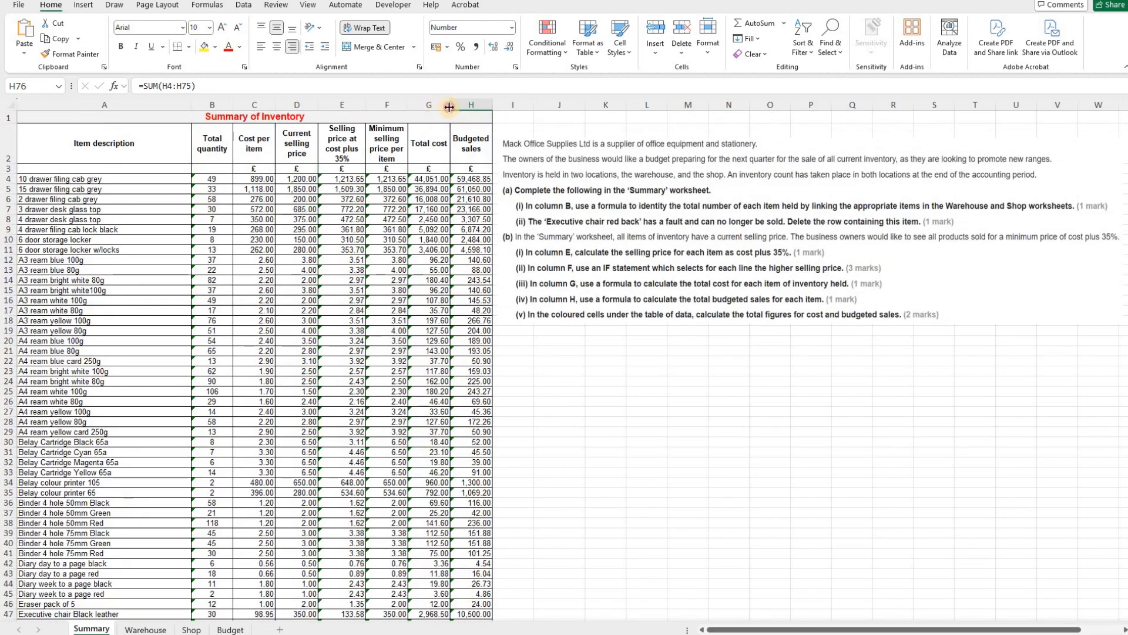
click(470, 116)
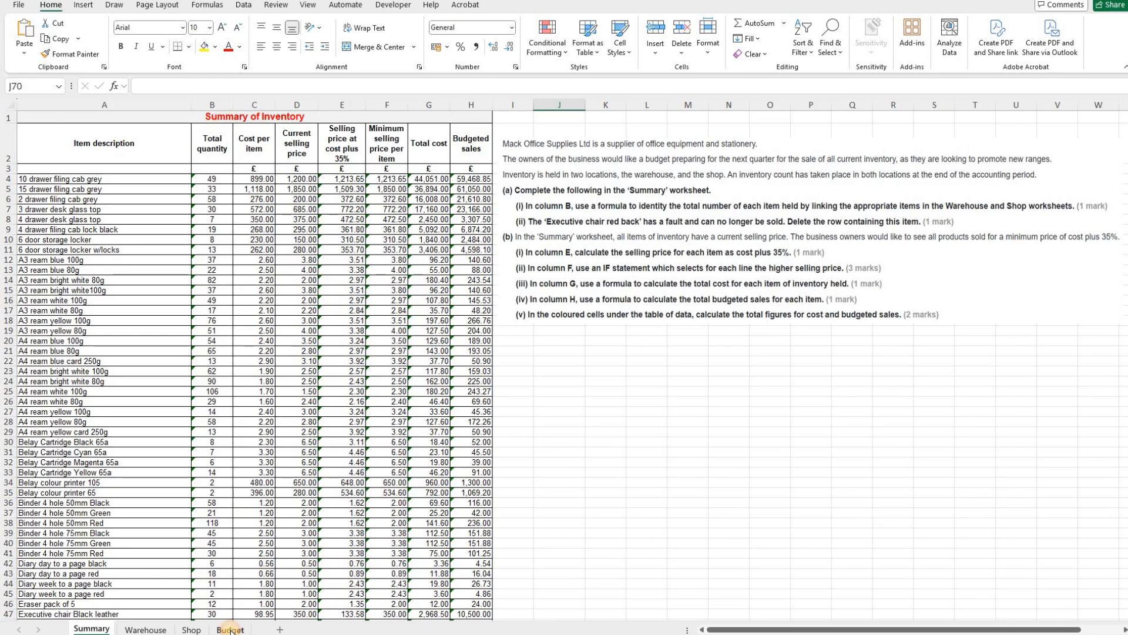
click(230, 629)
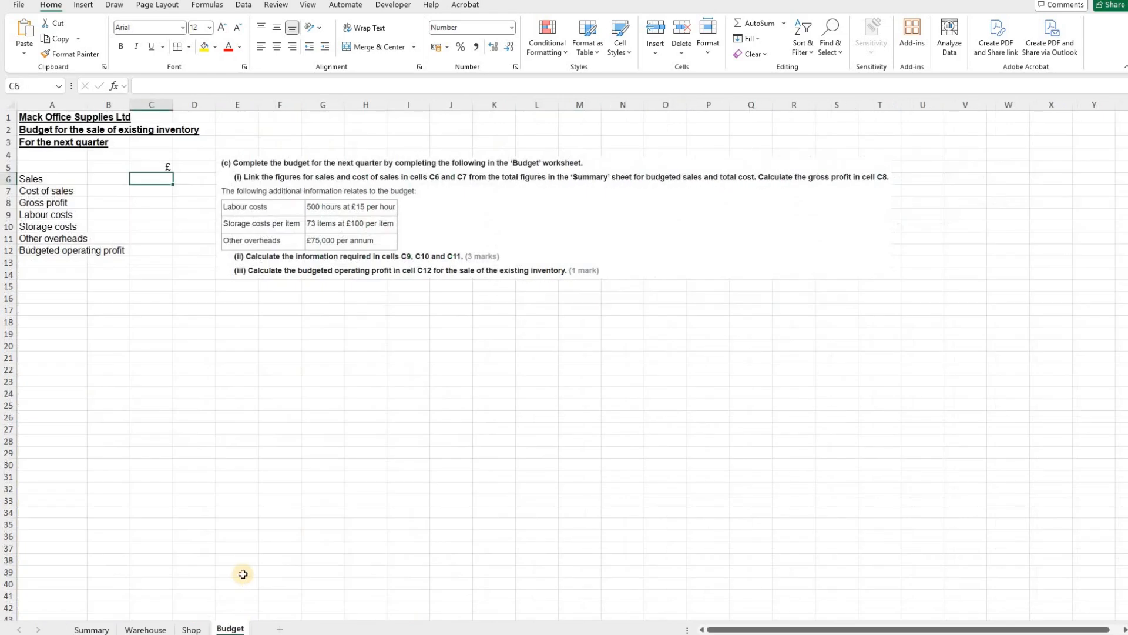
mouse_move(313, 271)
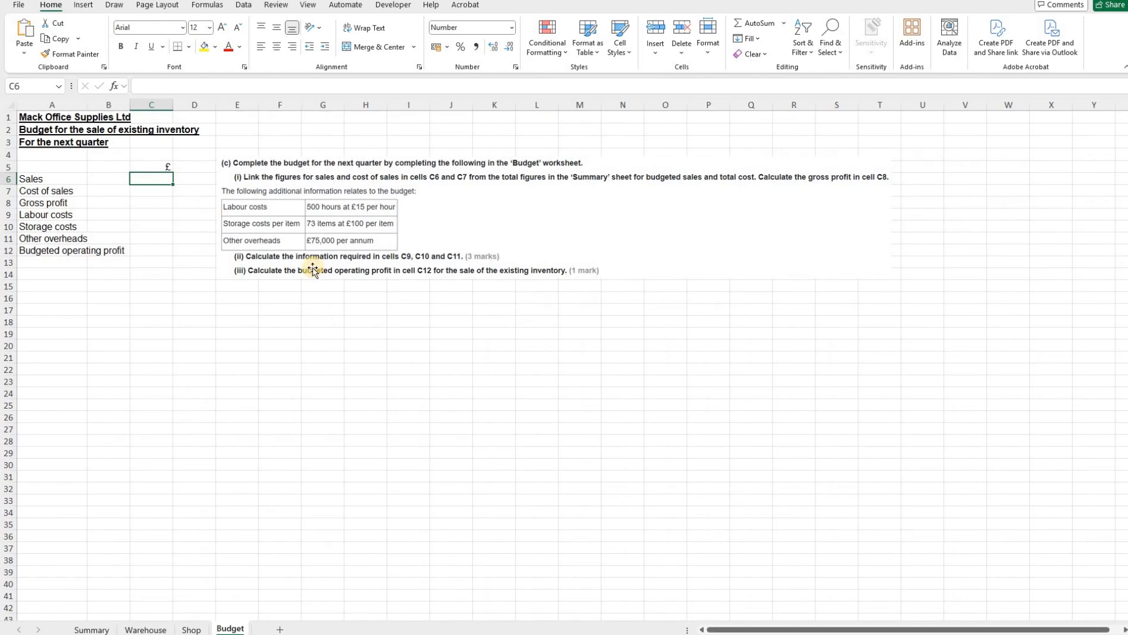
mouse_move(378, 177)
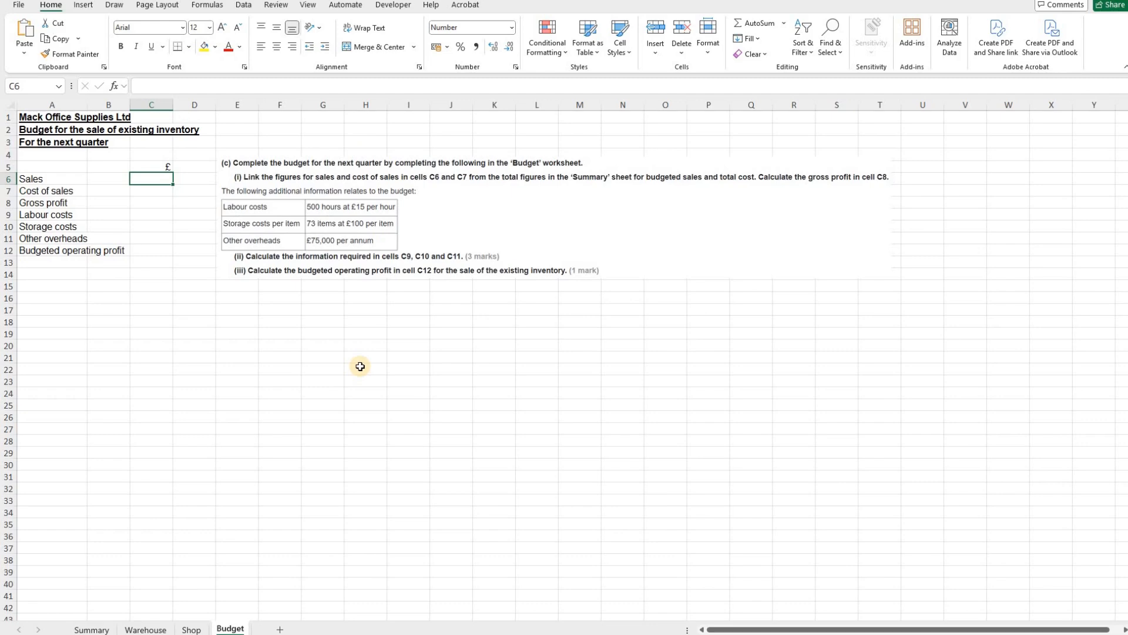
mouse_move(258, 200)
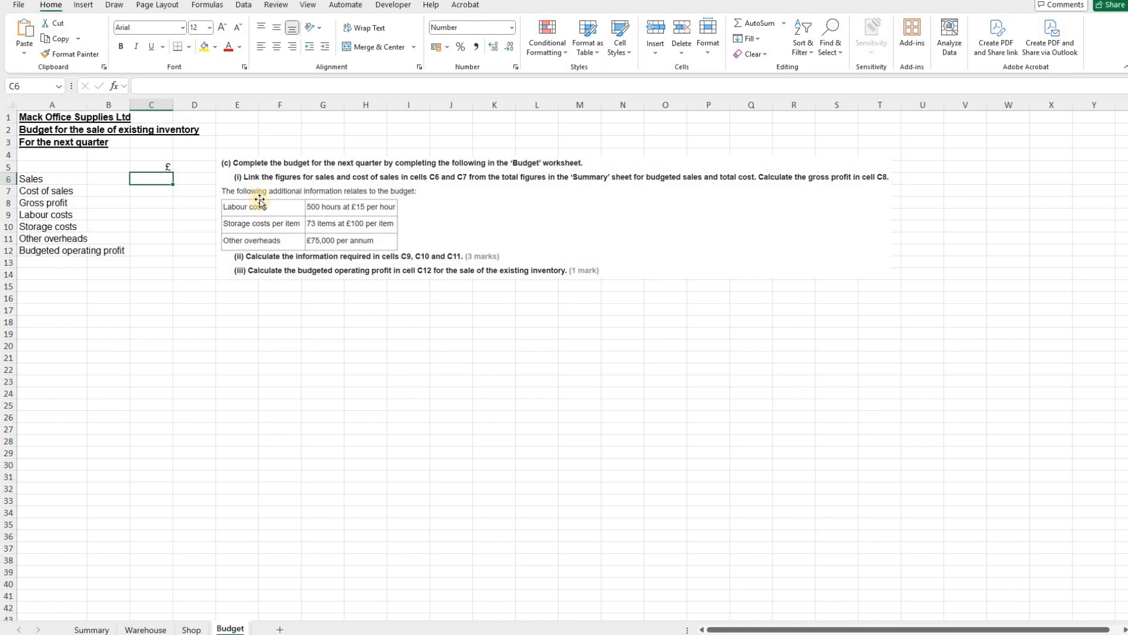
mouse_move(337, 183)
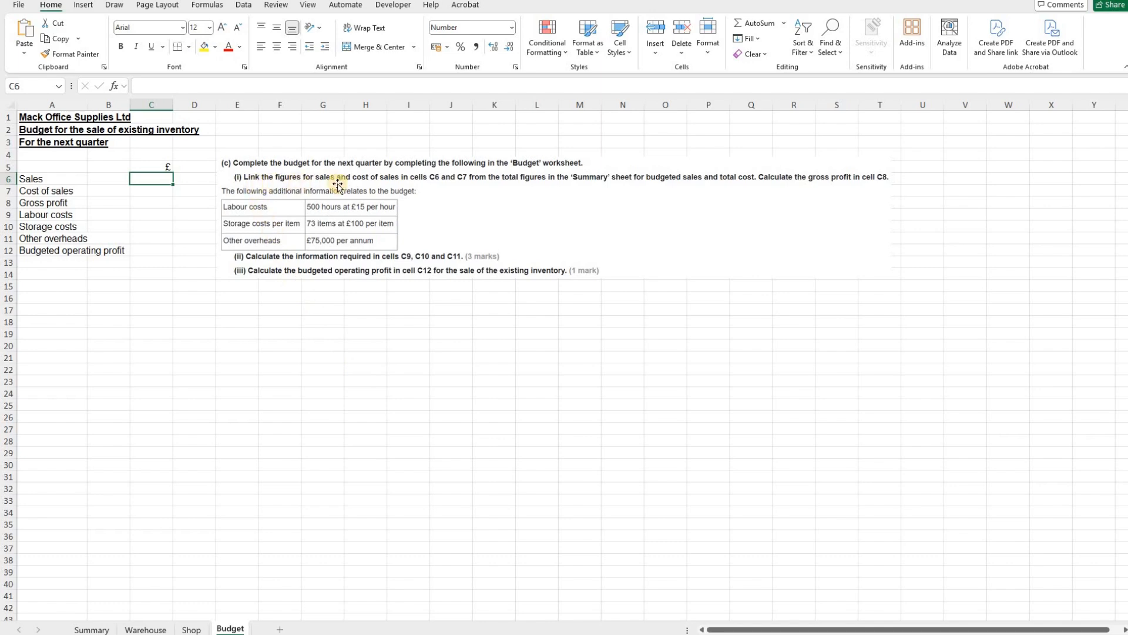
mouse_move(444, 209)
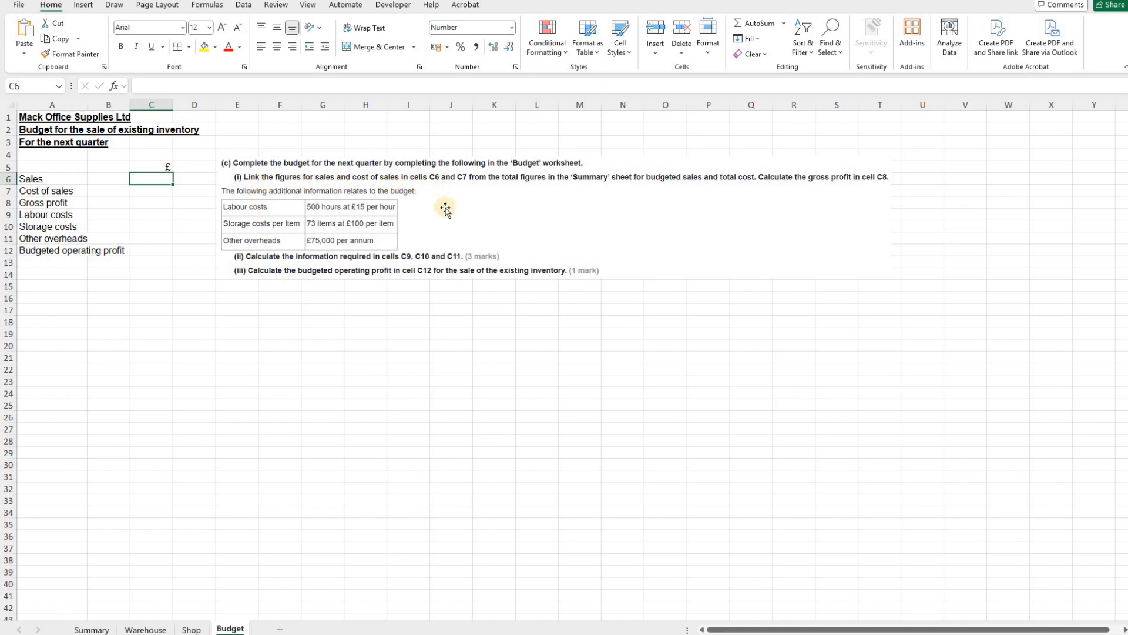
mouse_move(502, 193)
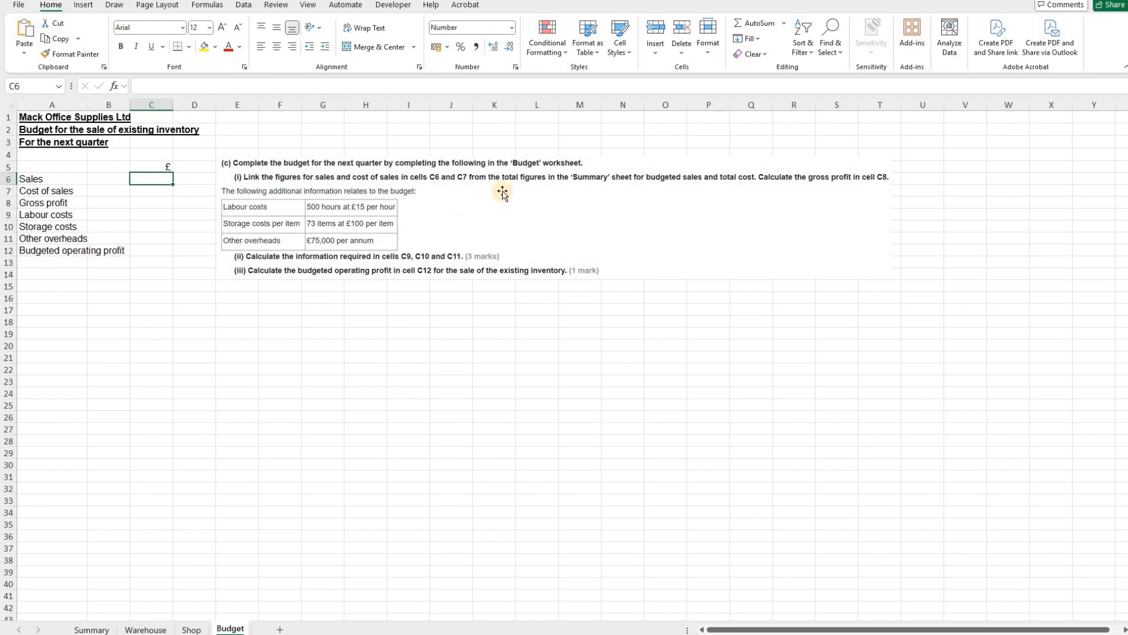
mouse_move(527, 189)
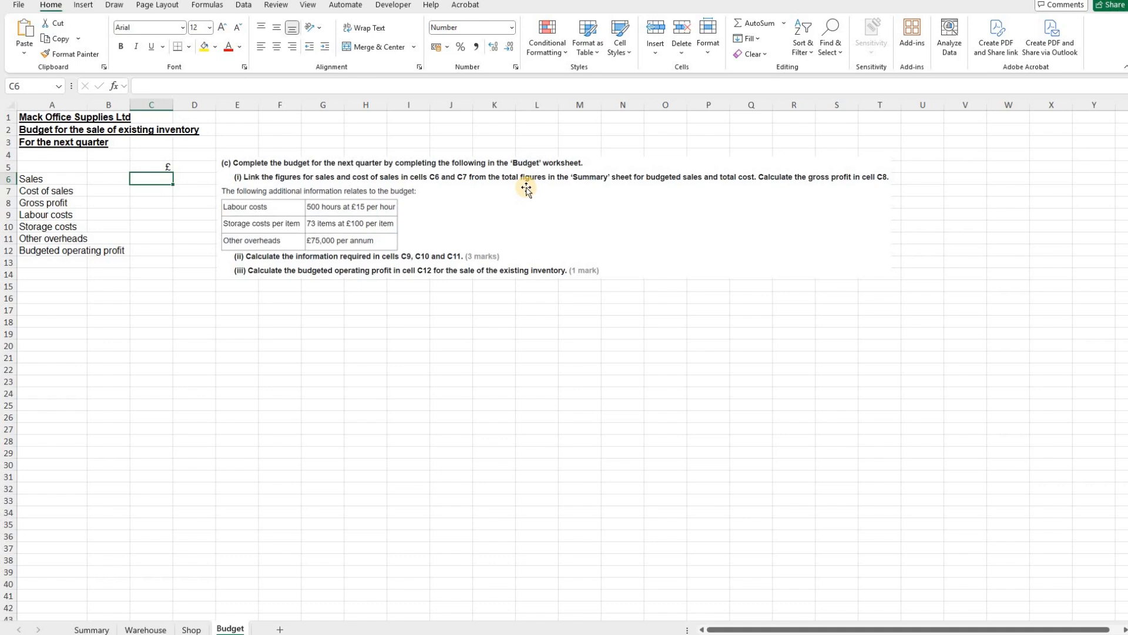
mouse_move(731, 186)
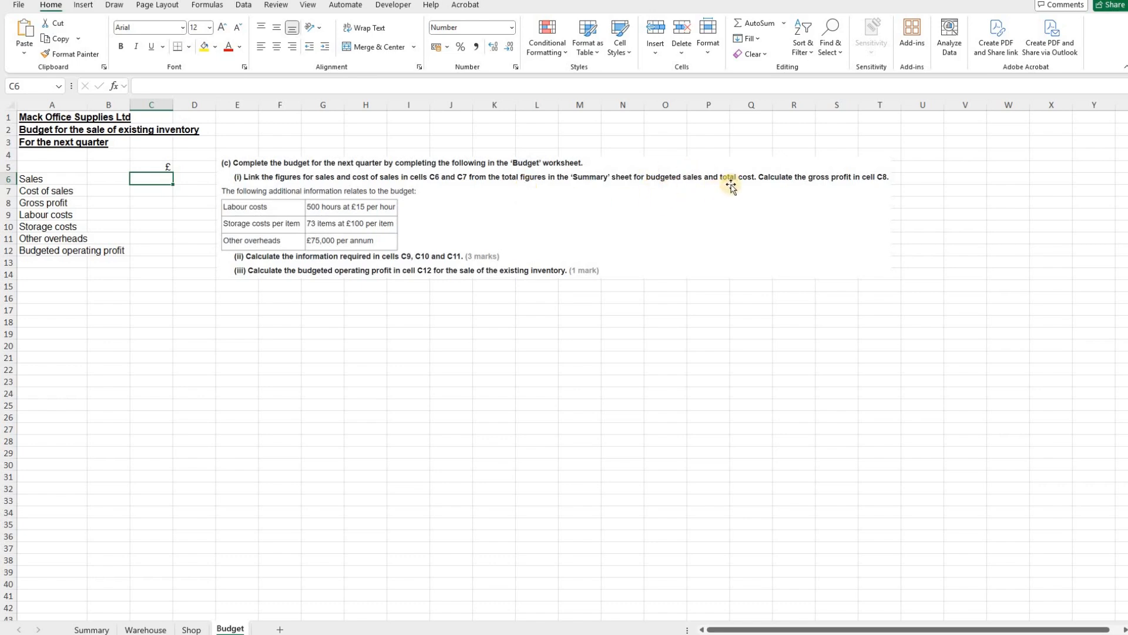
mouse_move(731, 182)
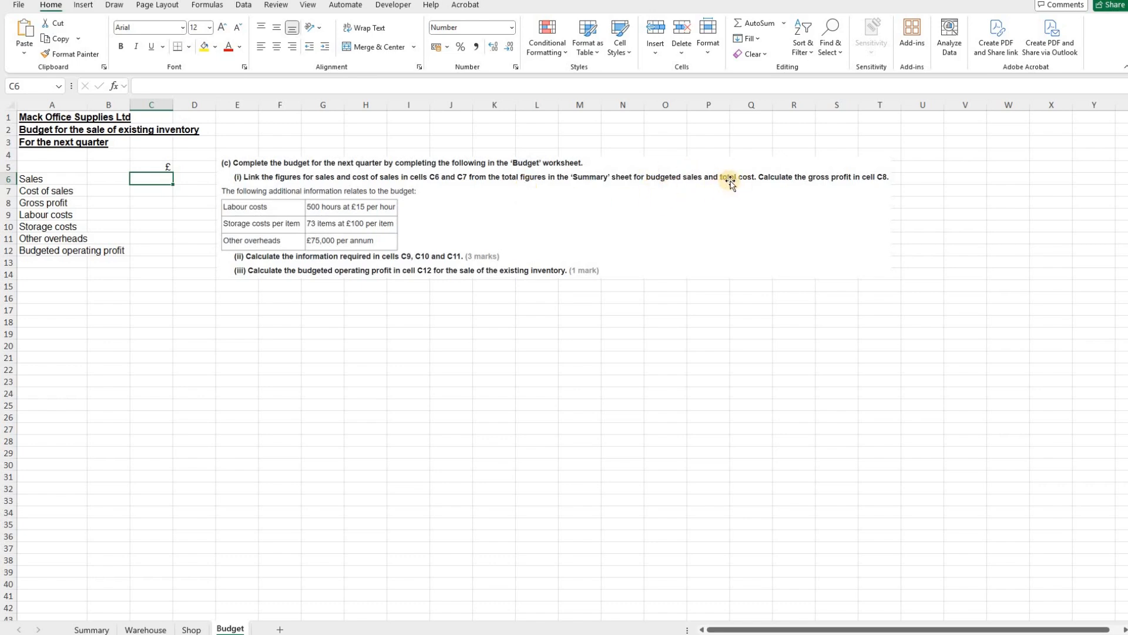
mouse_move(812, 196)
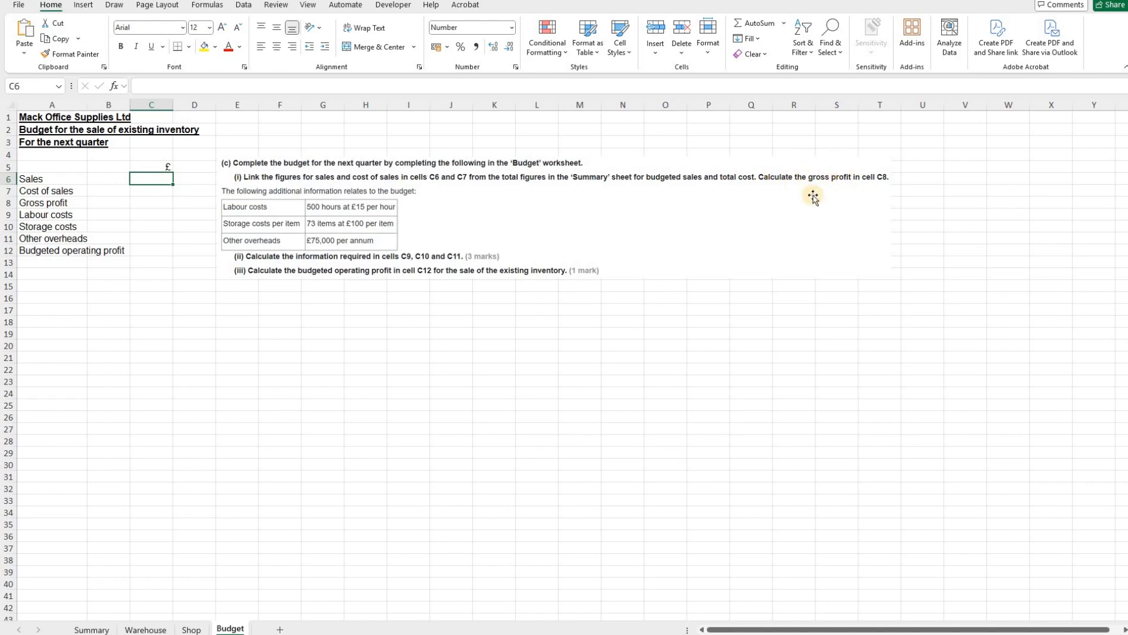
mouse_move(895, 190)
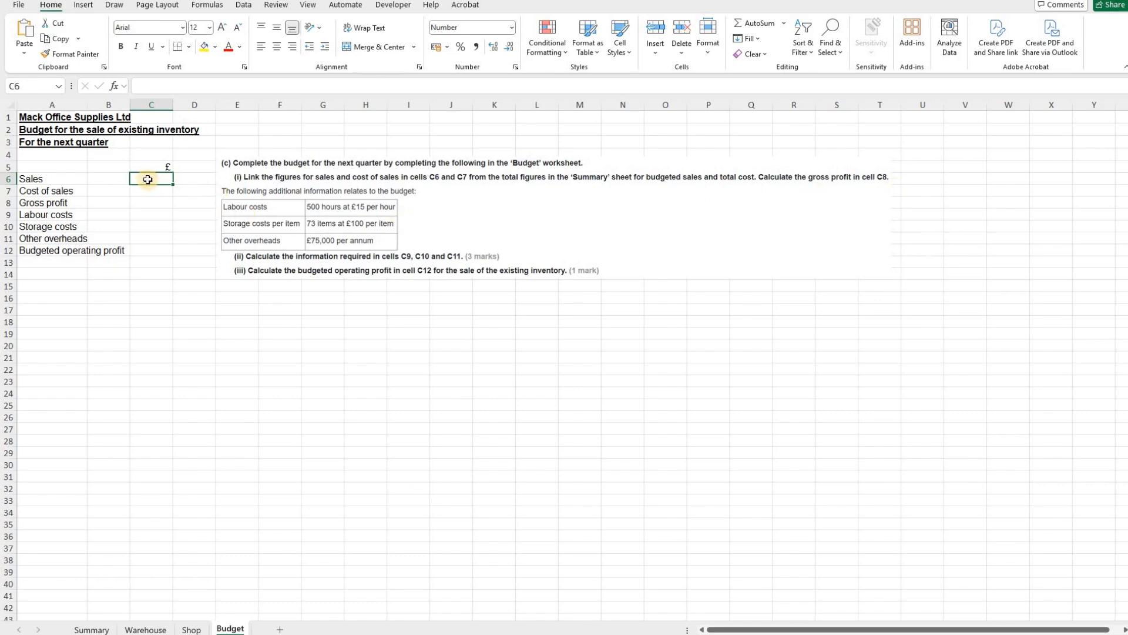
drag(151, 179, 151, 190)
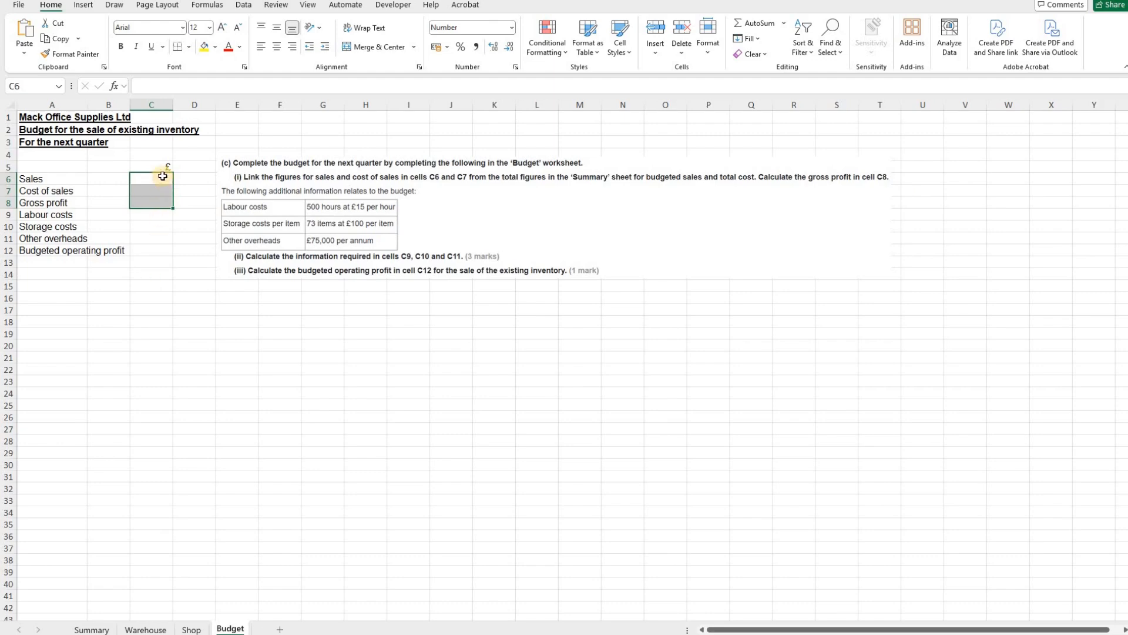
click(152, 179)
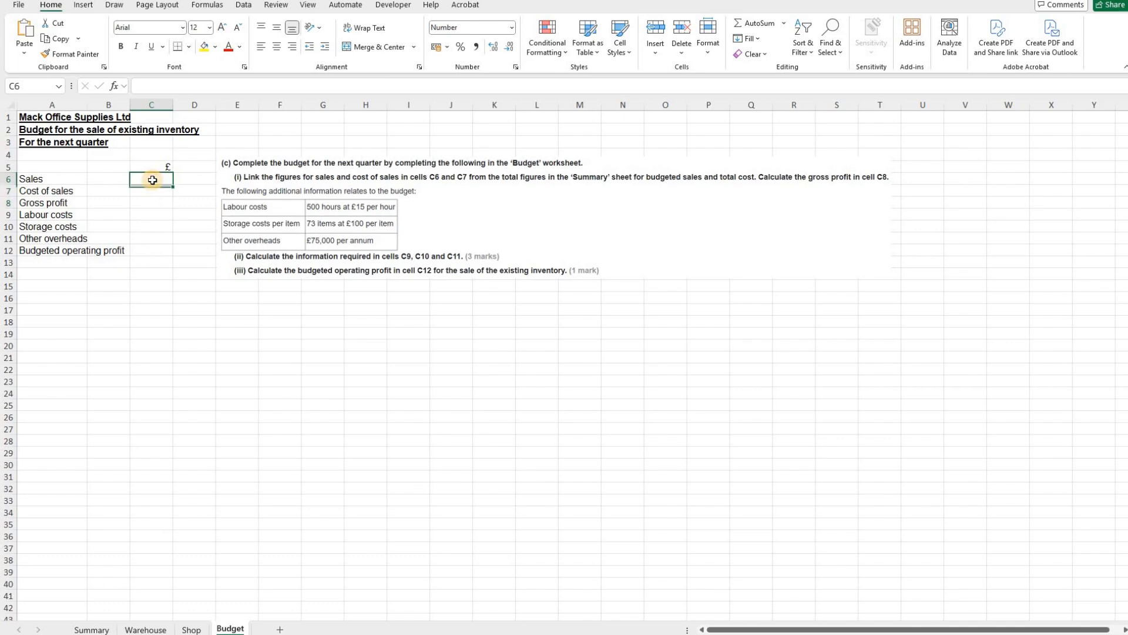
Step: Link Budget C6 Sales to =Summary!H76, the 253,017 budgeted sales total
text(=)
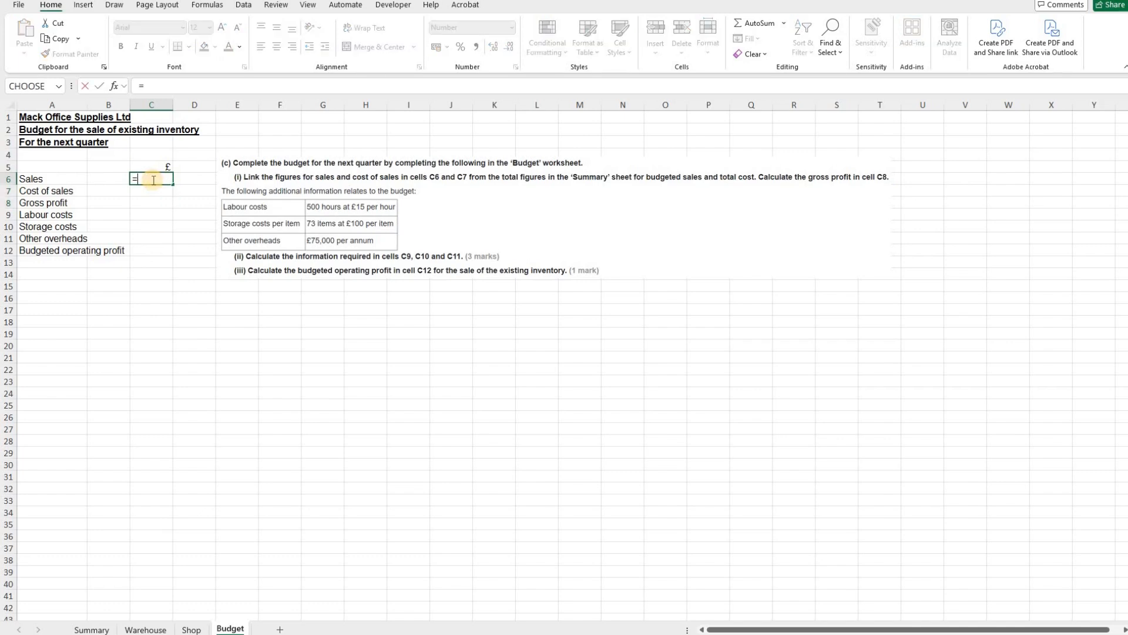
mouse_move(121, 565)
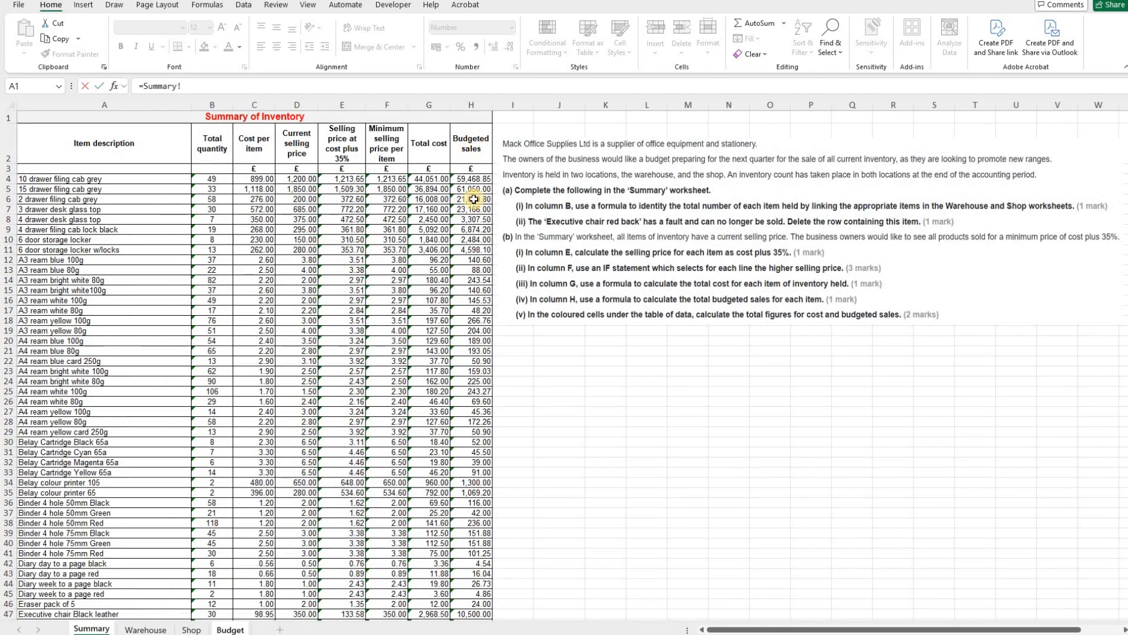
scroll(down, 3)
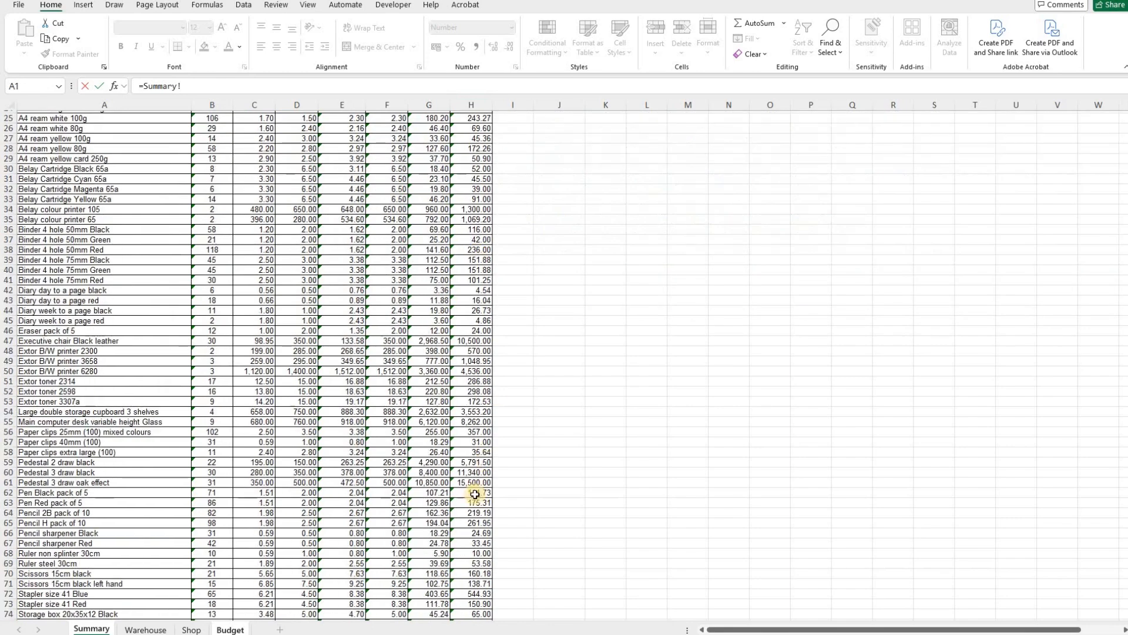
click(471, 483)
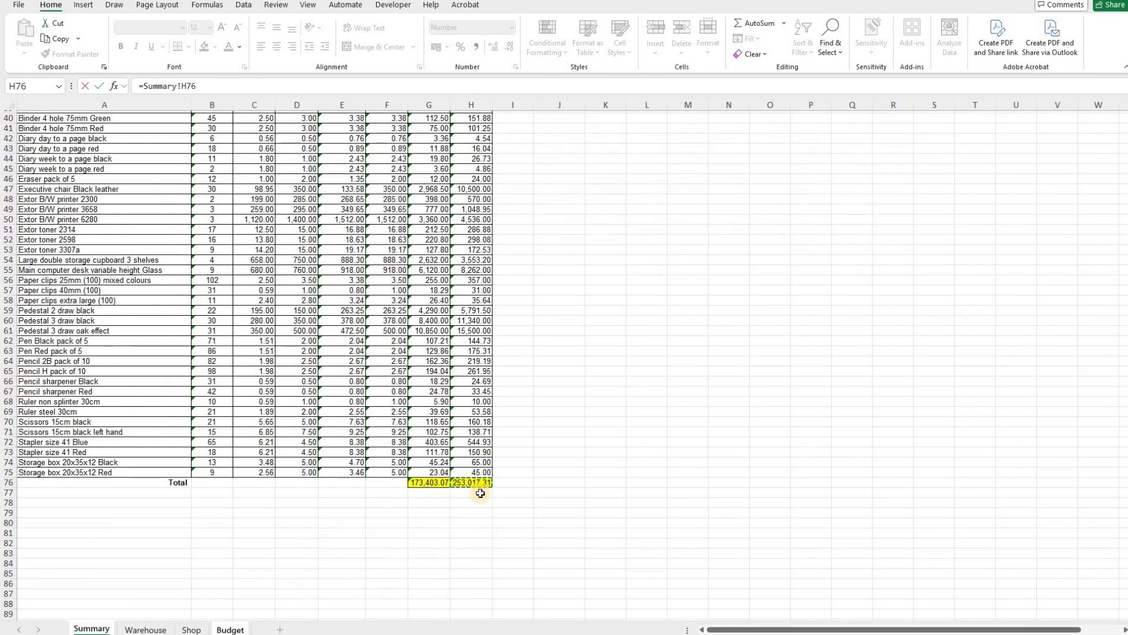
click(229, 629)
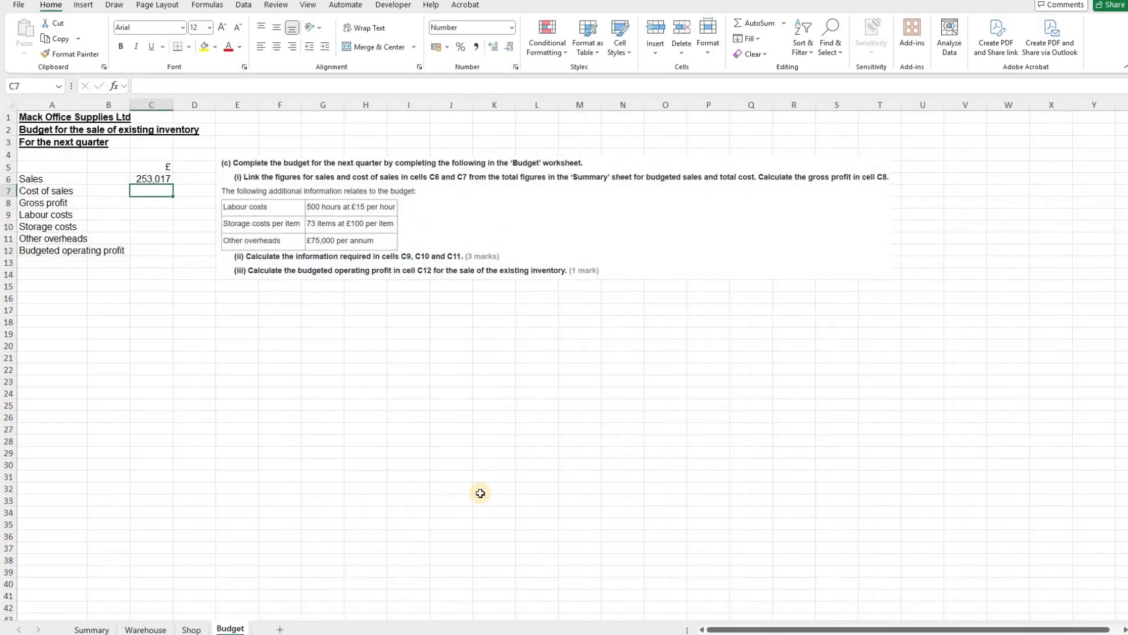
Step: Link Budget C7 Cost of sales to =Summary!G76, the 173,403 total cost
text(=)
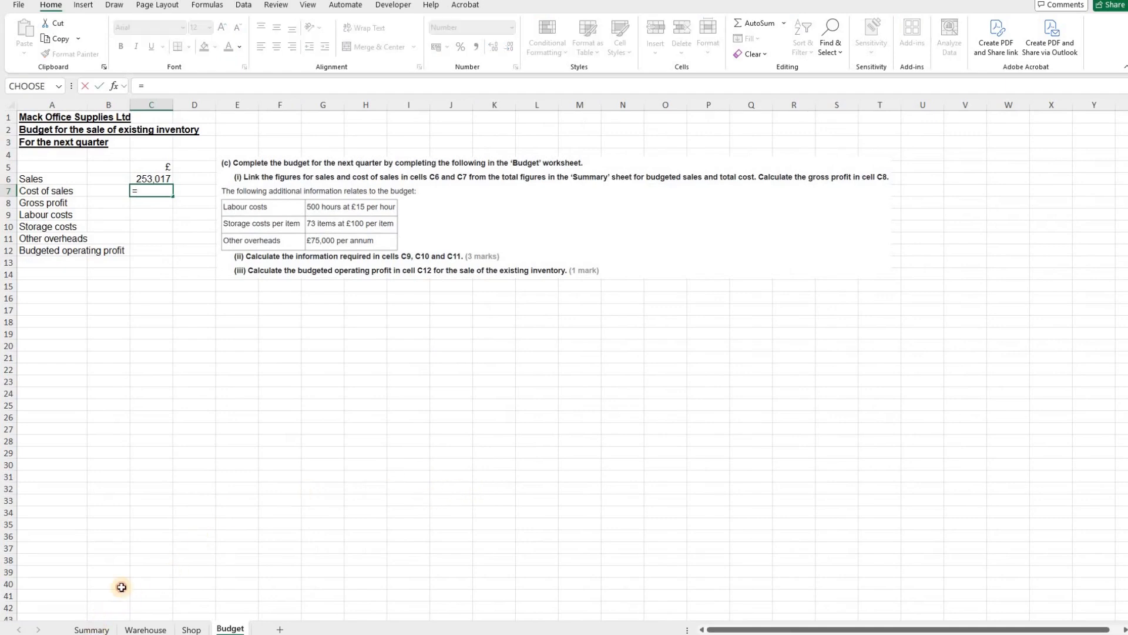
click(90, 629)
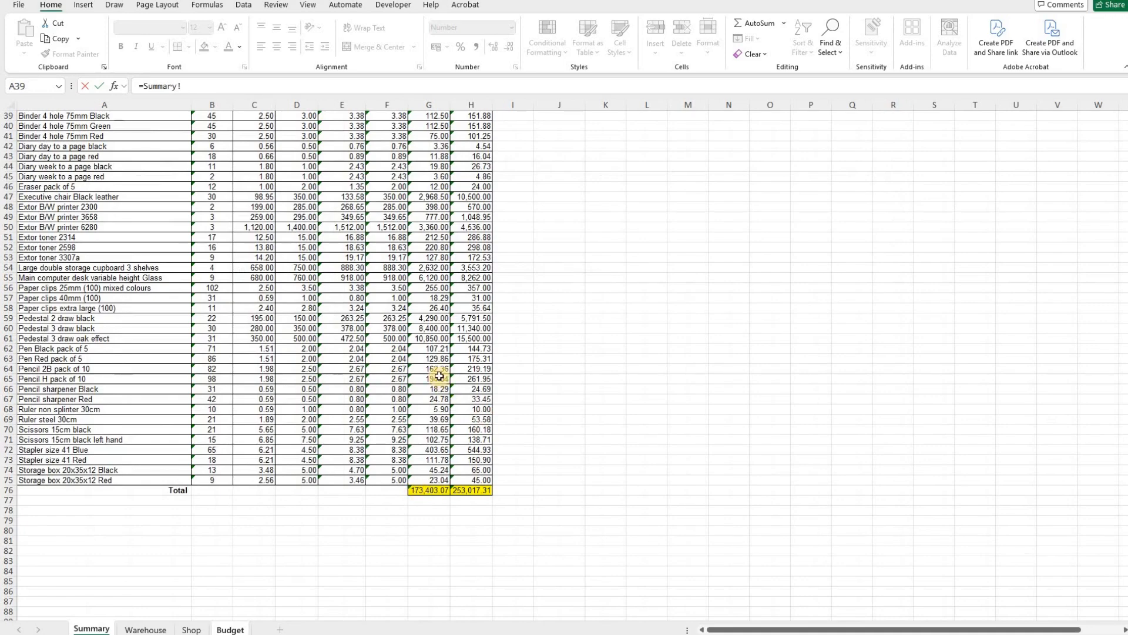
scroll(up, 3)
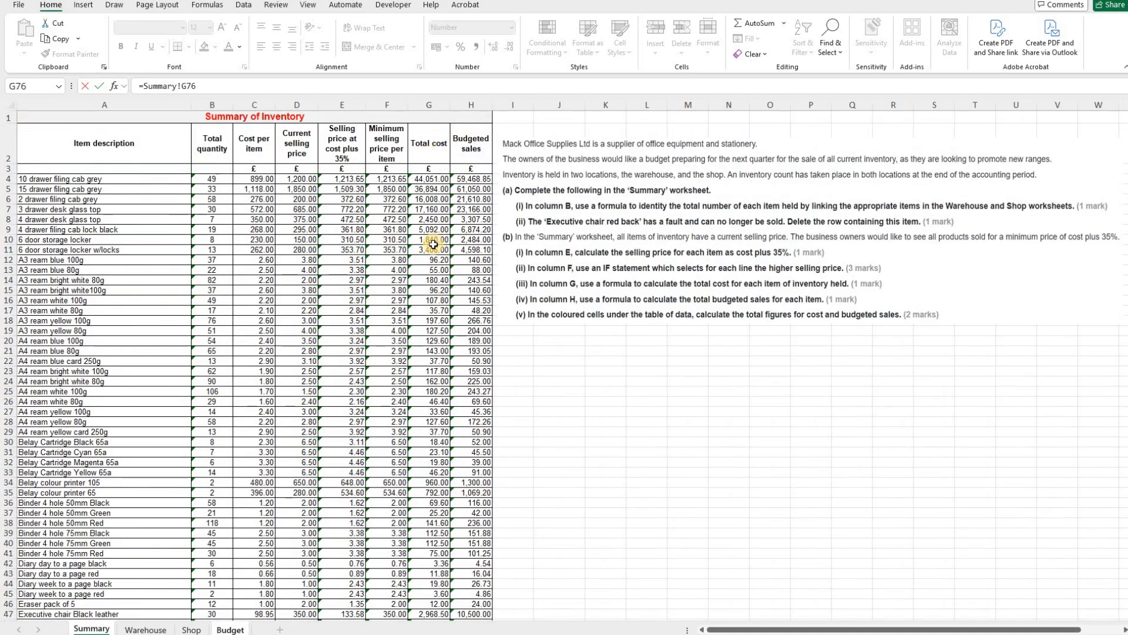
scroll(down, 3)
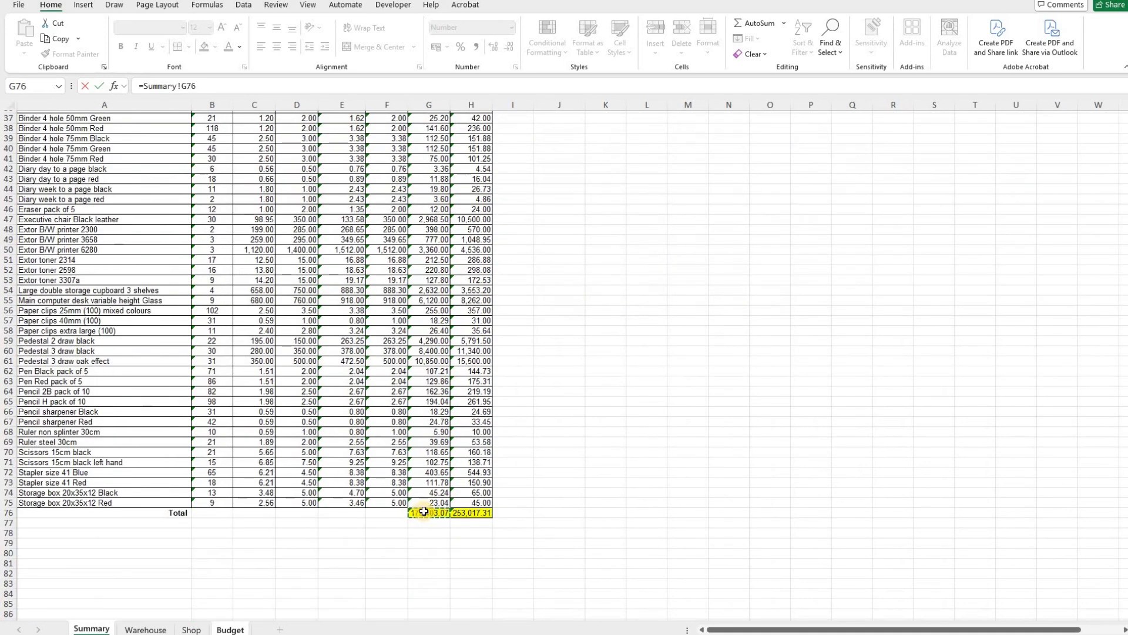
click(229, 629)
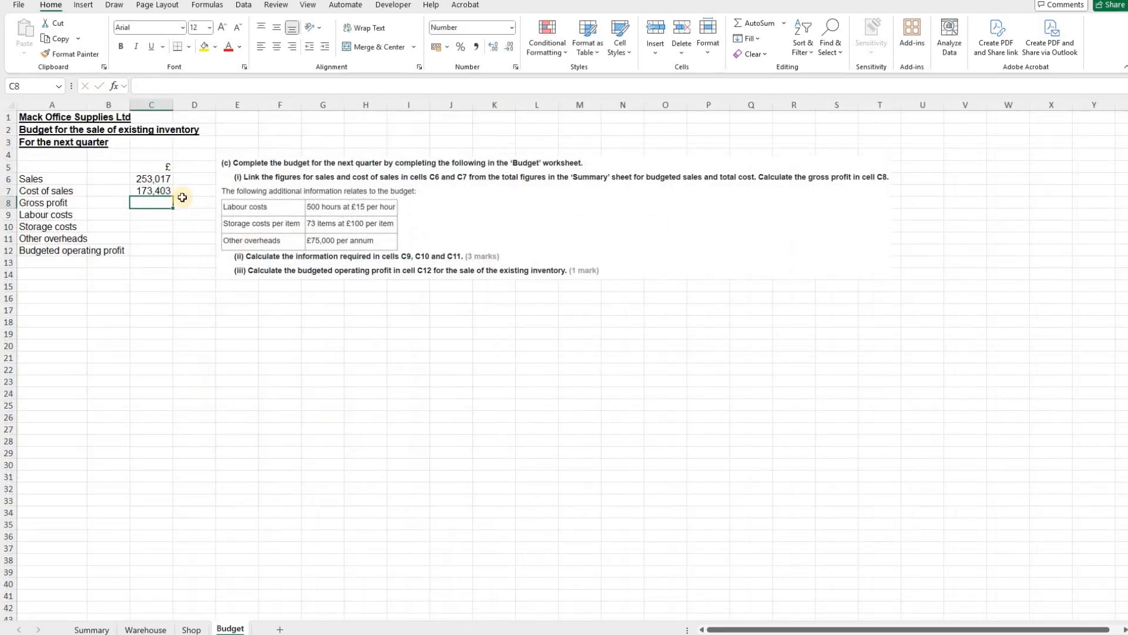
mouse_move(153, 187)
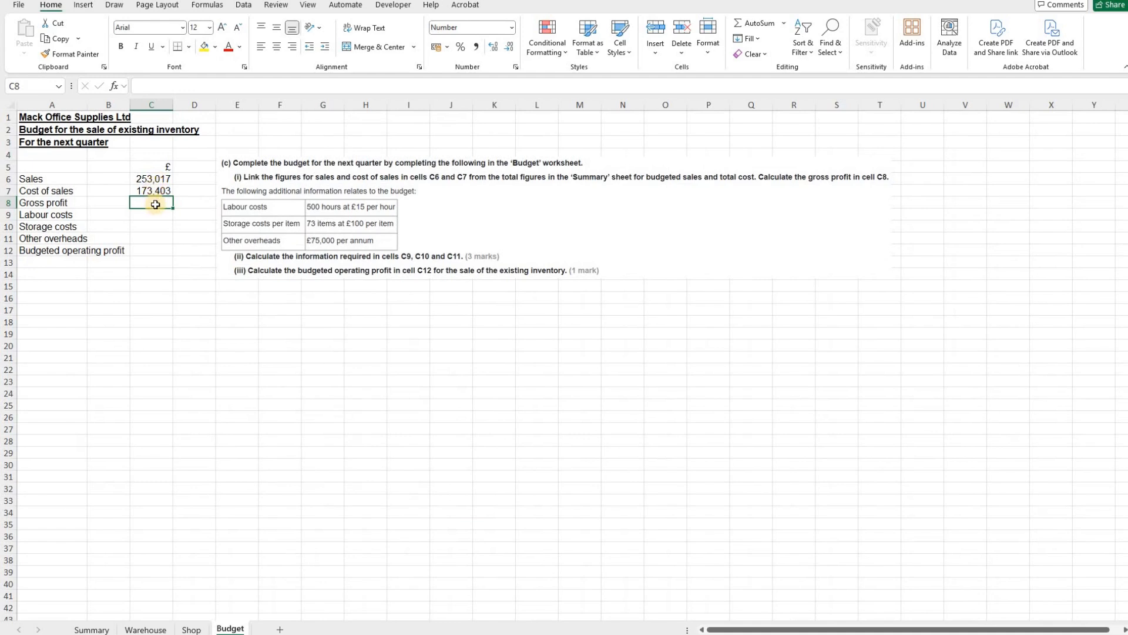
text(=)
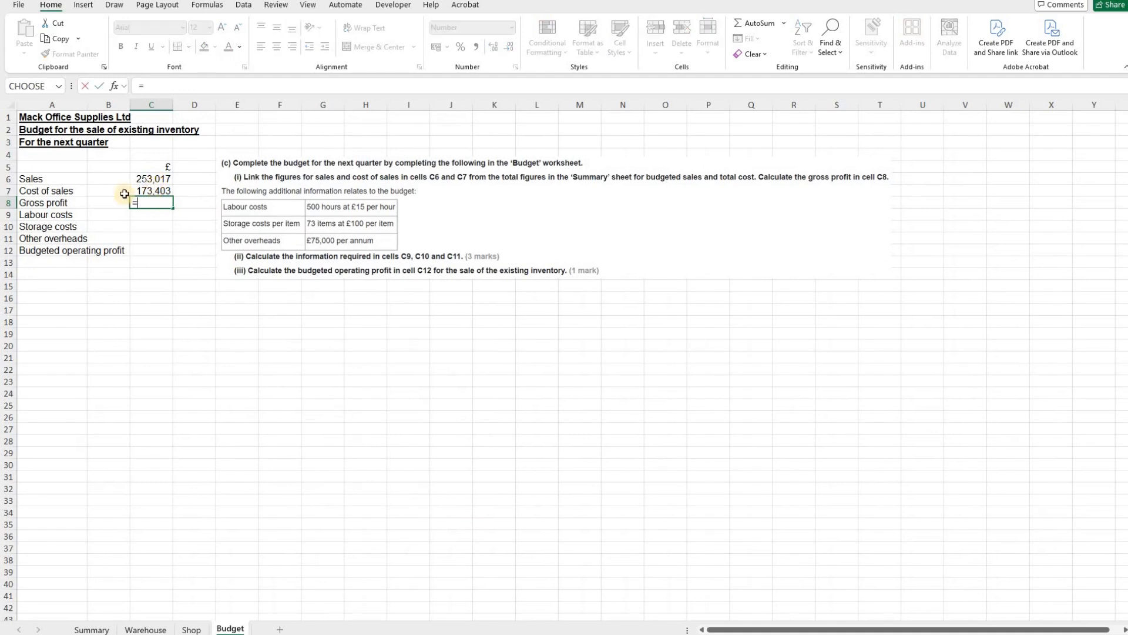
click(152, 178)
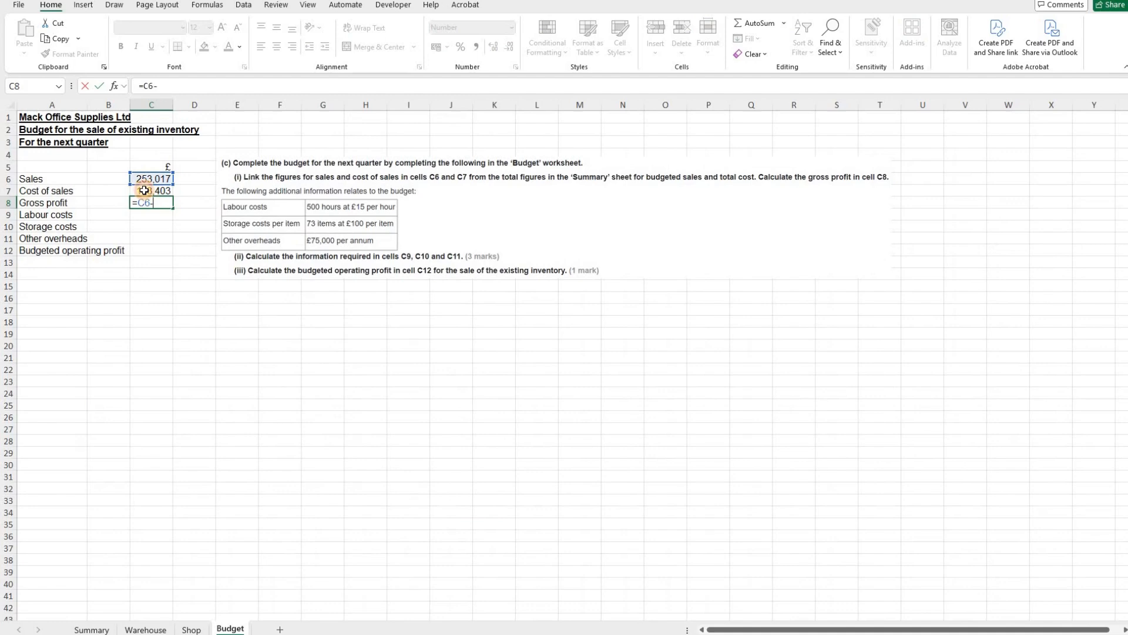
key(Return)
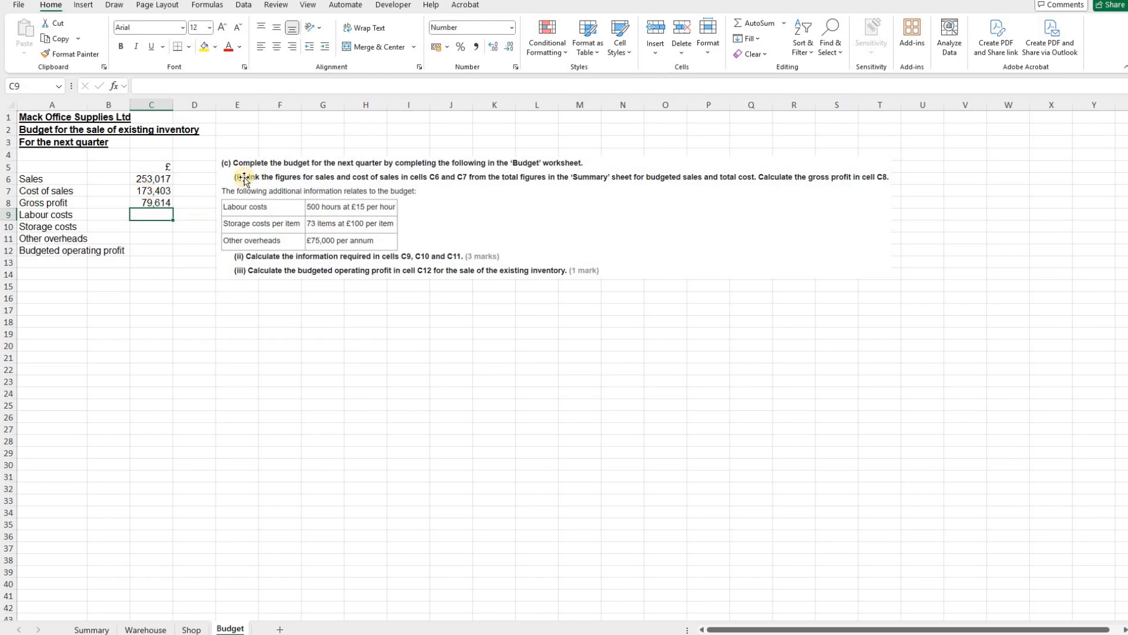
mouse_move(251, 271)
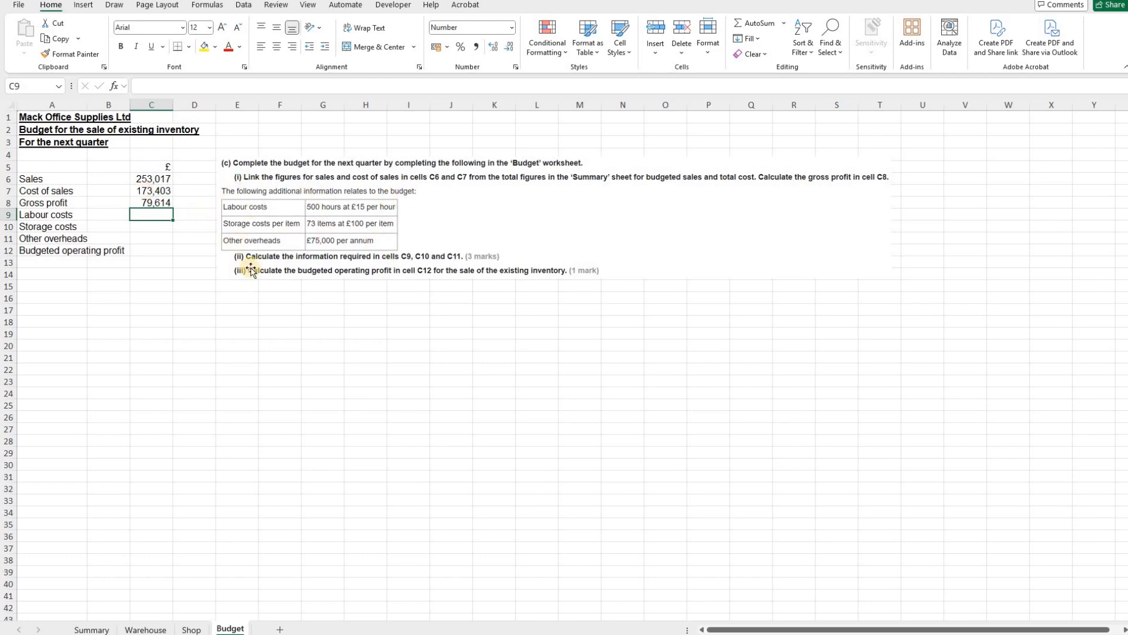
mouse_move(329, 281)
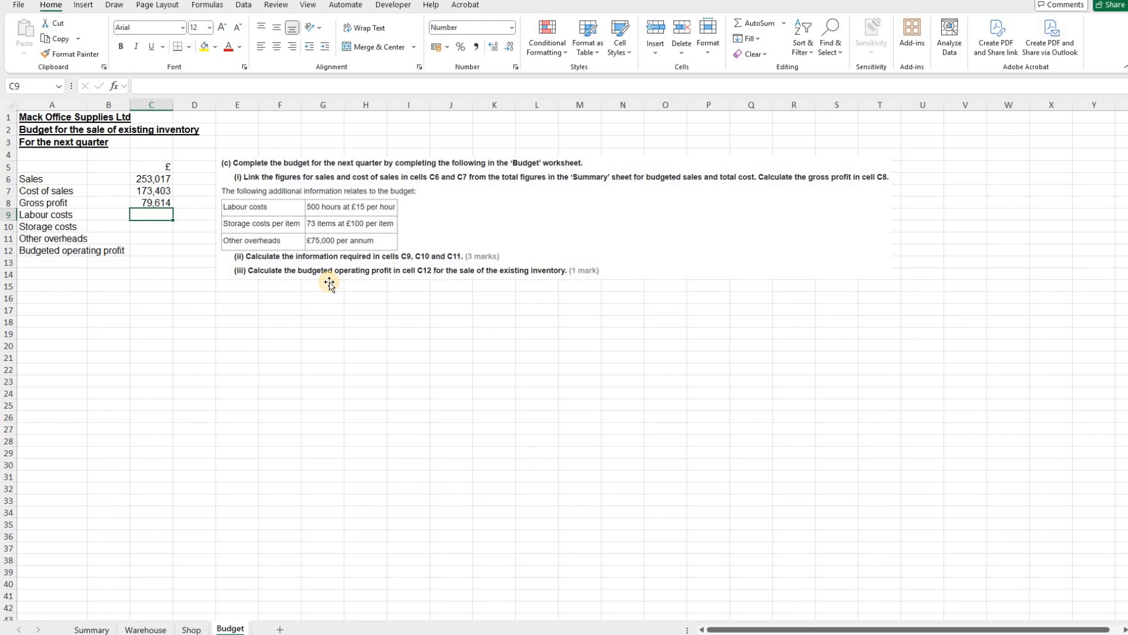
mouse_move(338, 264)
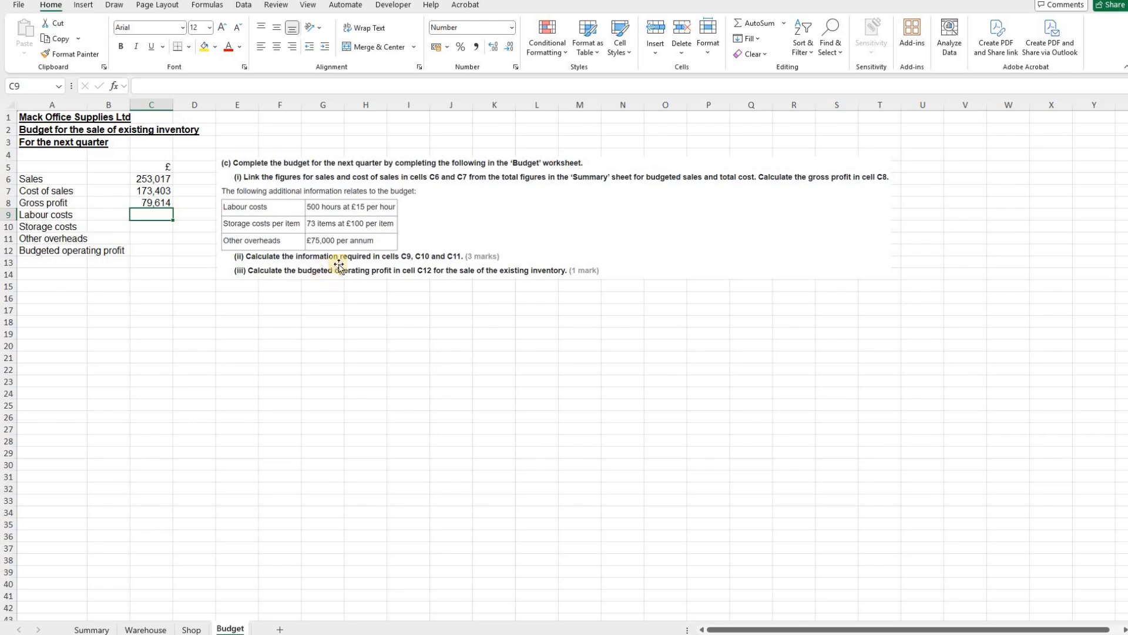
mouse_move(405, 262)
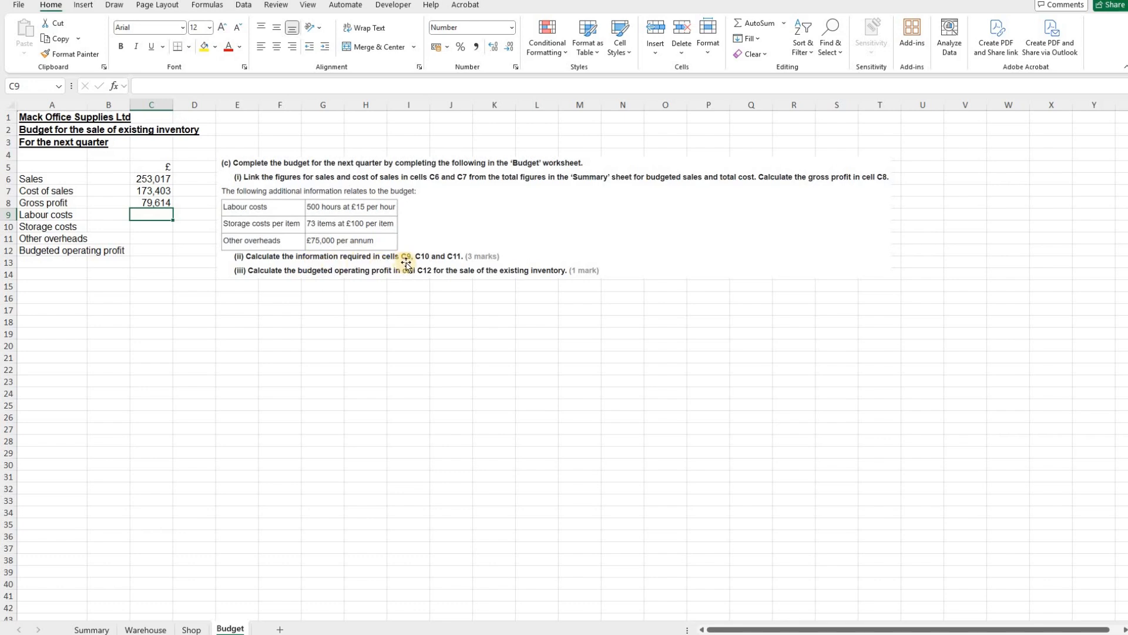
mouse_move(142, 231)
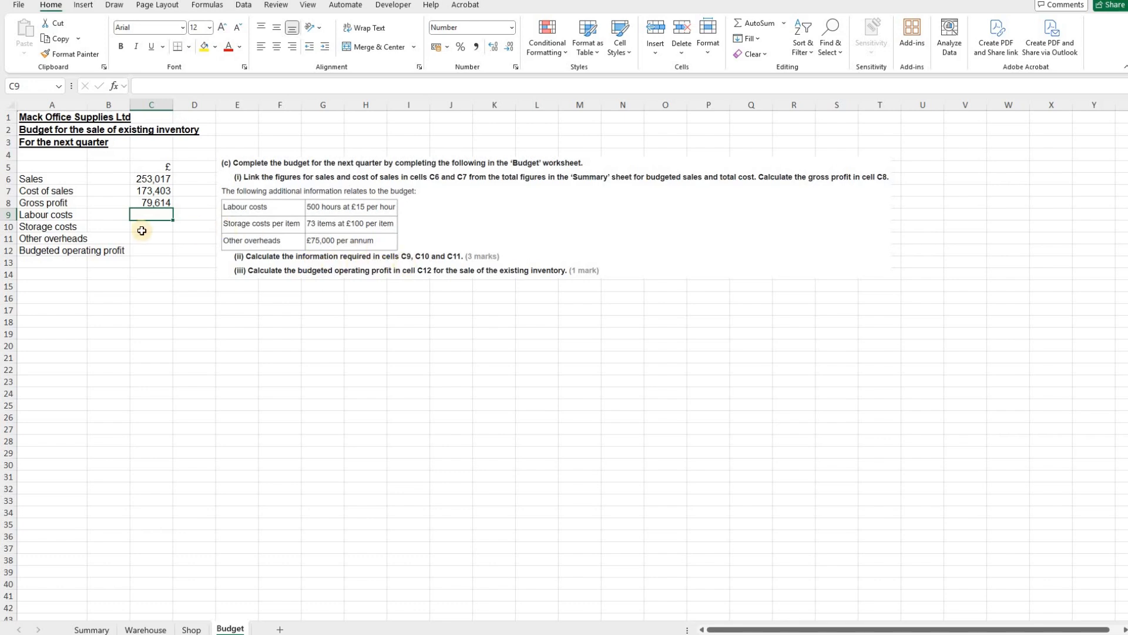
drag(152, 214, 151, 235)
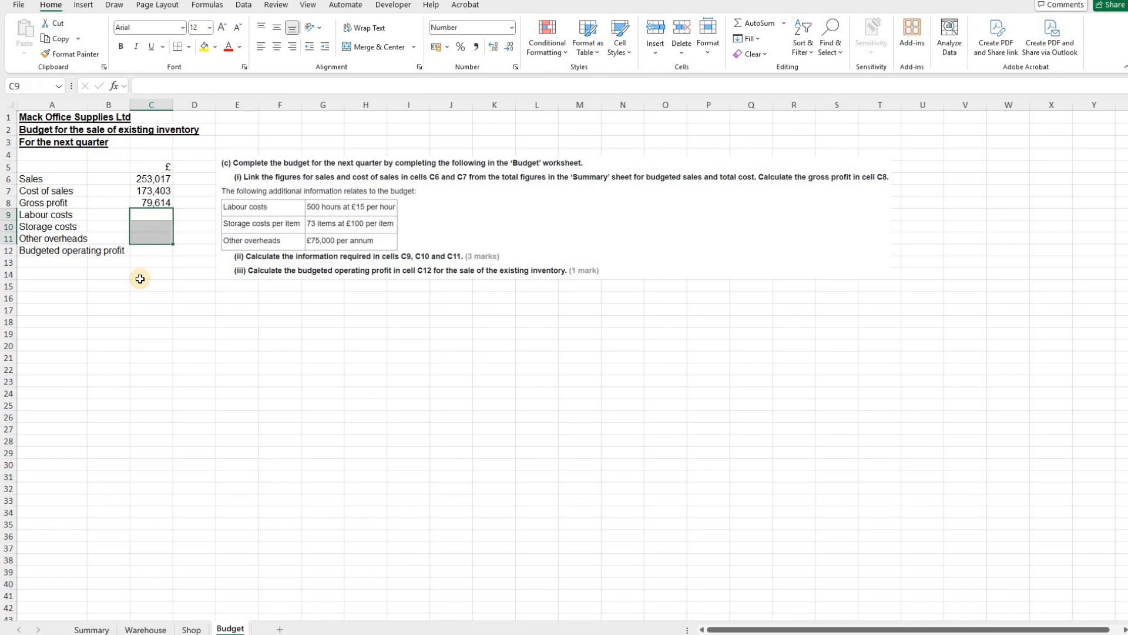
Step: Enter labour costs in C9 as =500*15, giving 7,500
click(150, 214)
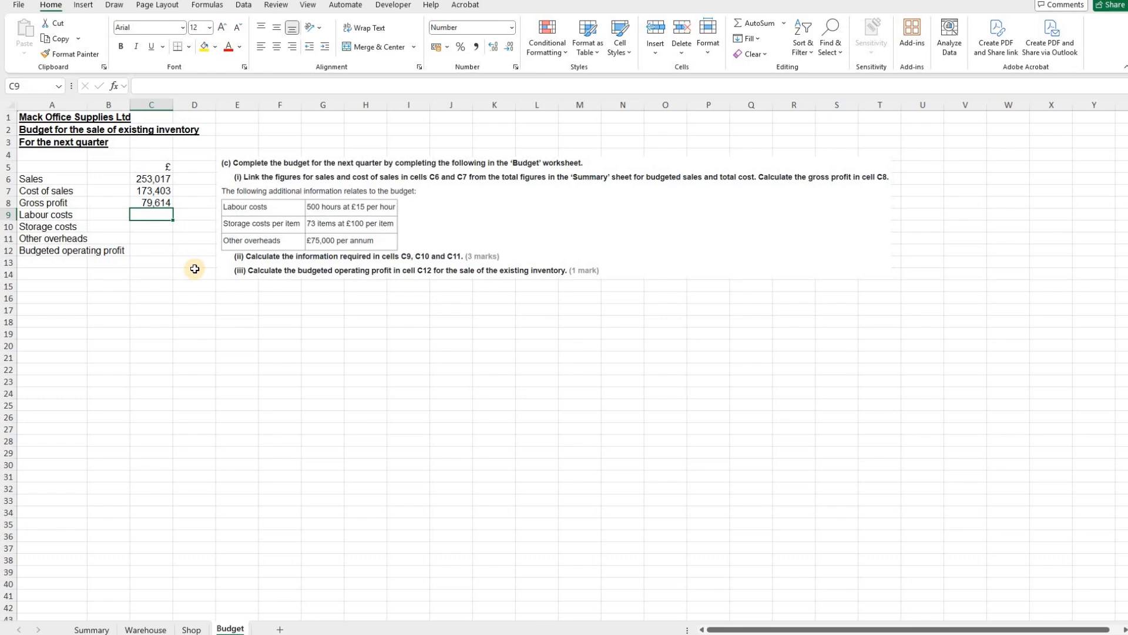
text(=5)
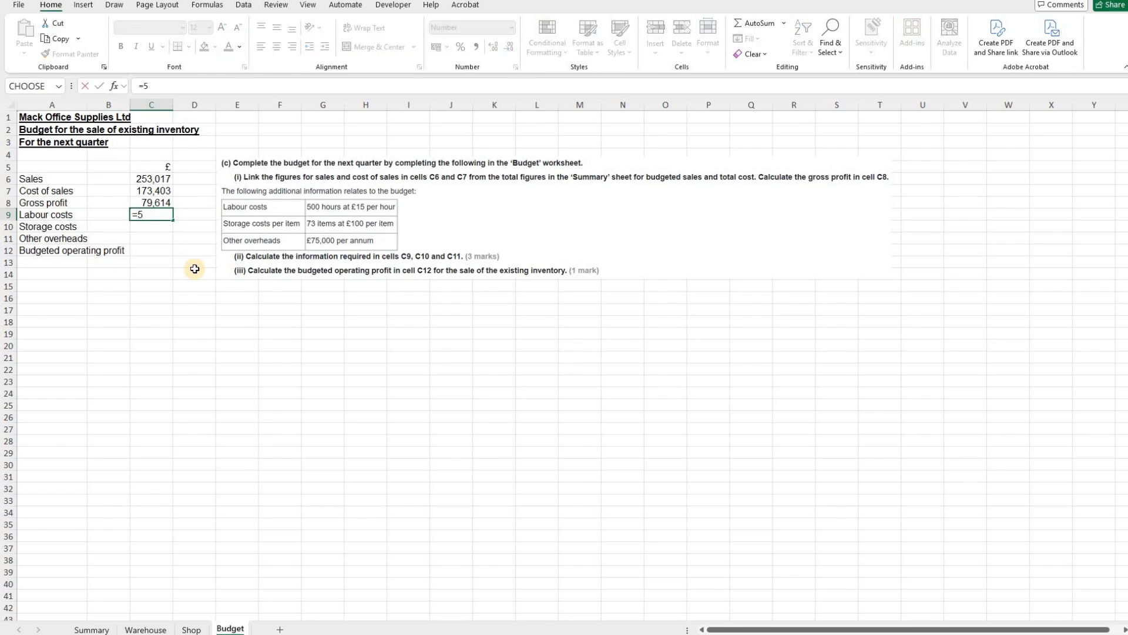
text(00*)
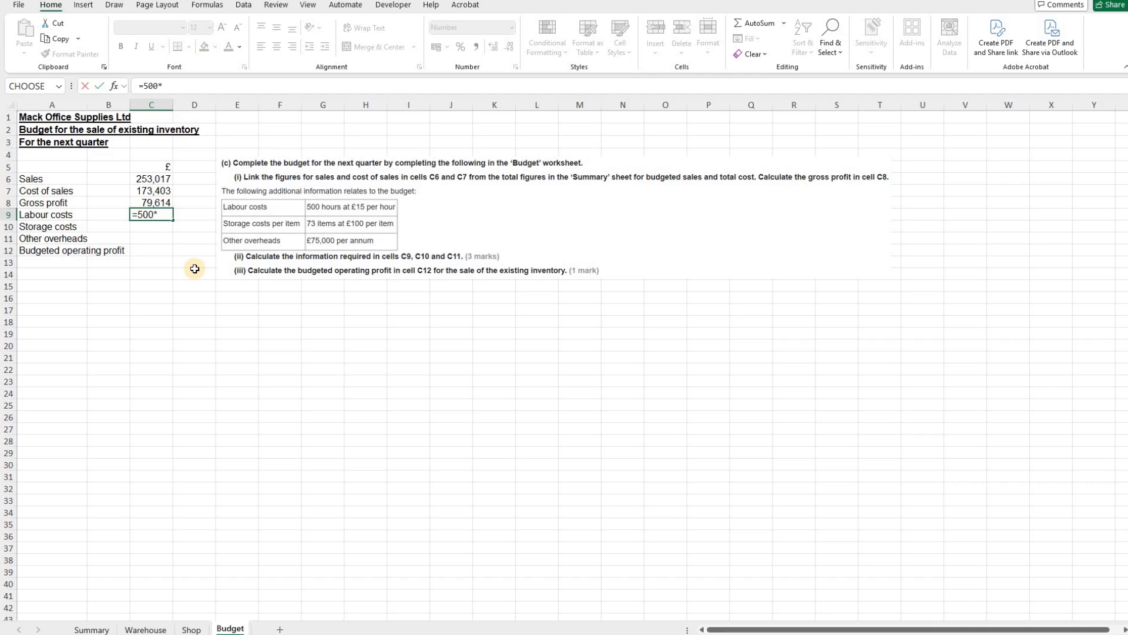
key(Return)
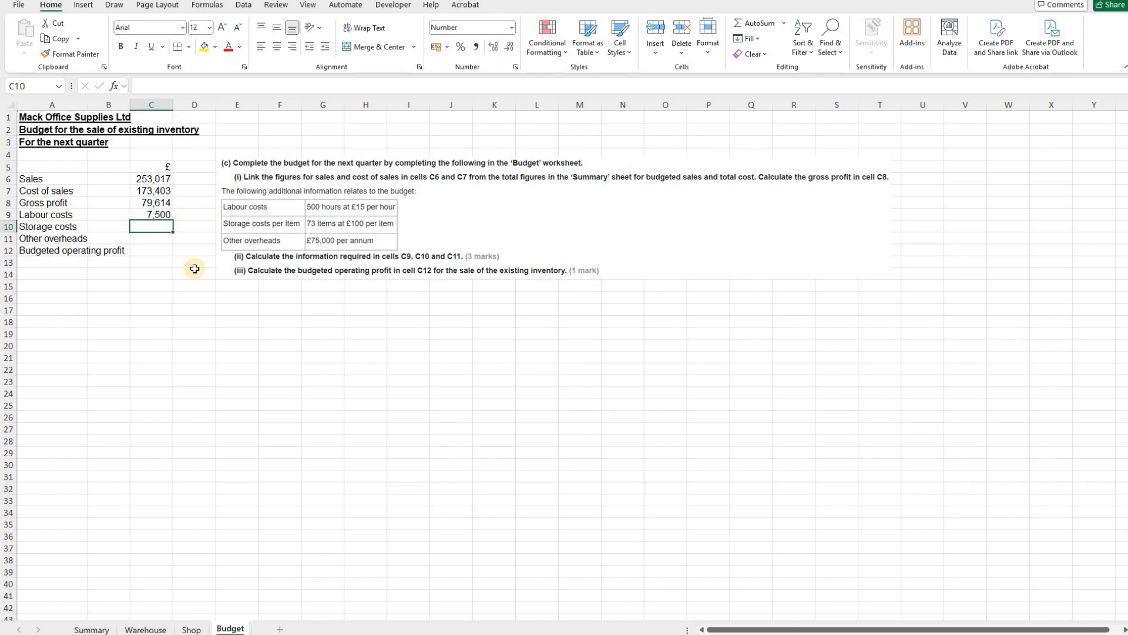
Step: Enter storage costs in C10 as =73*100, giving 7,300
text(=)
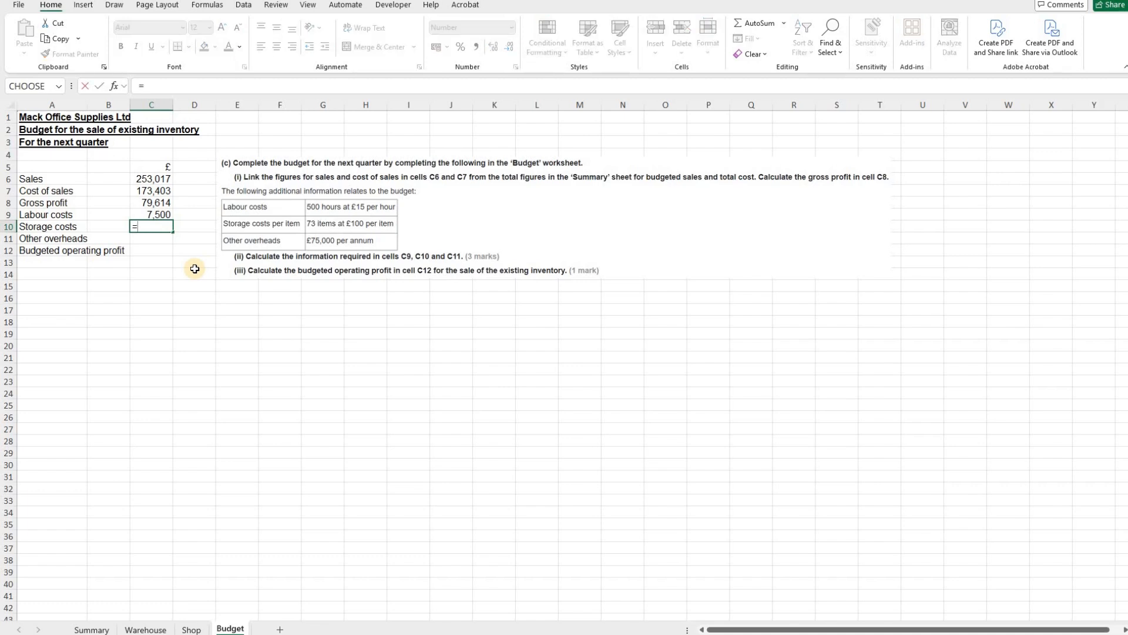
text(73*1)
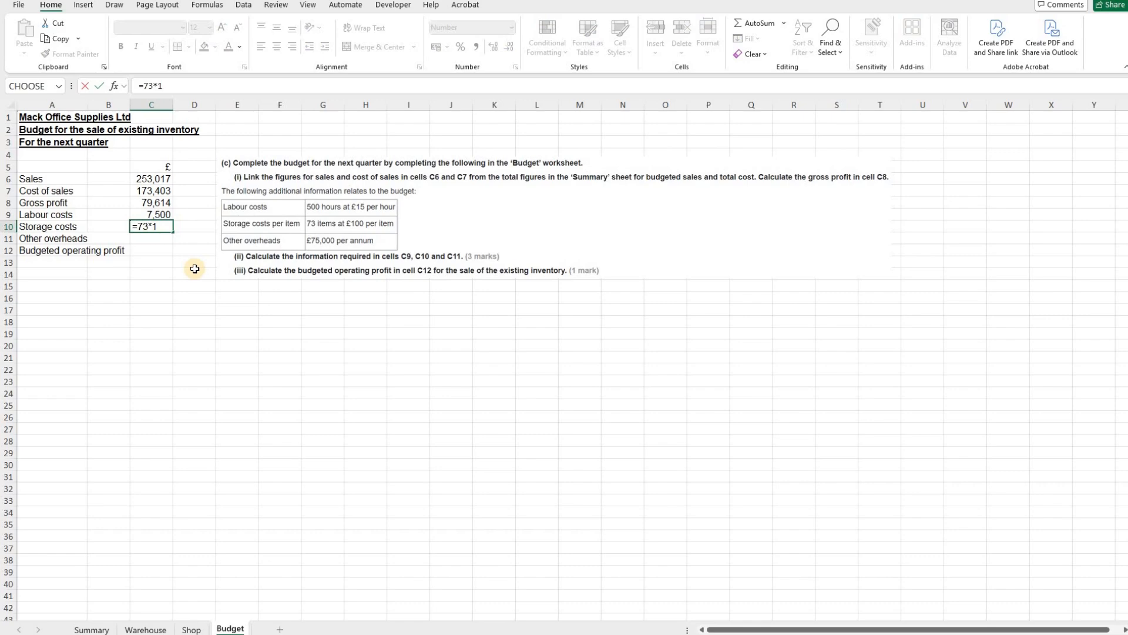
text(00)
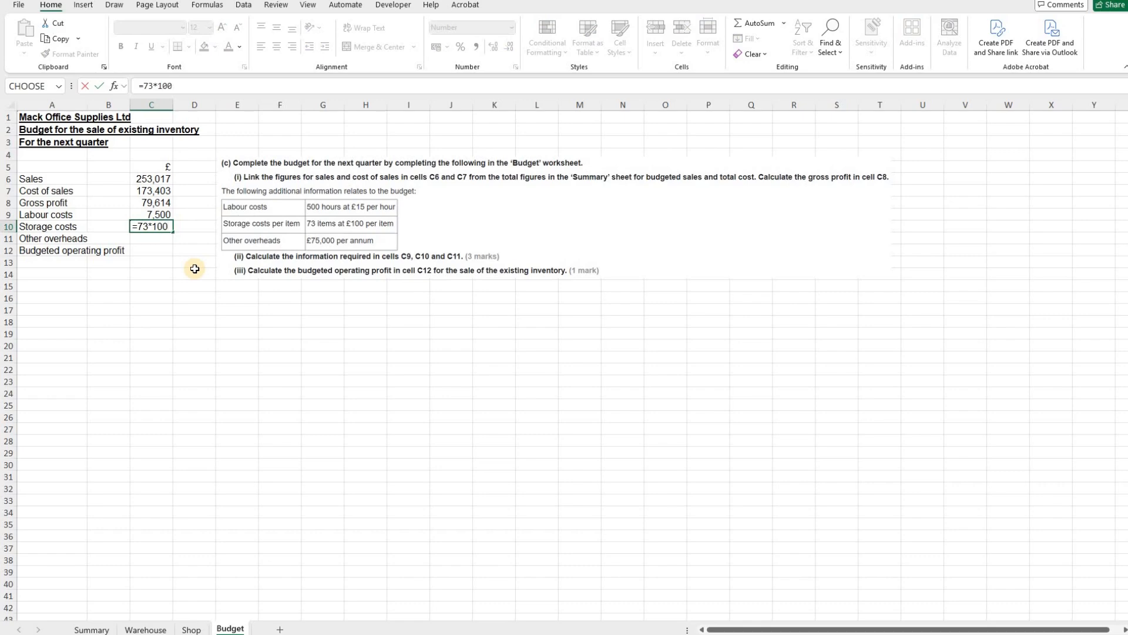
key(Return)
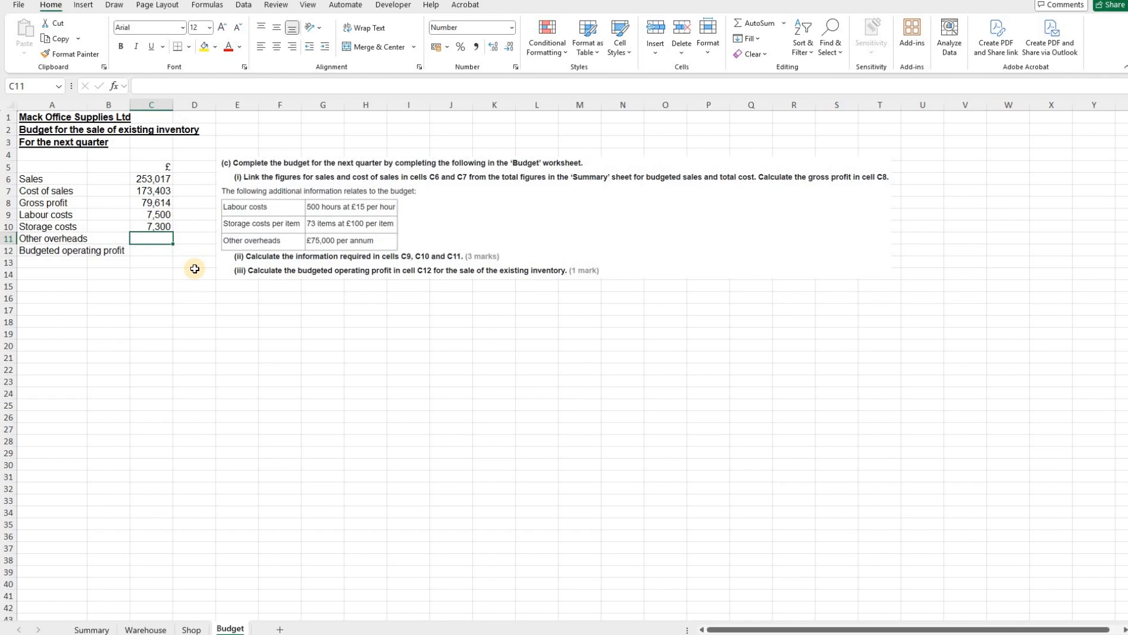
text(=)
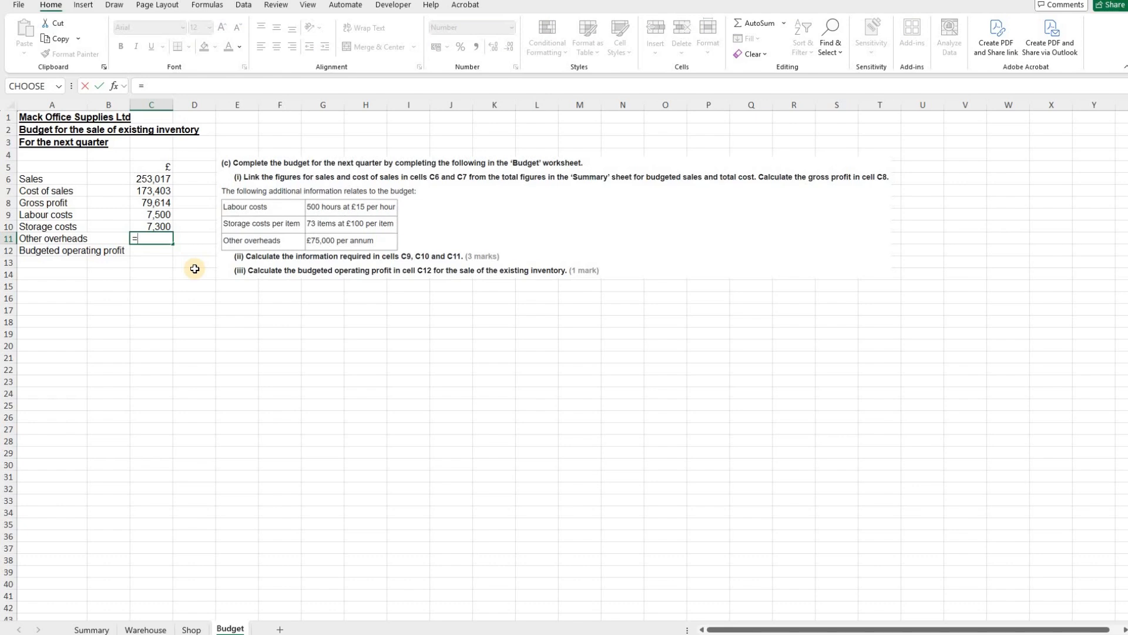
Step: Enter other overheads in C11 as =75000/4, the quarterly share 18,750
text(75000)
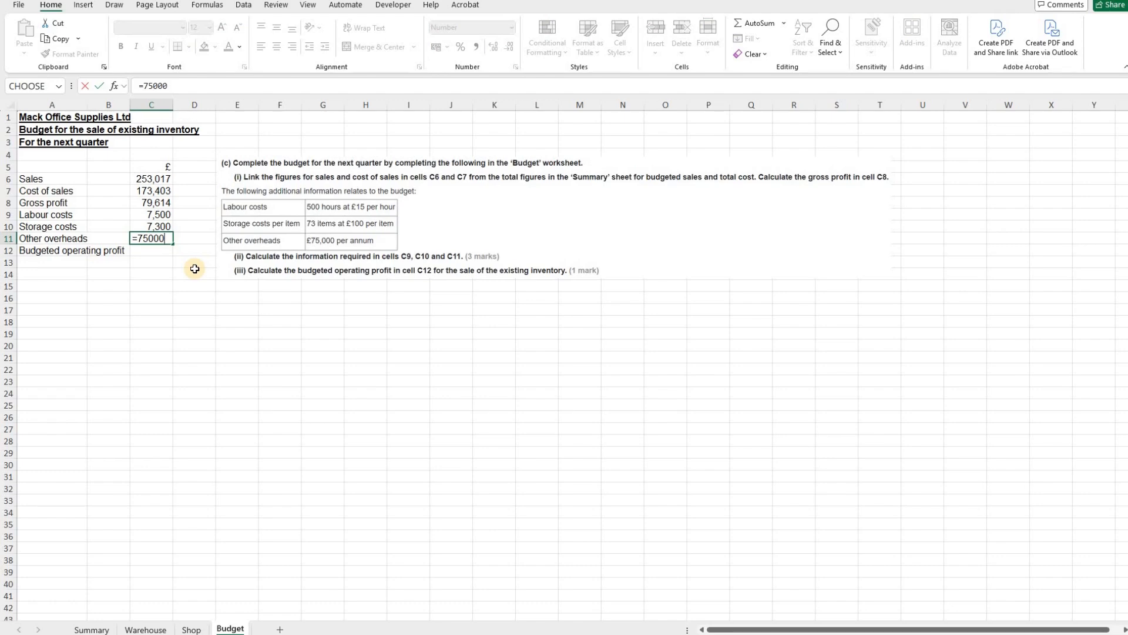
key(Backspace)
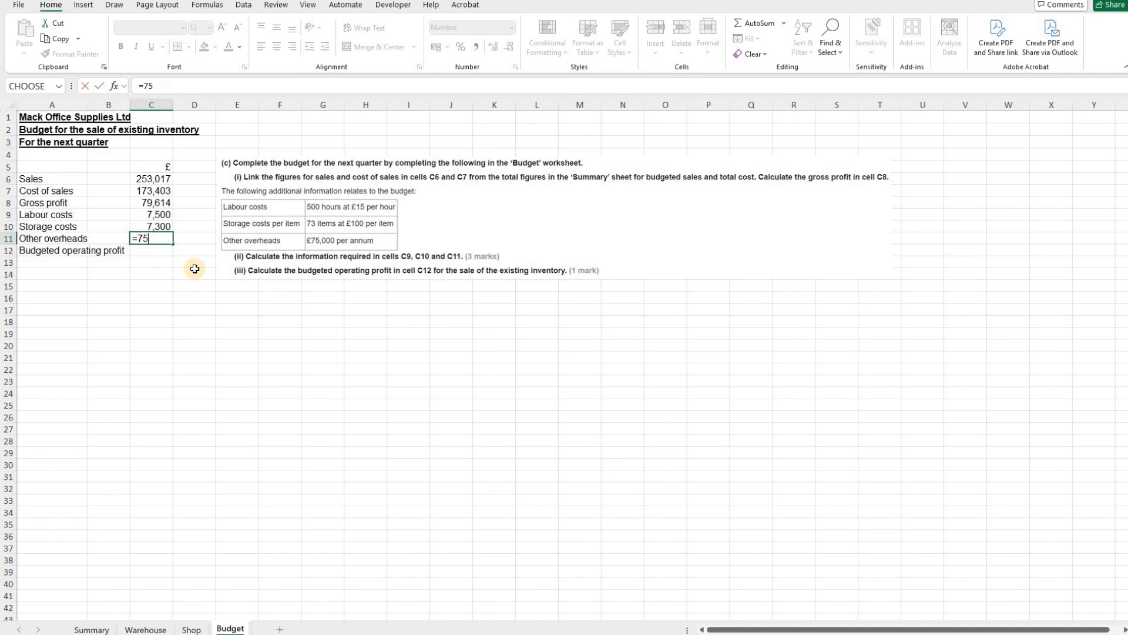
key(BackSpace)
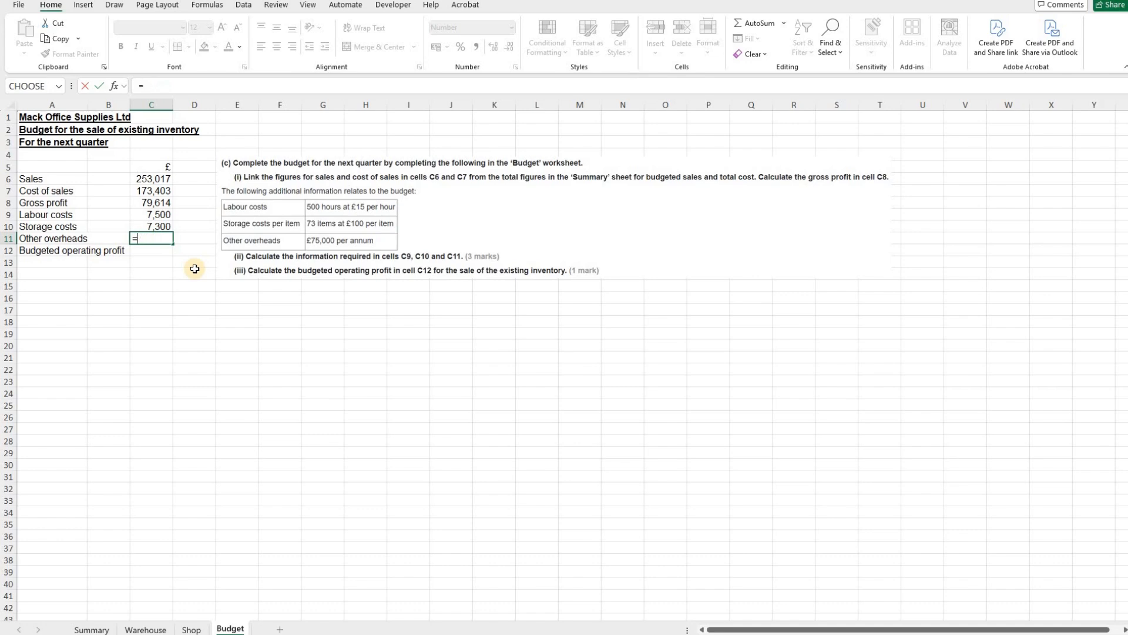
mouse_move(333, 238)
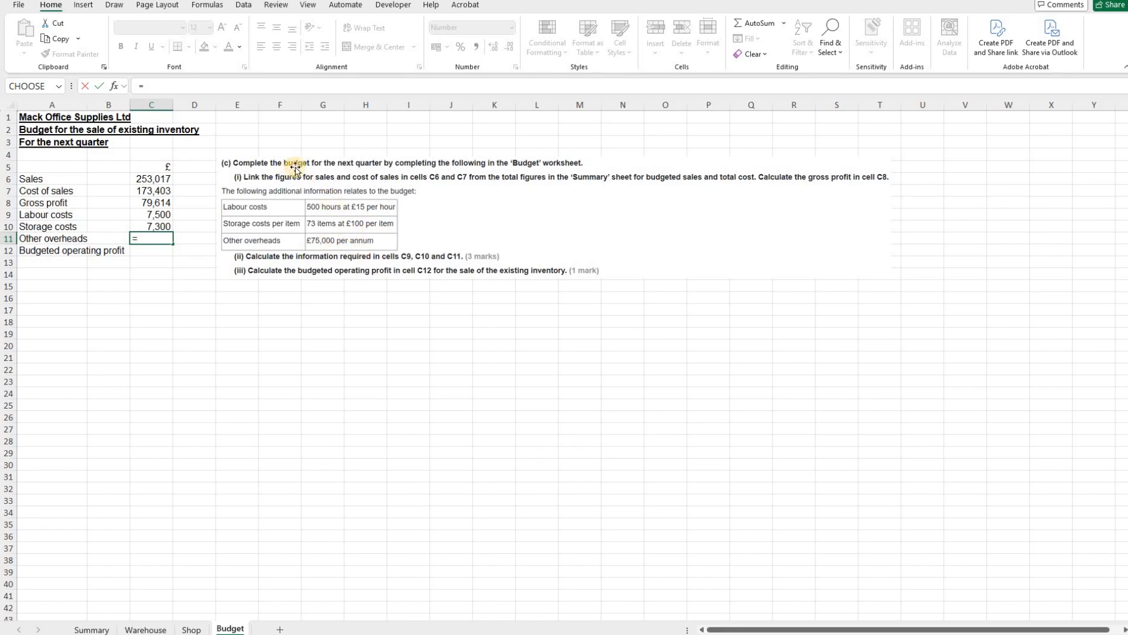
mouse_move(321, 155)
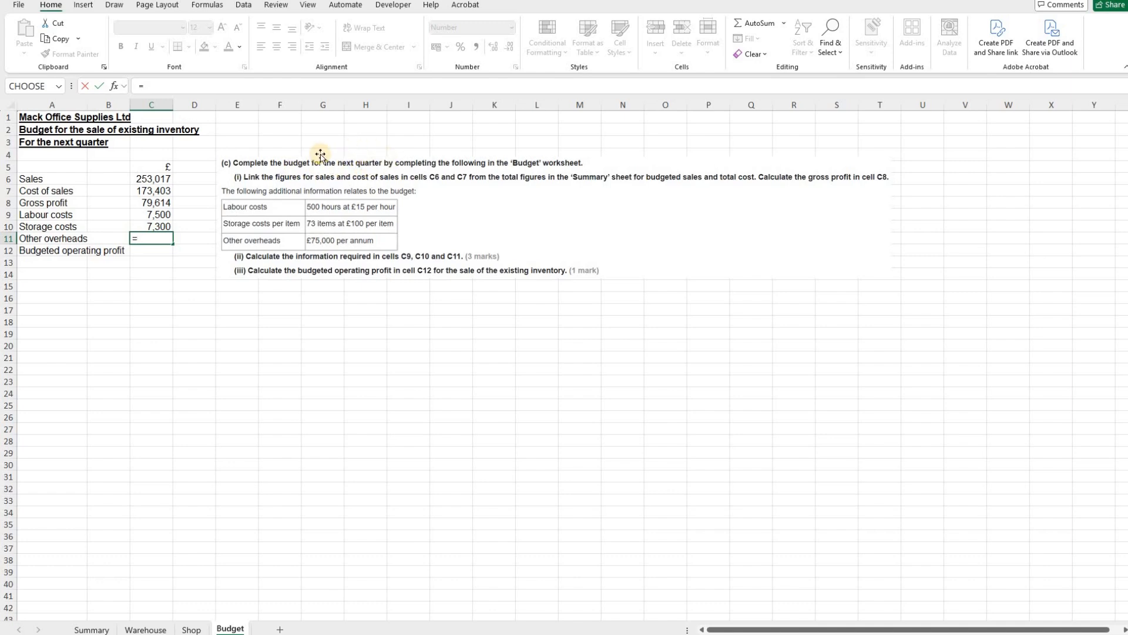
text(7)
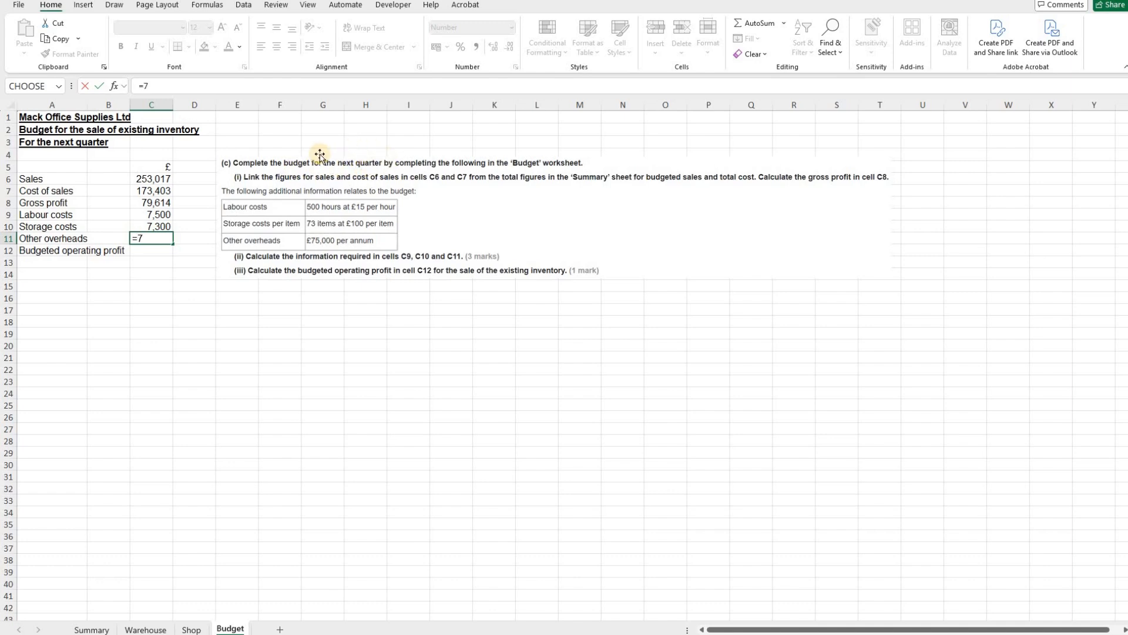
text(5000)
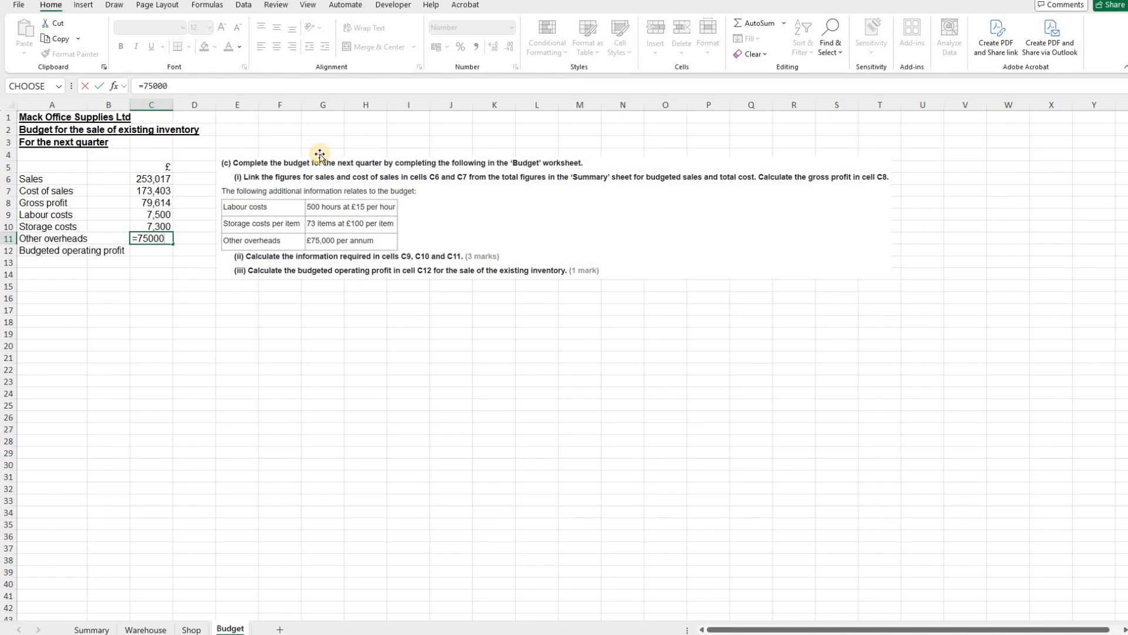
text(/4)
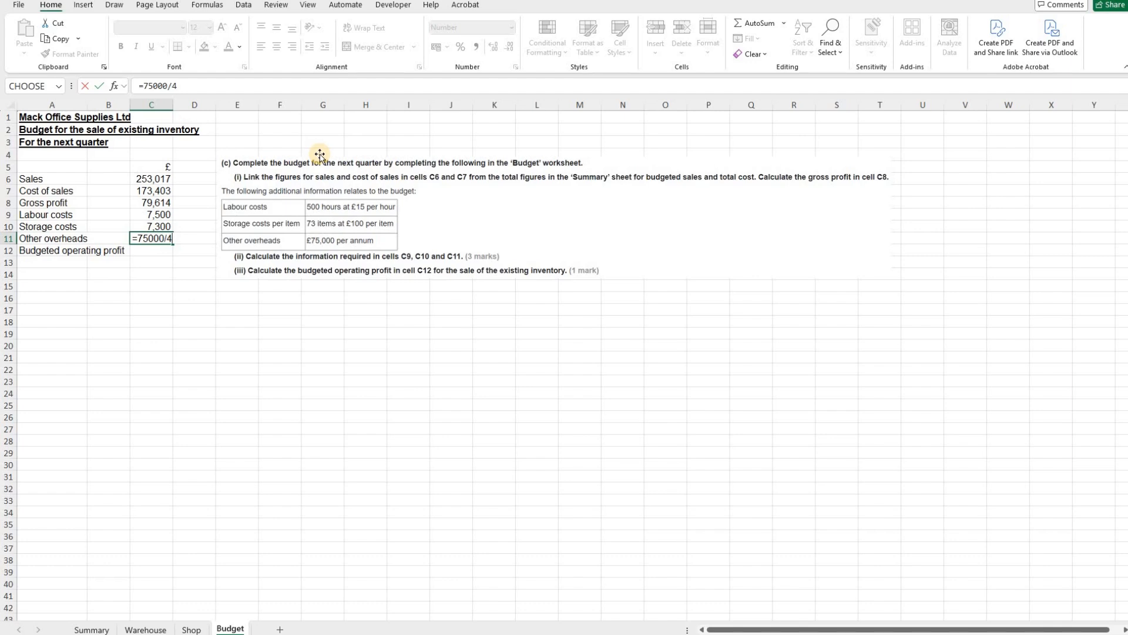
key(Return)
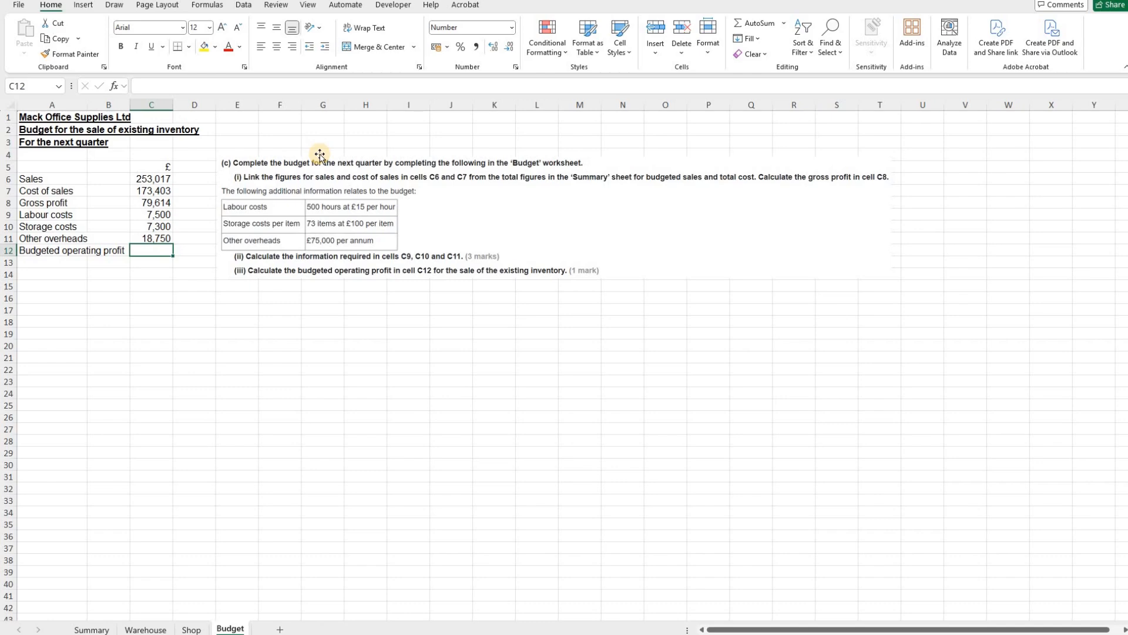
text(=)
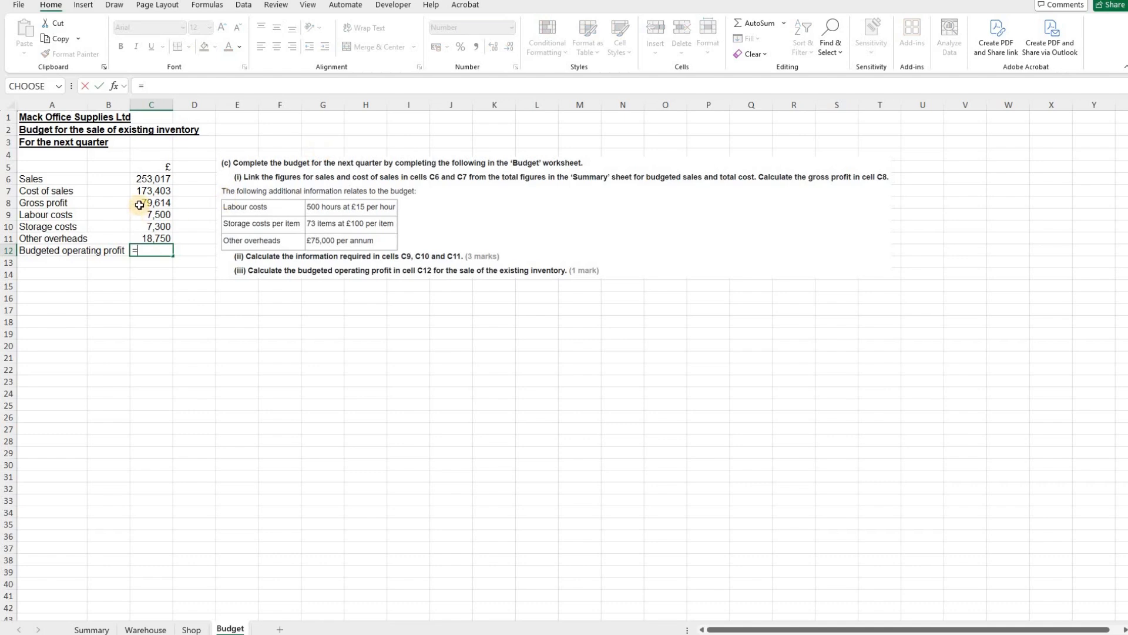
Step: Enter operating profit in C12 as gross profit less labour, storage and overheads, giving 46,064
click(152, 203)
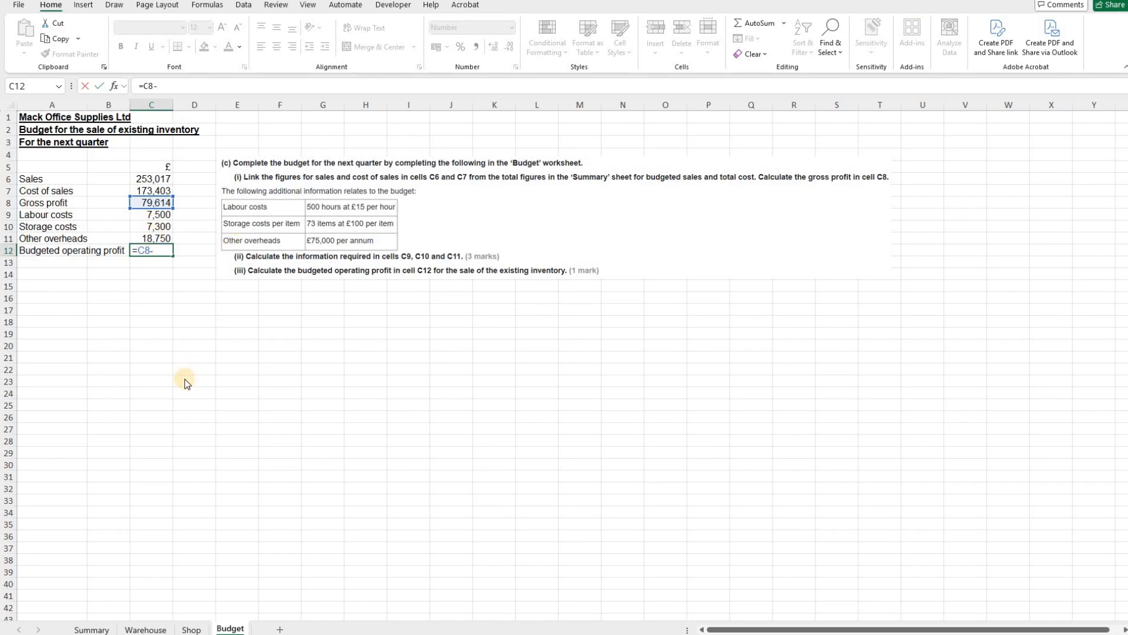
text(sum()
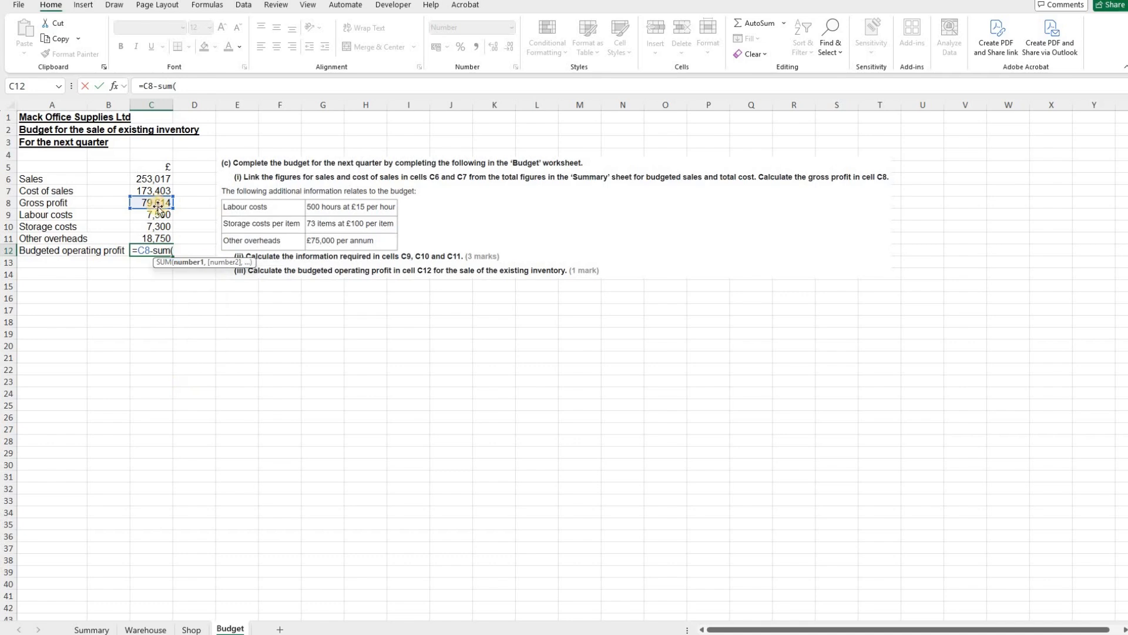
drag(152, 214, 152, 239)
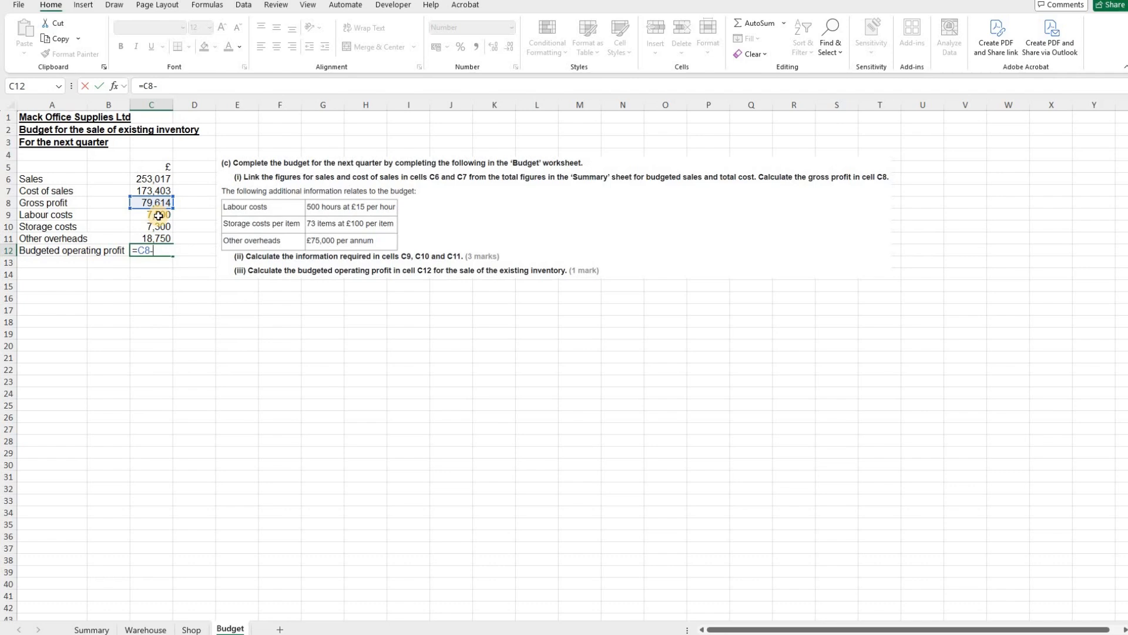
click(151, 226)
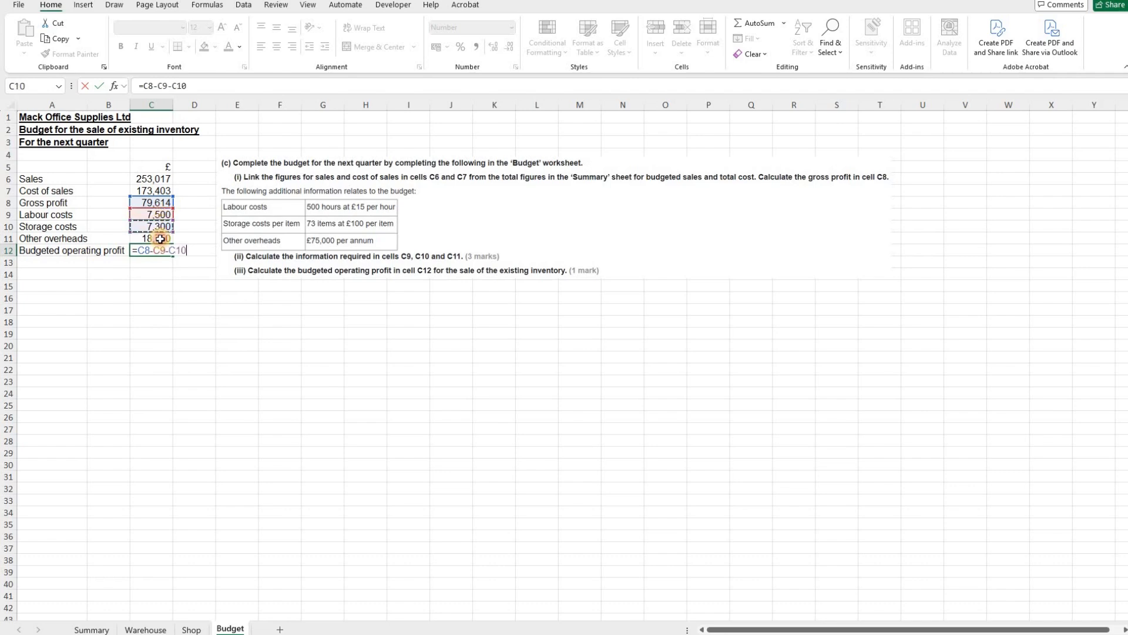
click(151, 238)
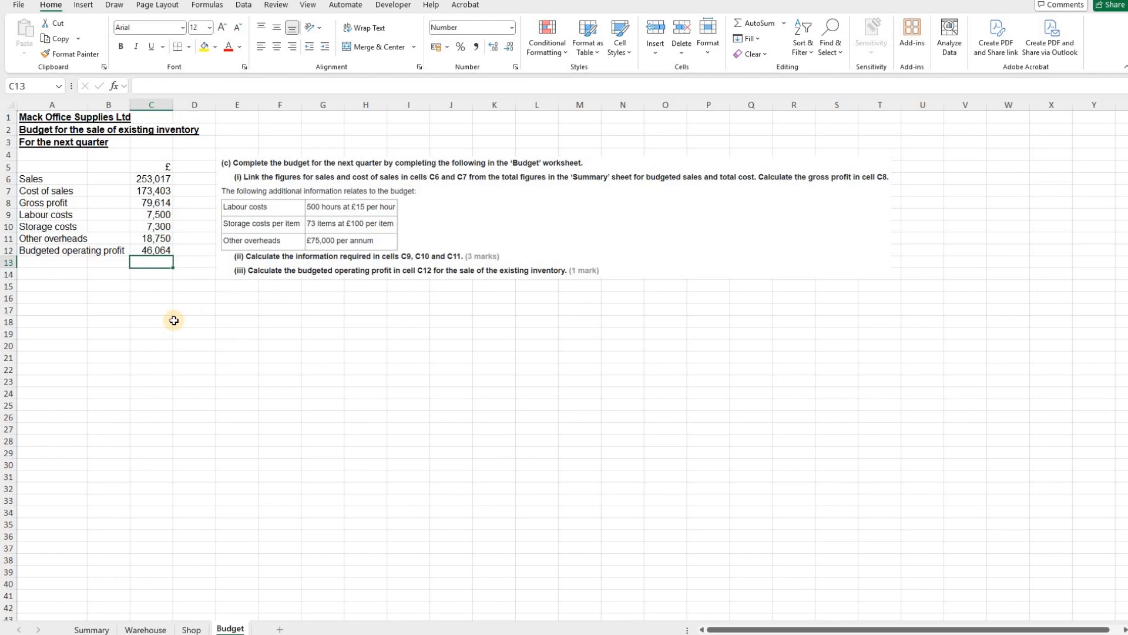
mouse_move(179, 272)
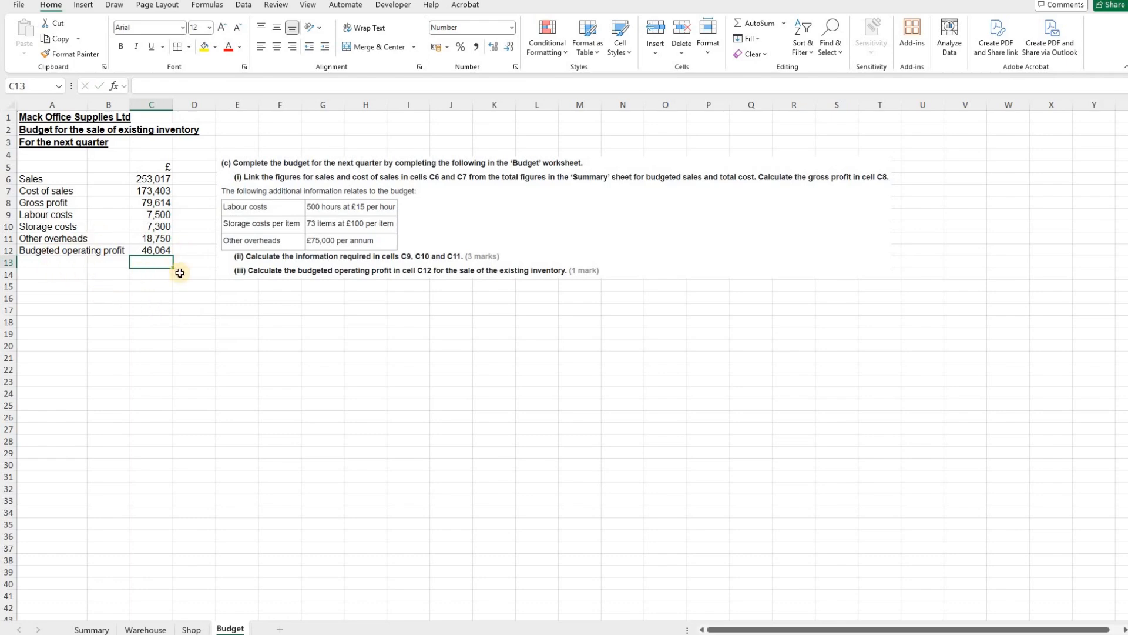